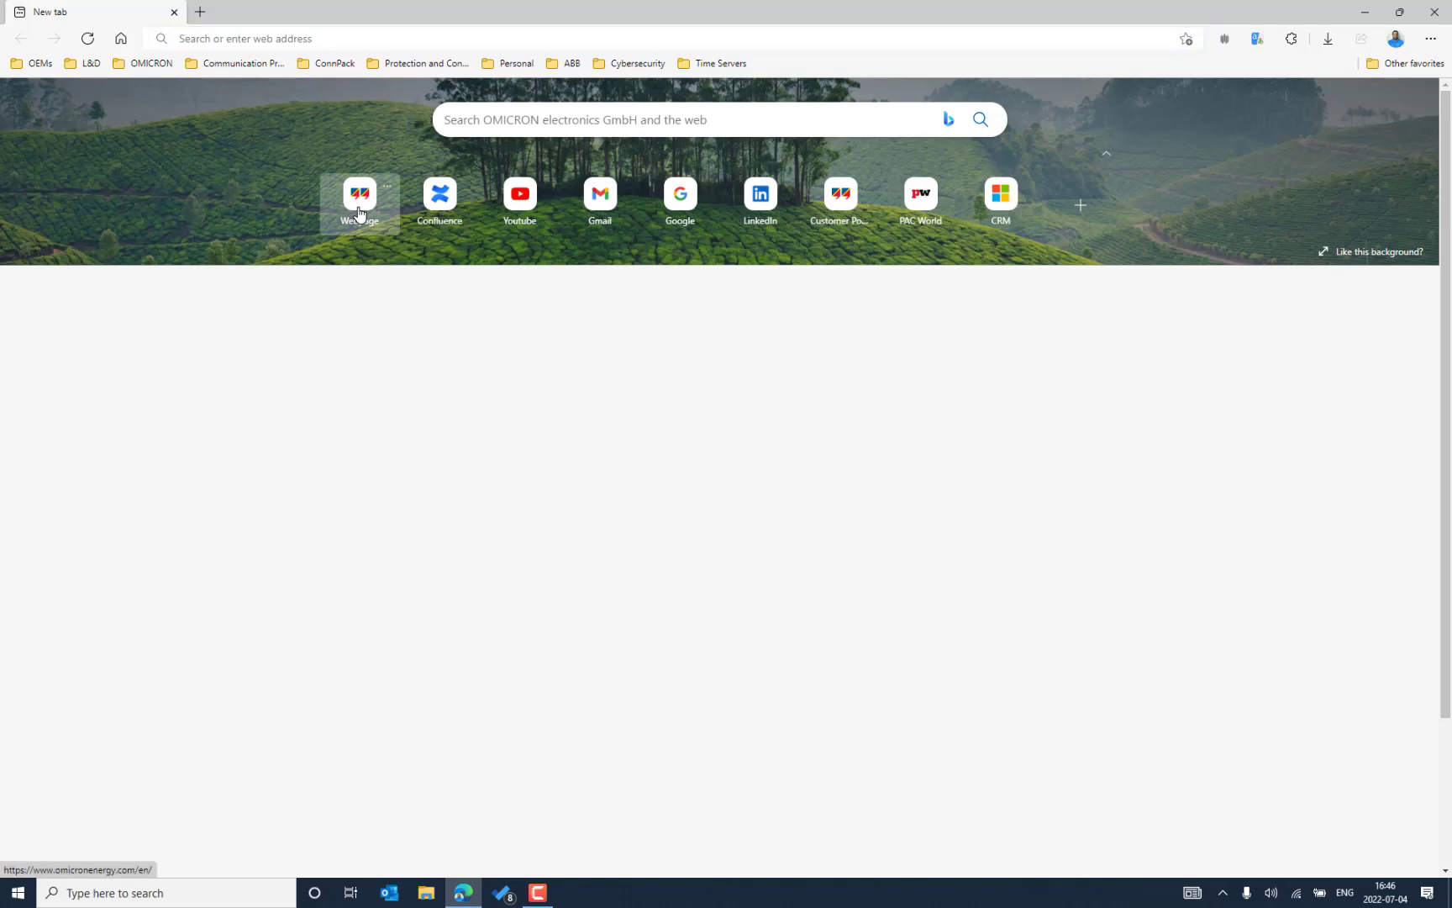
Step: Go from the OMICRON homepage shortcut to the Customer Portal login page via Login
click(360, 195)
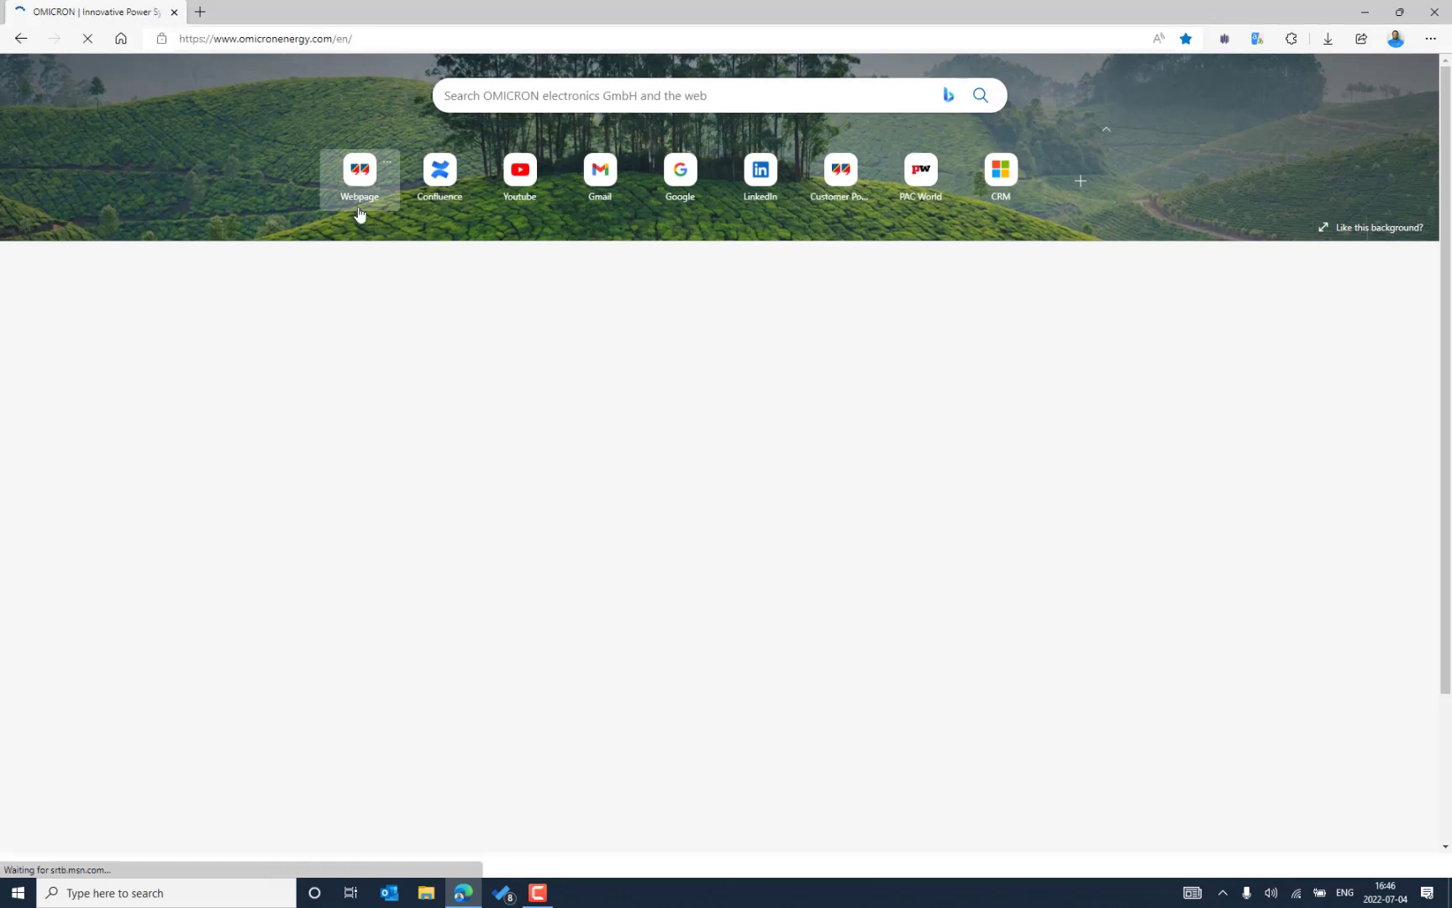
click(360, 171)
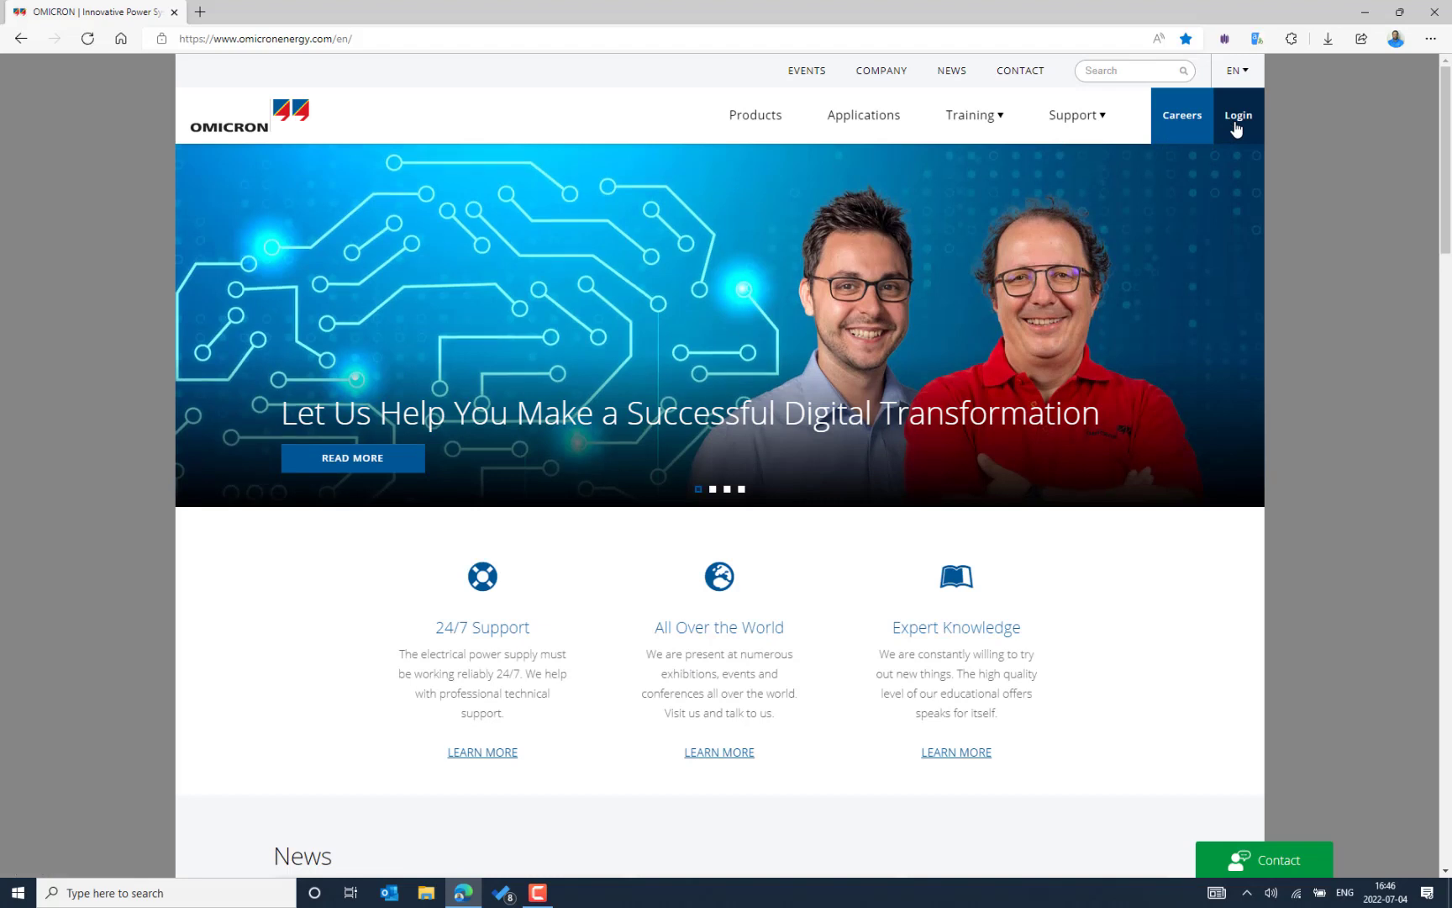
mouse_move(1237, 124)
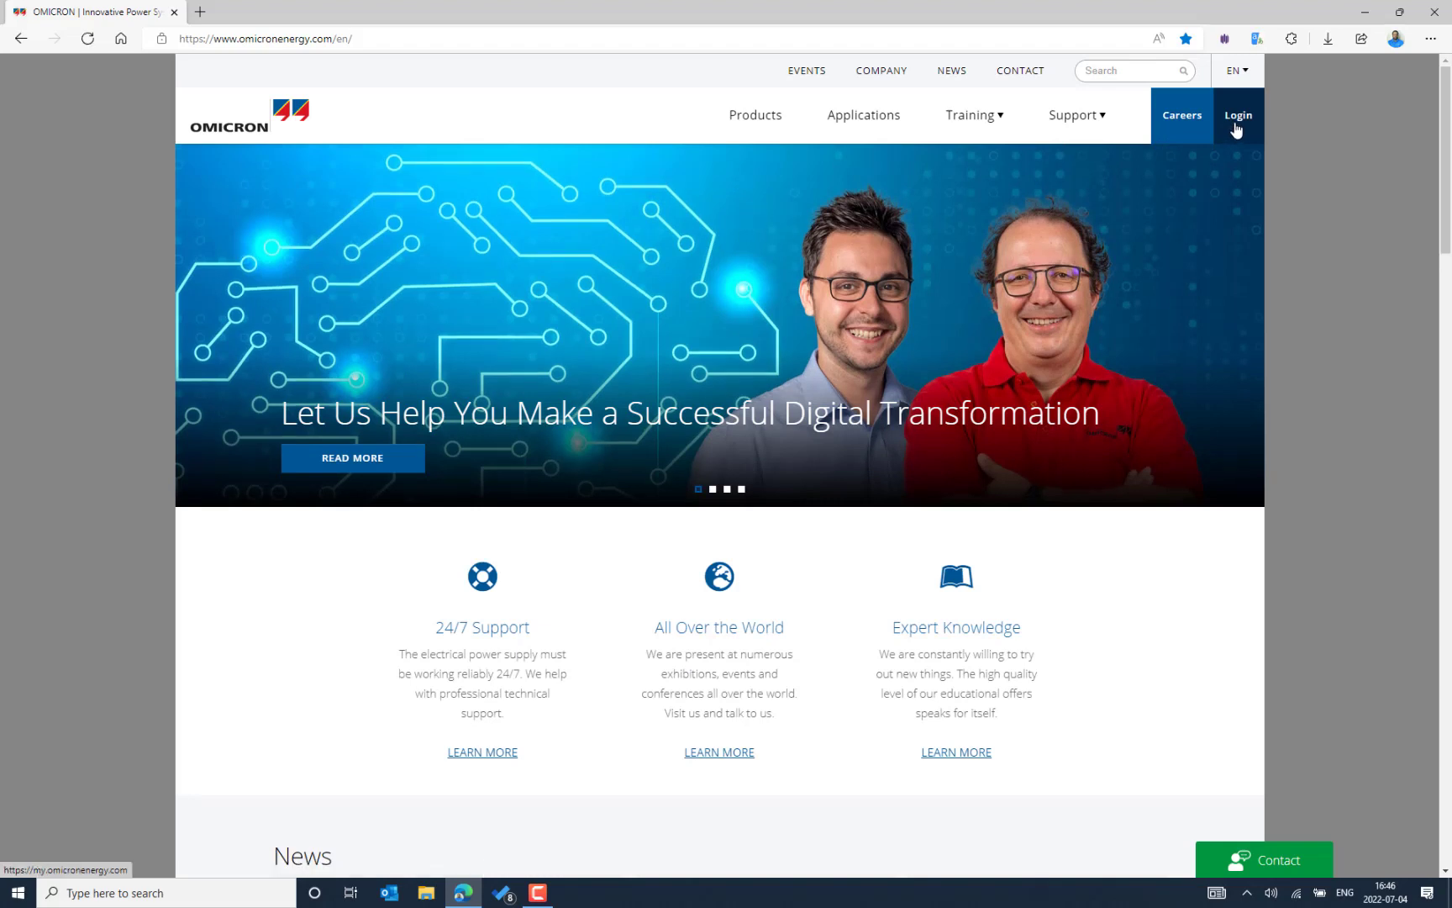
click(1238, 114)
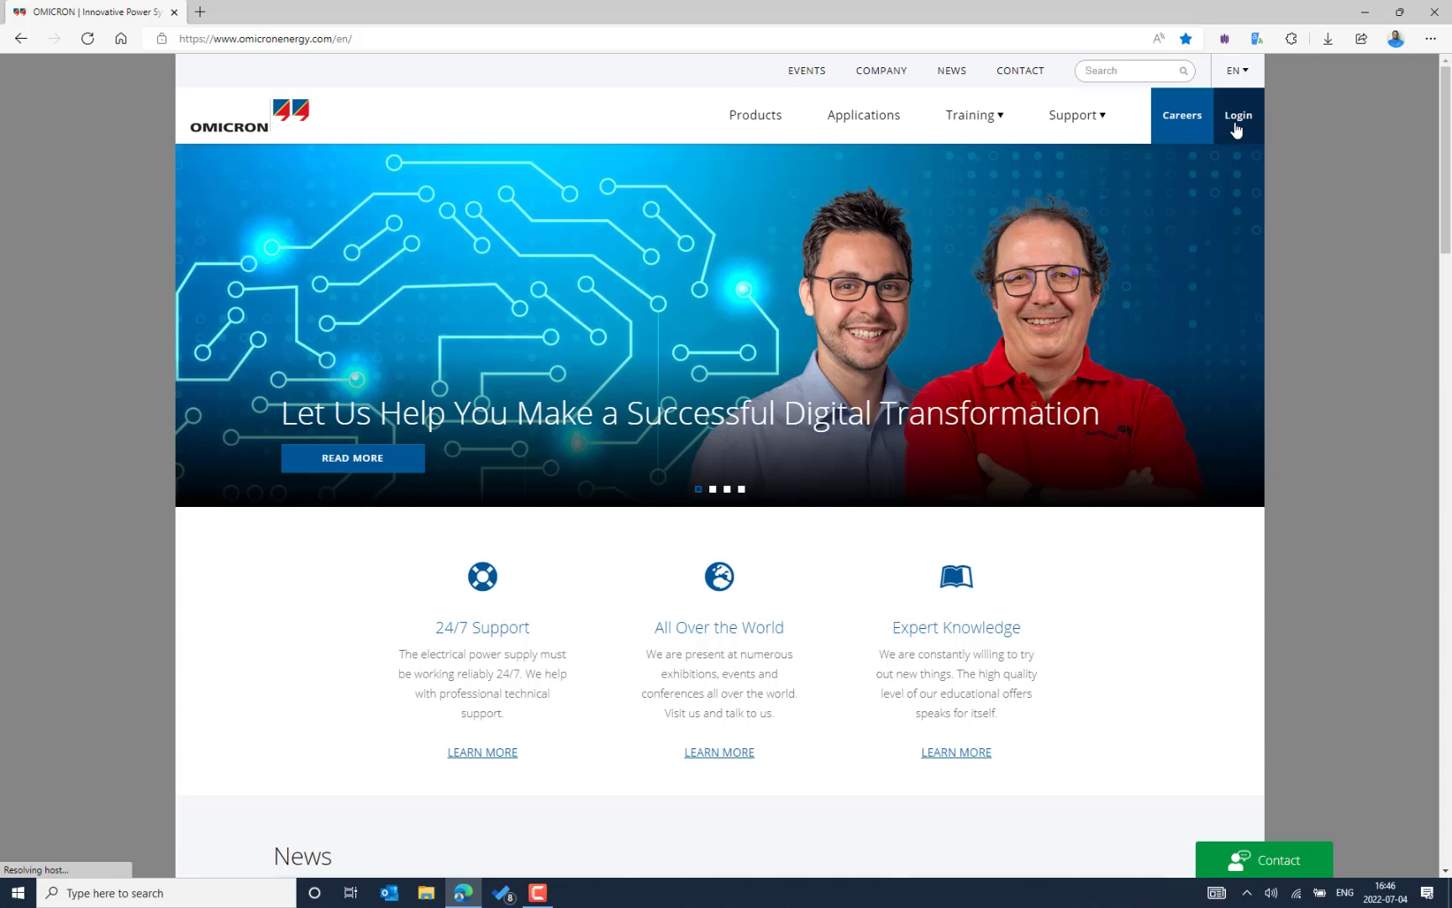
click(1239, 114)
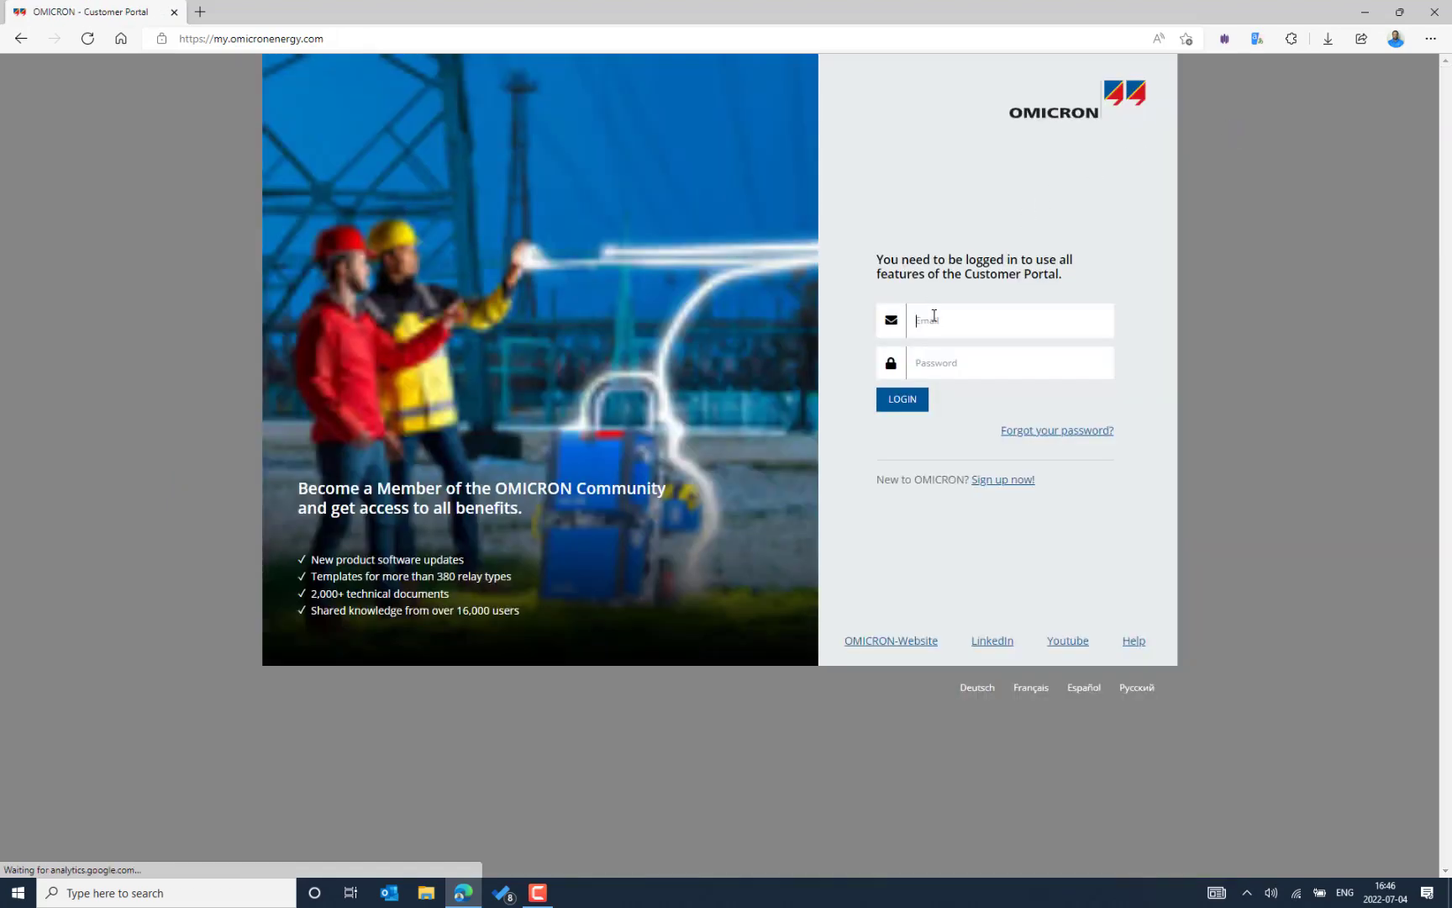
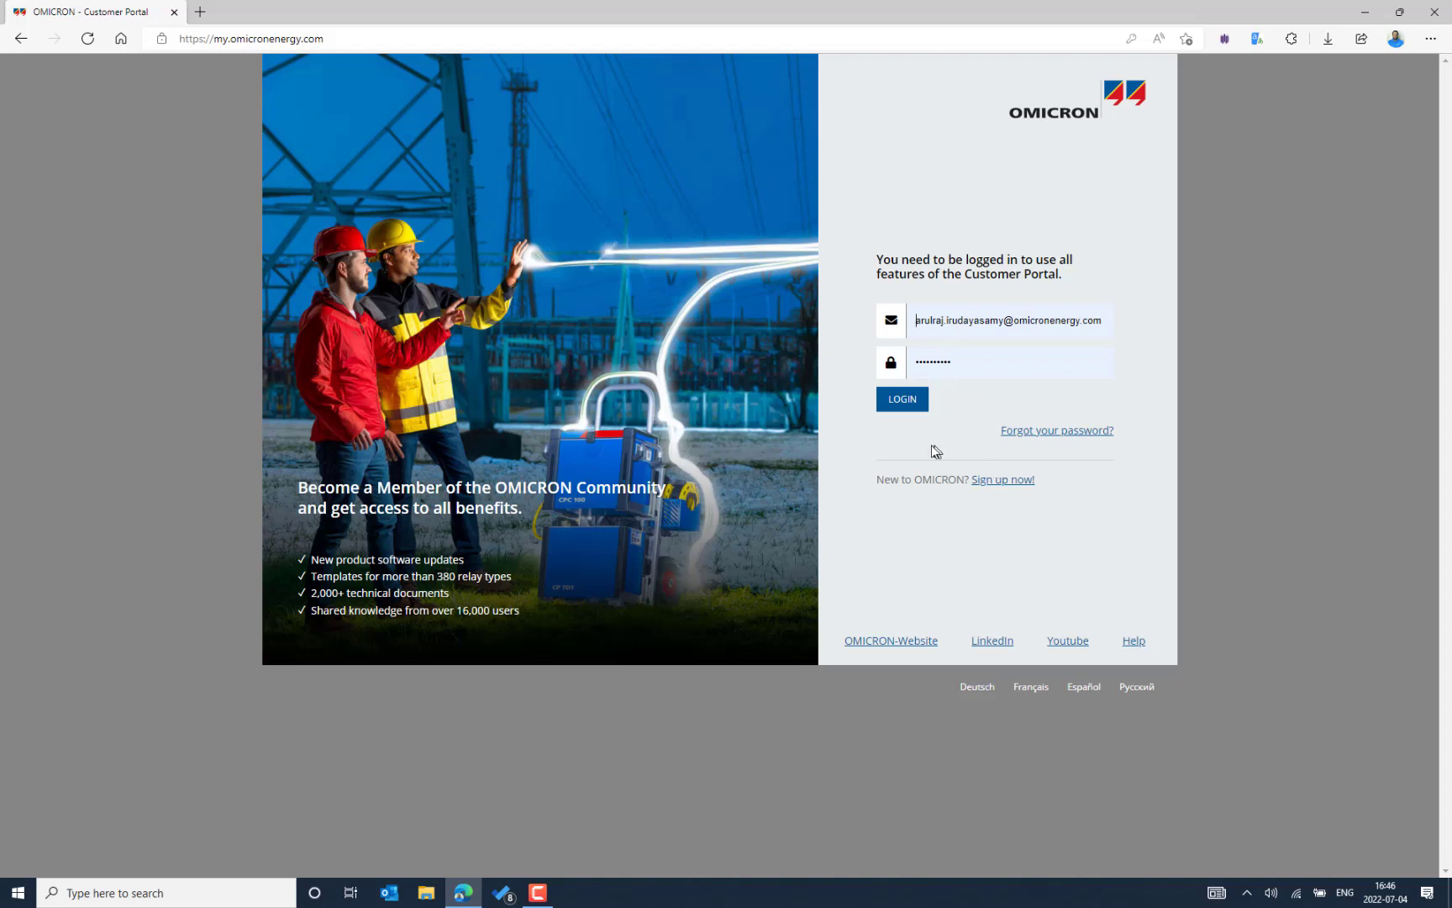
mouse_move(983, 447)
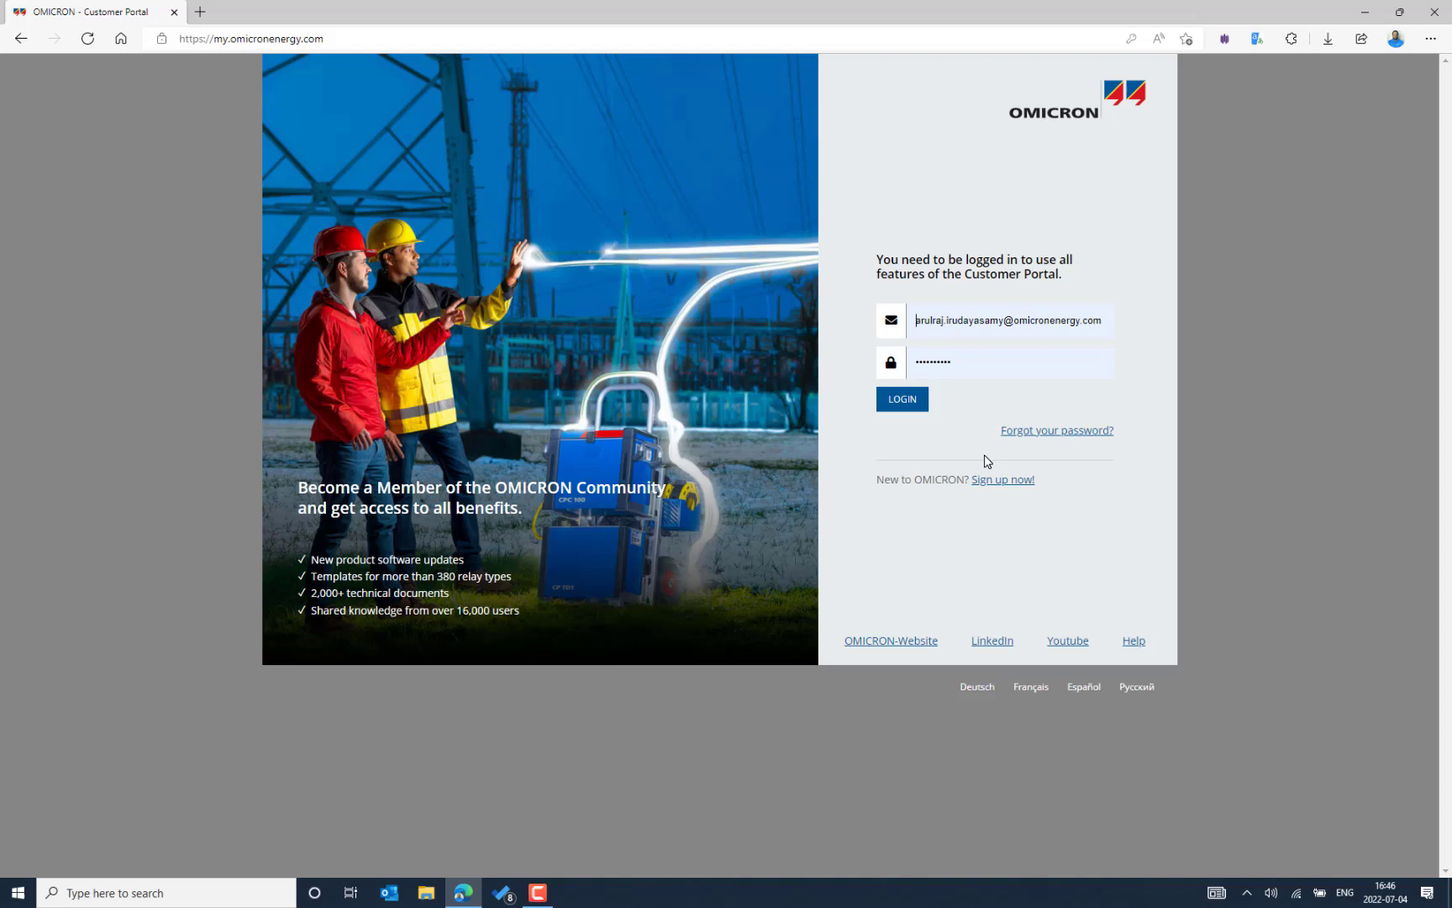
mouse_move(1004, 486)
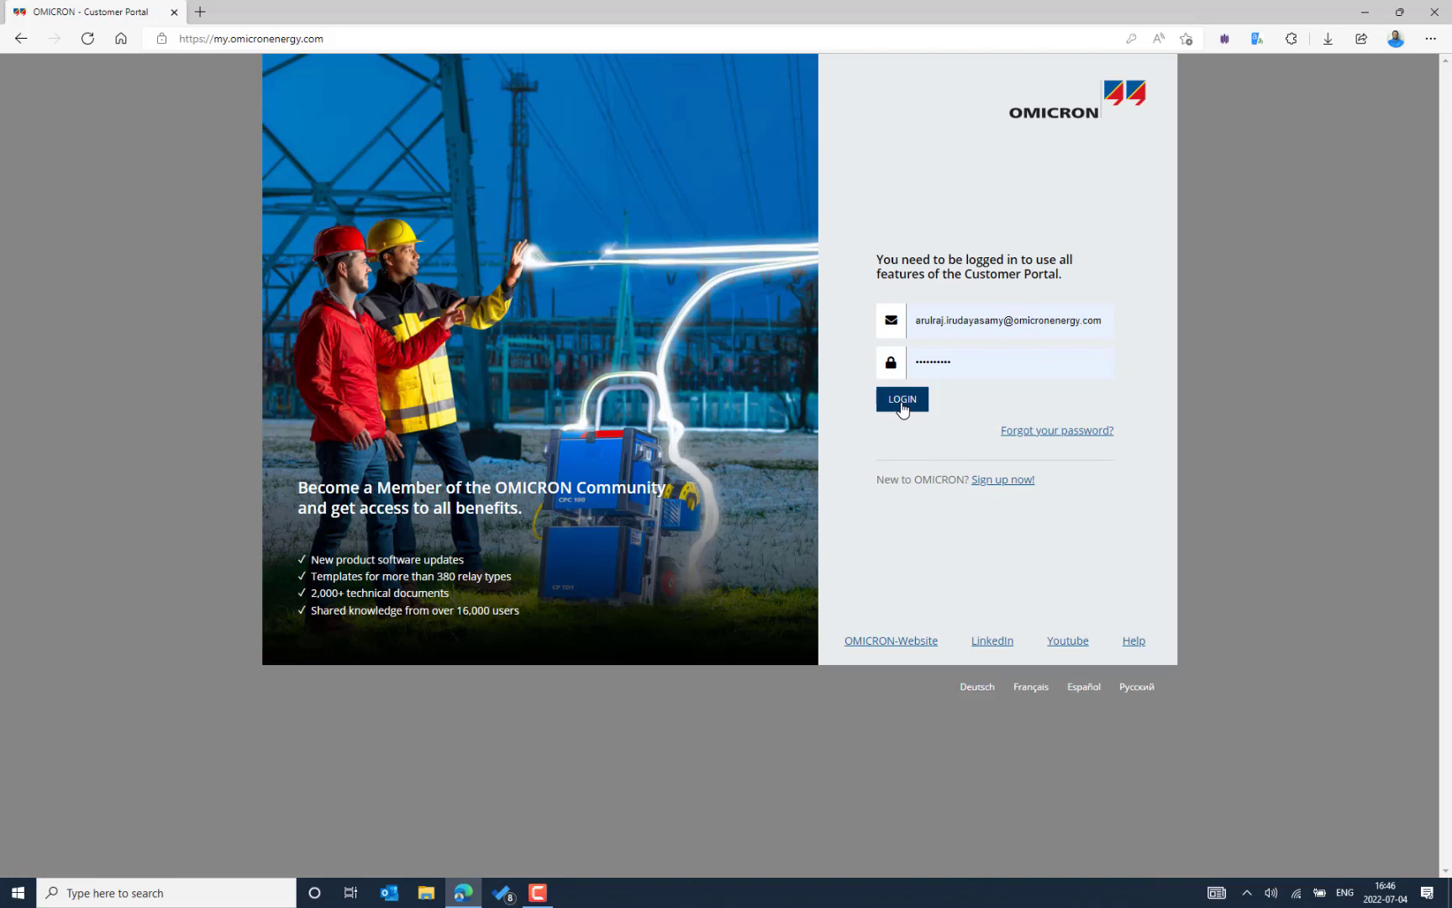
click(903, 400)
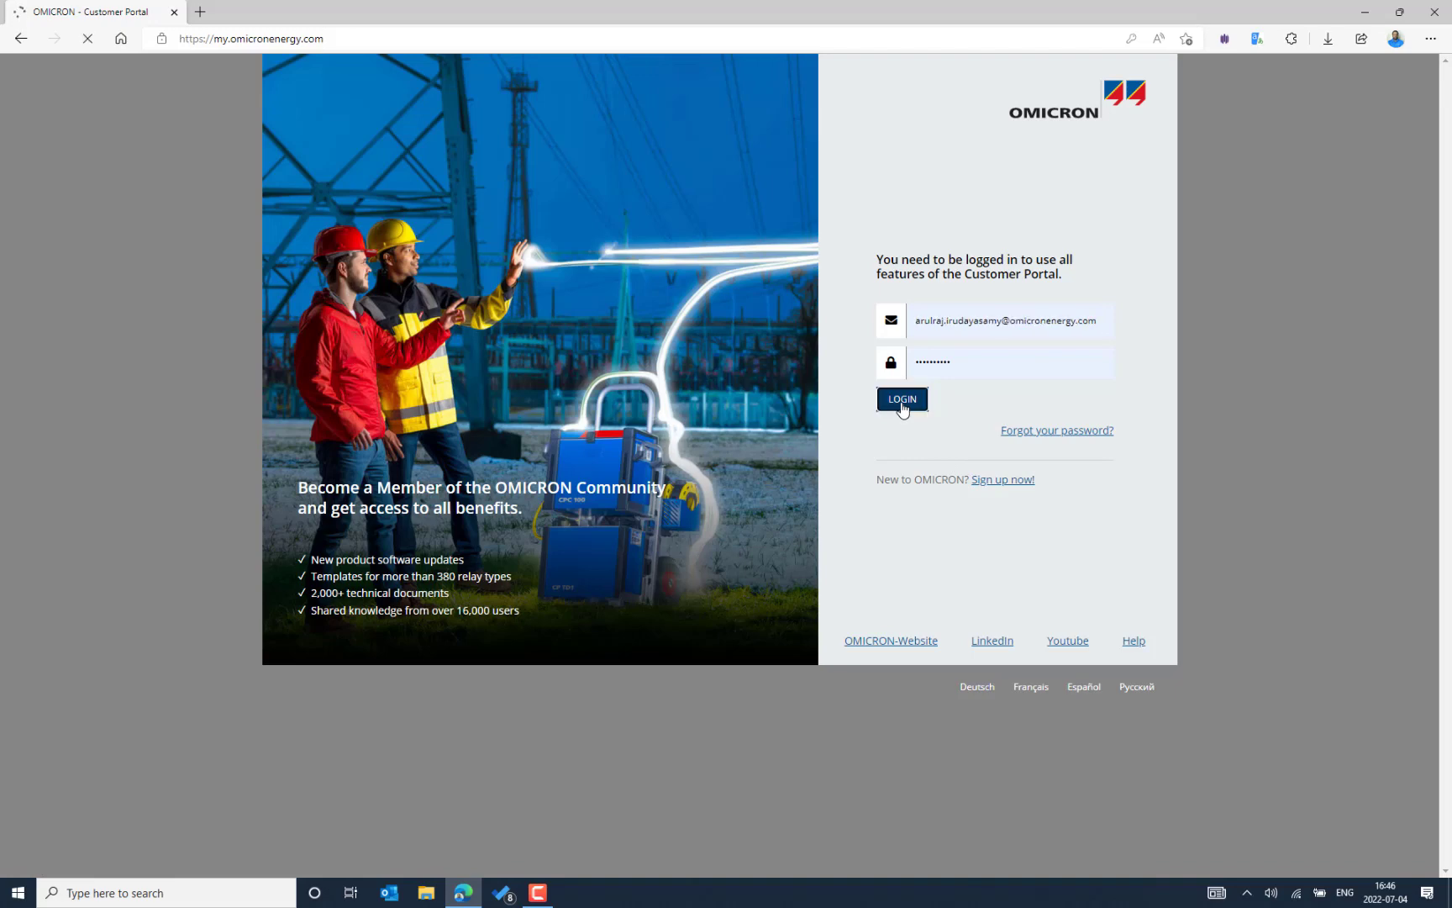
click(903, 399)
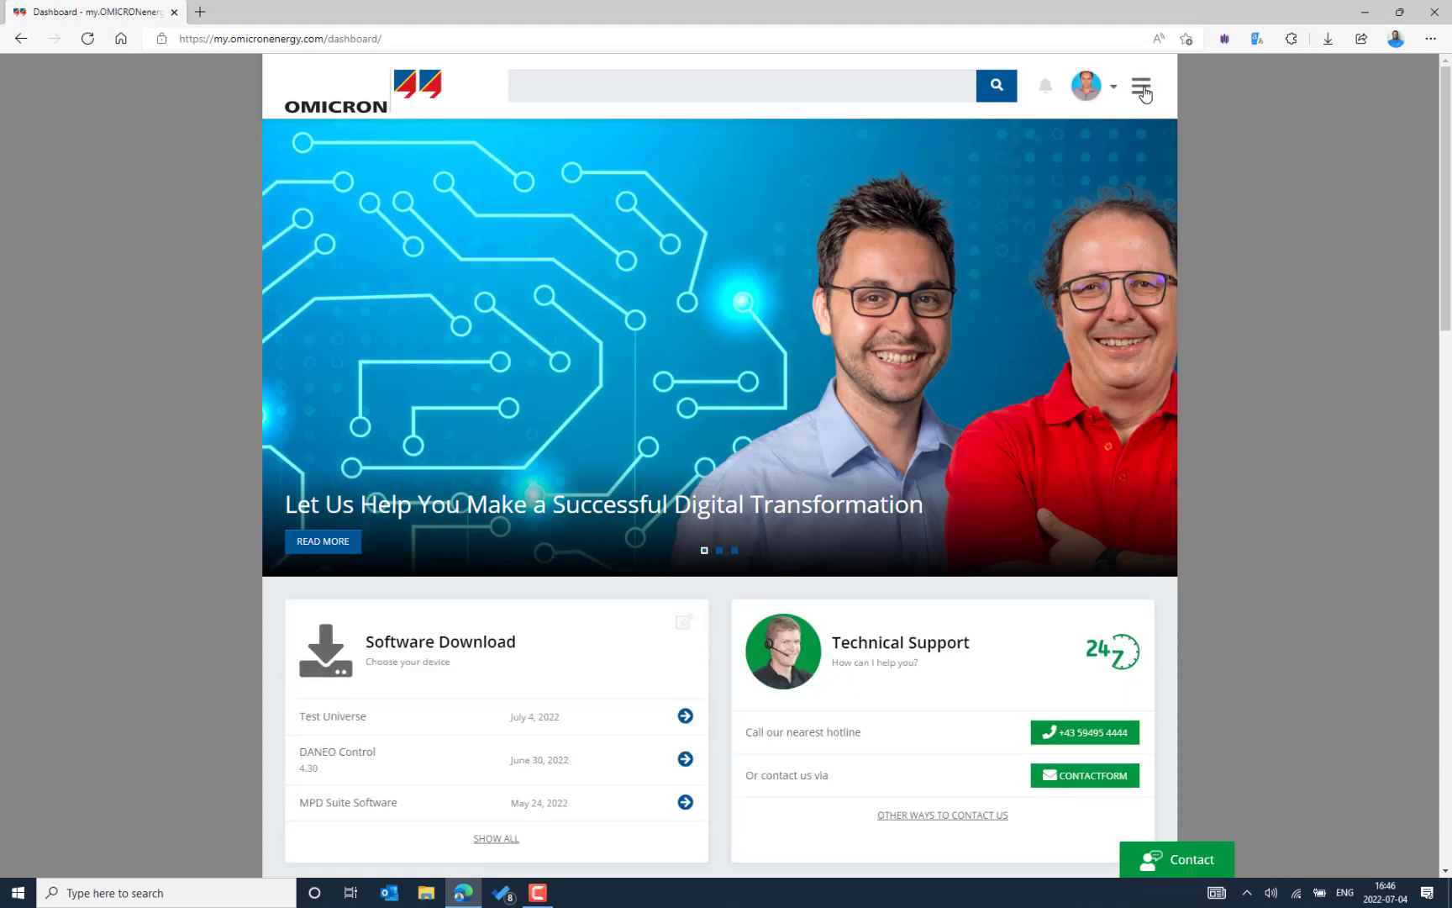
mouse_move(420, 726)
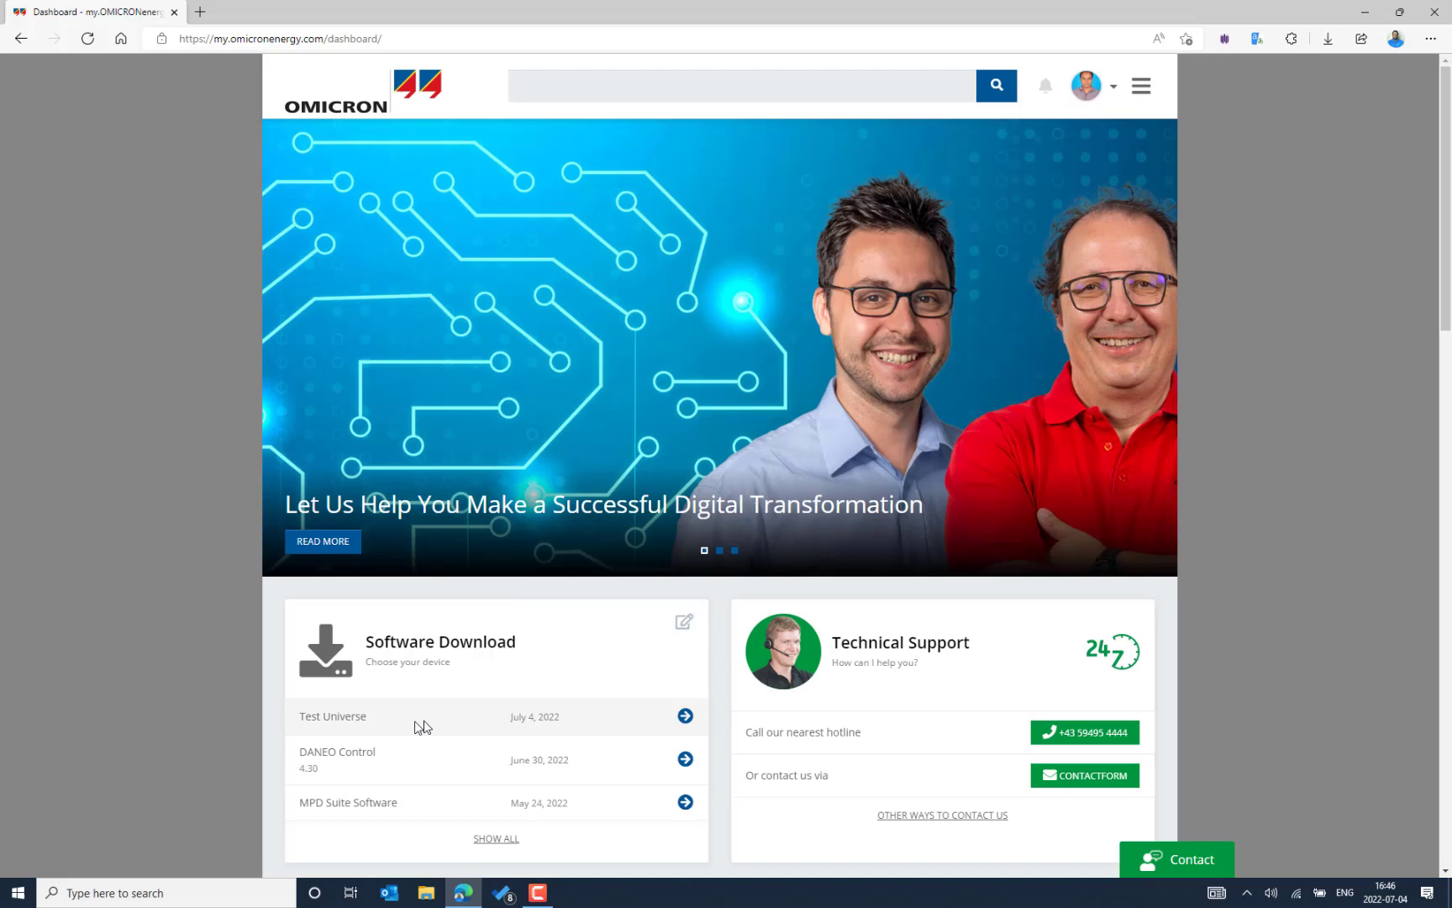
mouse_move(454, 727)
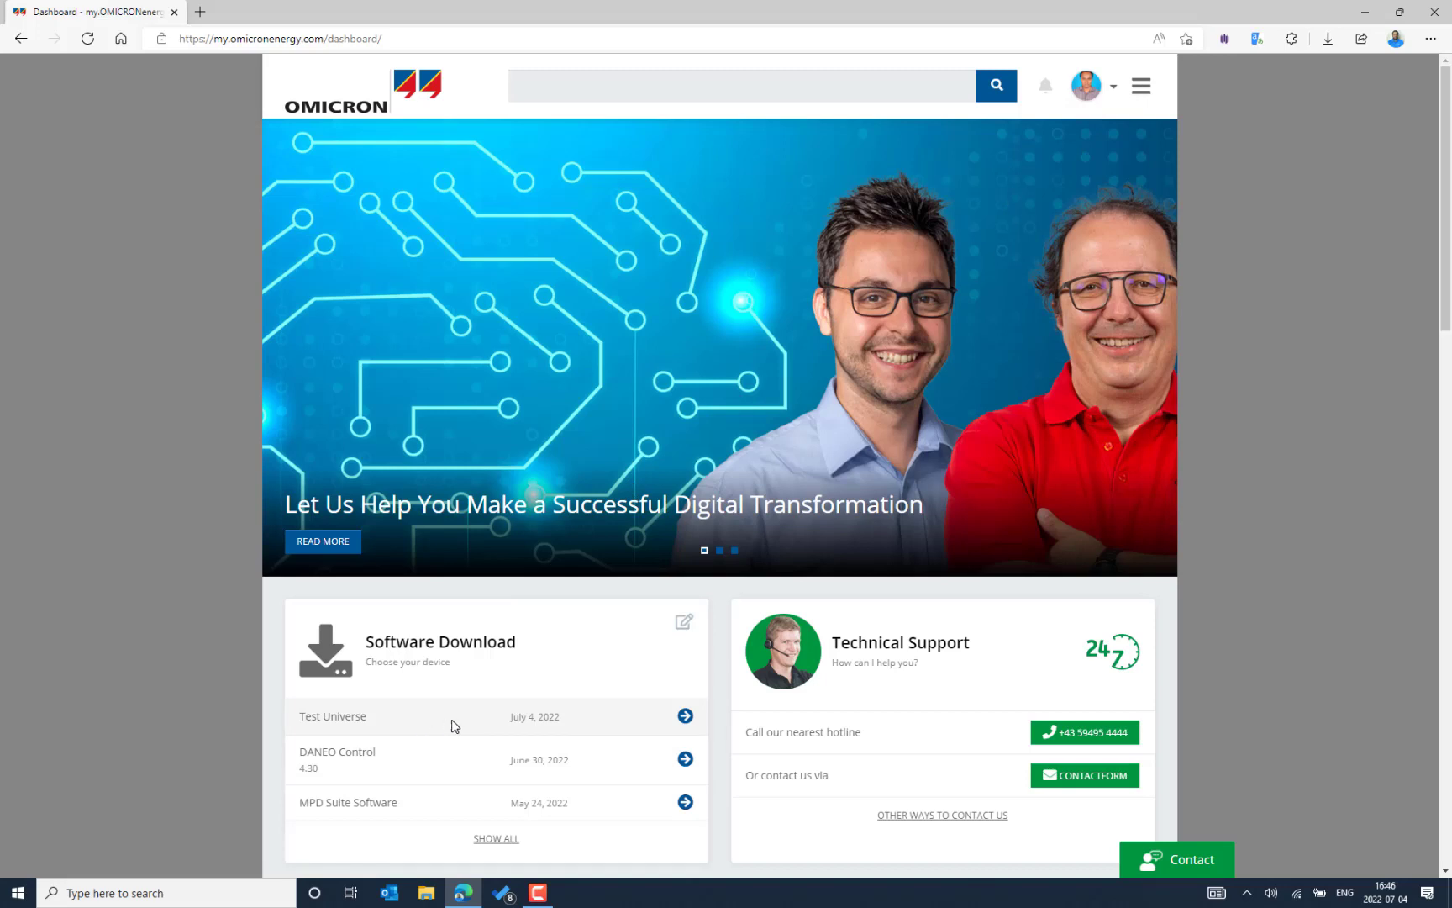
mouse_move(516, 718)
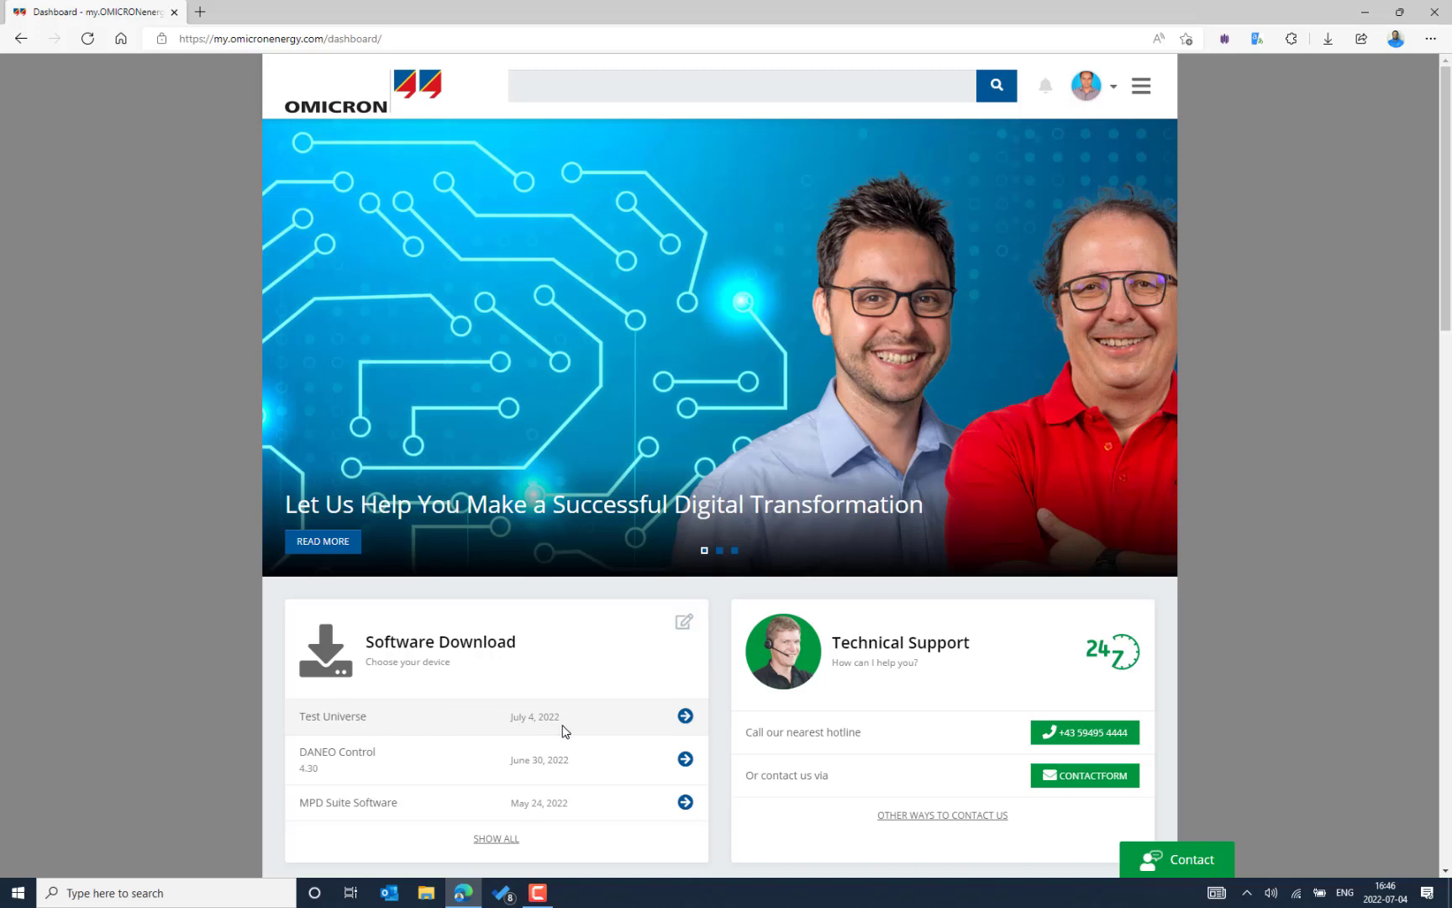
mouse_move(647, 716)
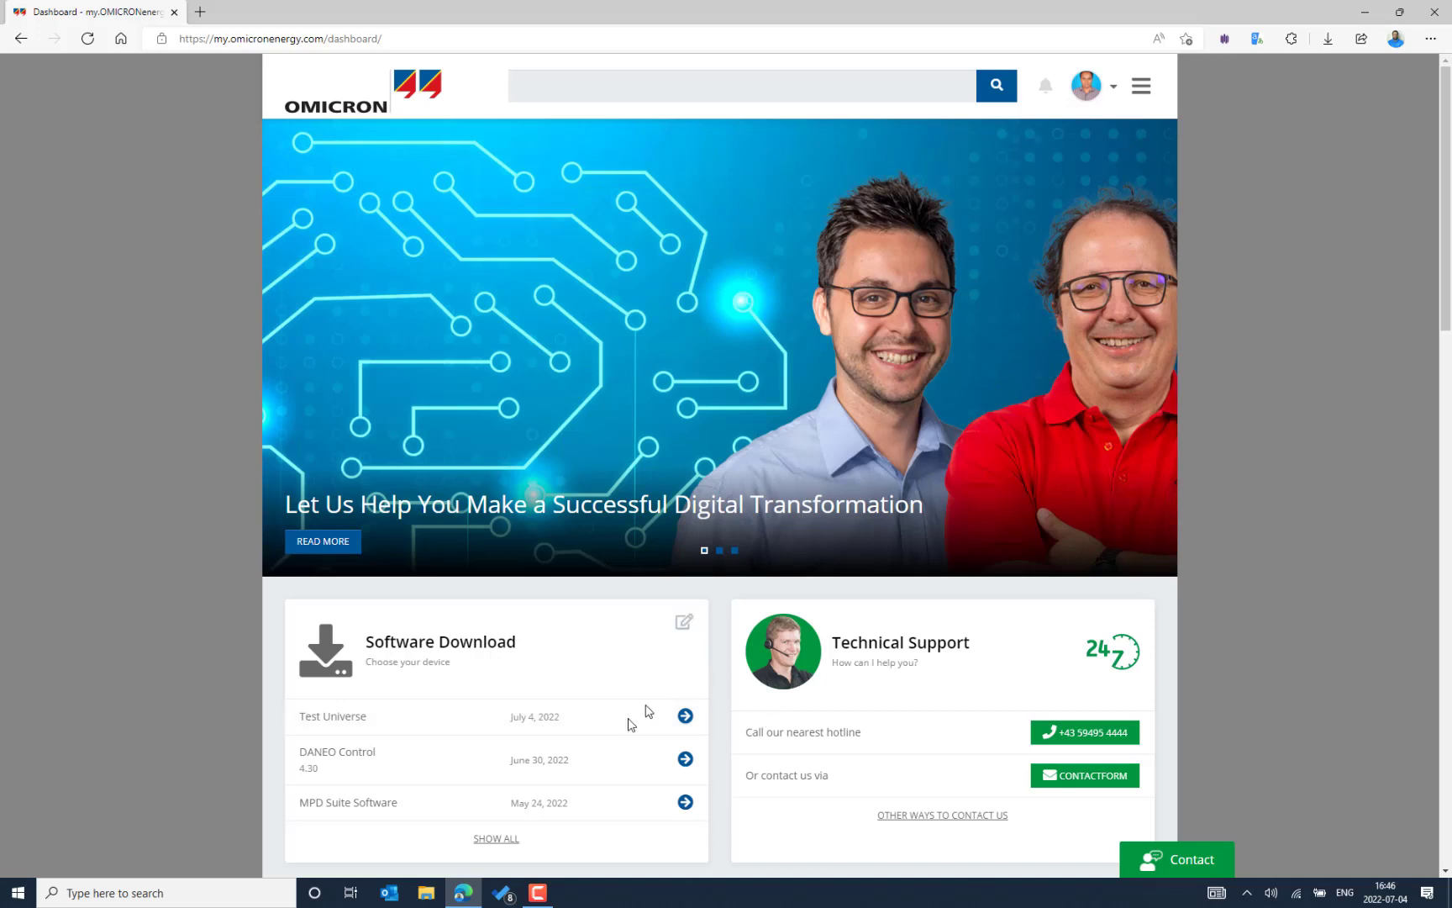
mouse_move(1099, 237)
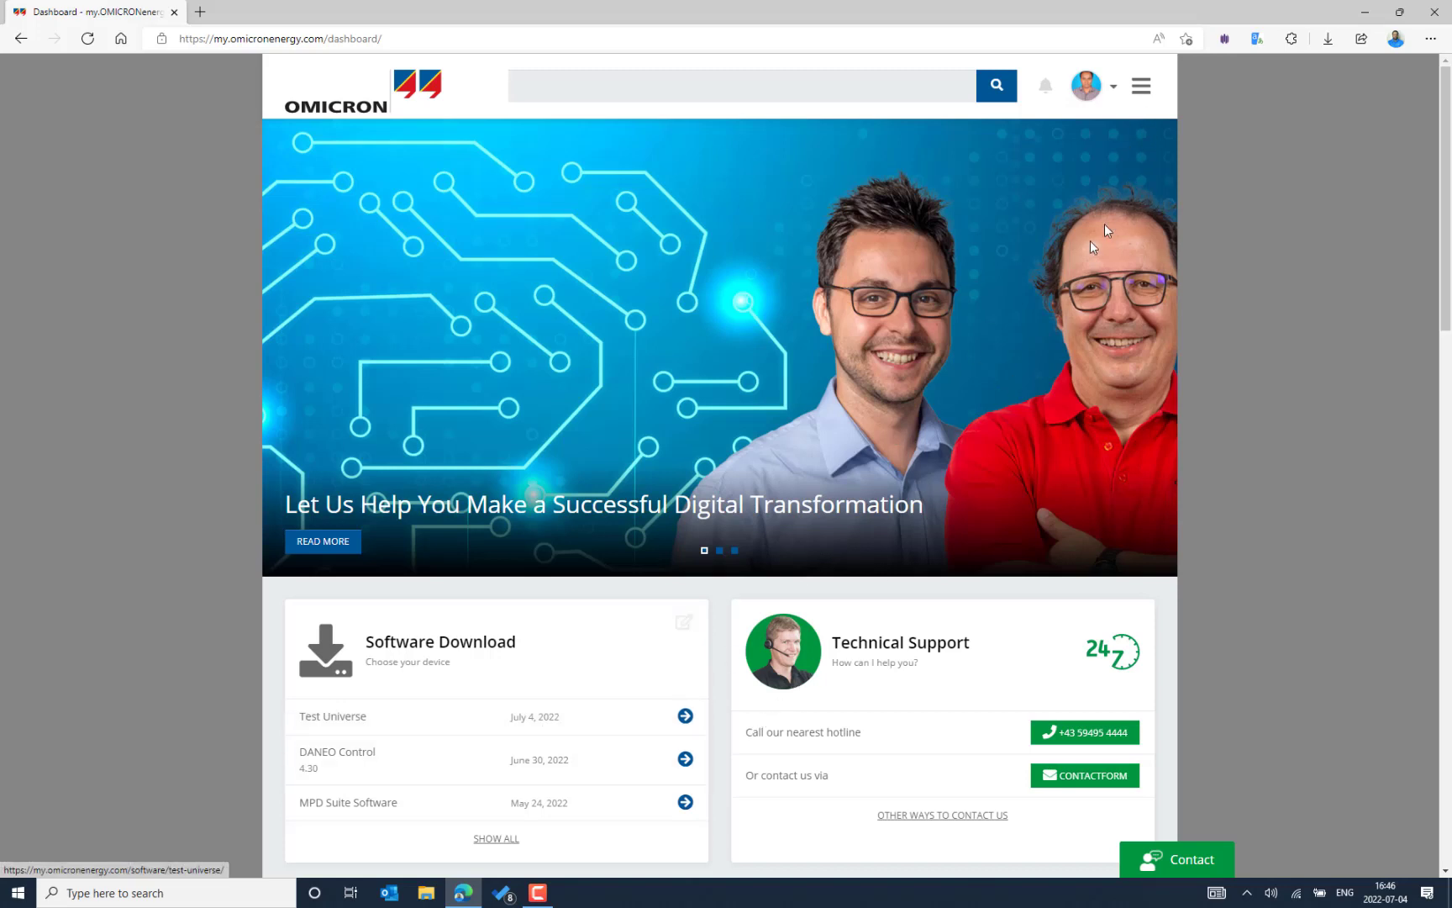
Step: Navigate via the portal menu to the Software Overview page listing product downloads
click(1141, 86)
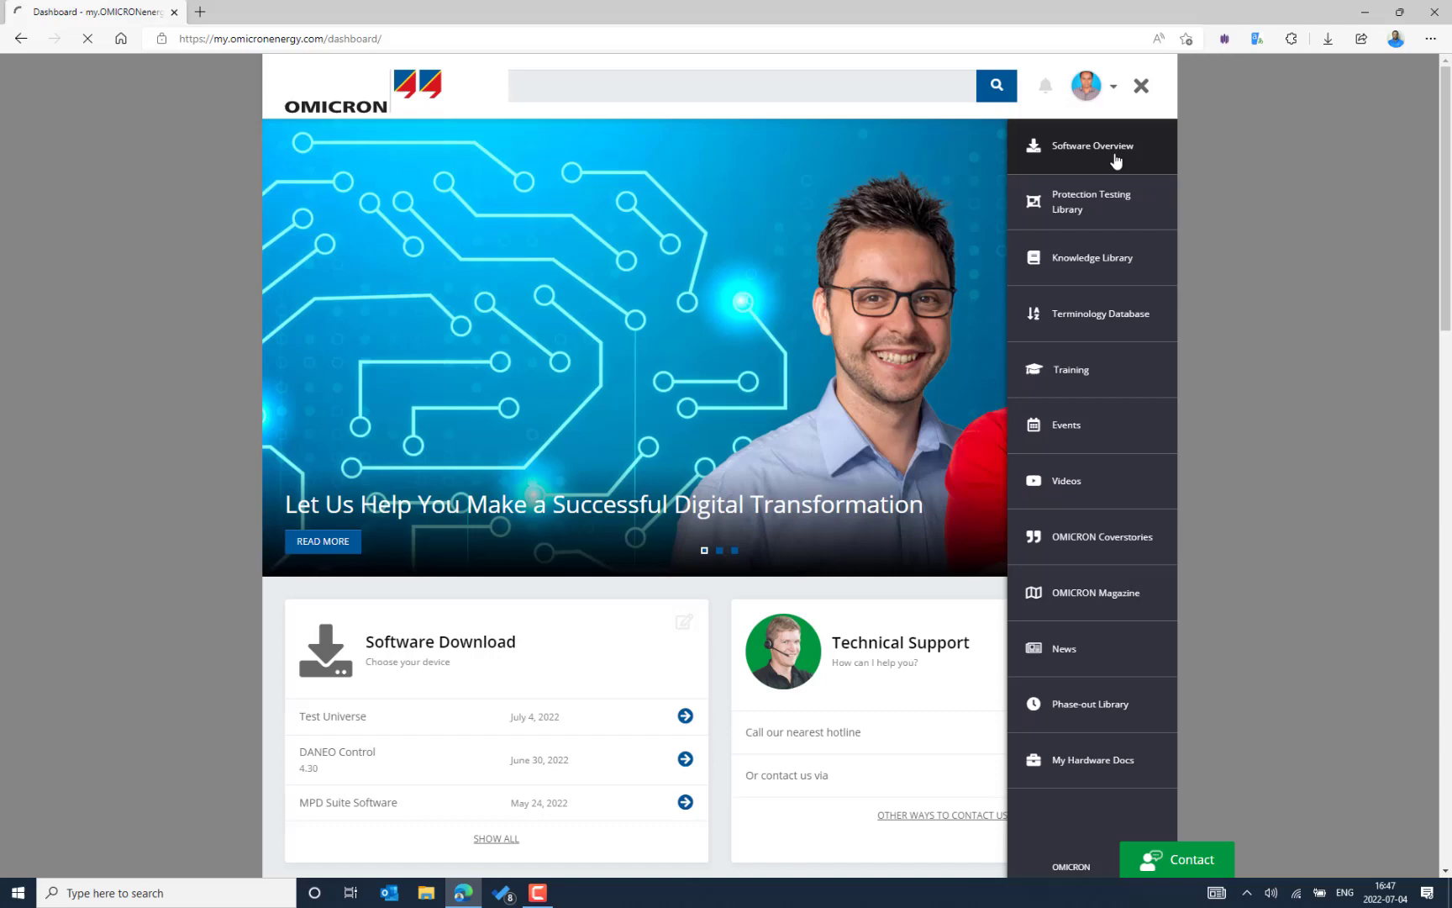
click(1093, 146)
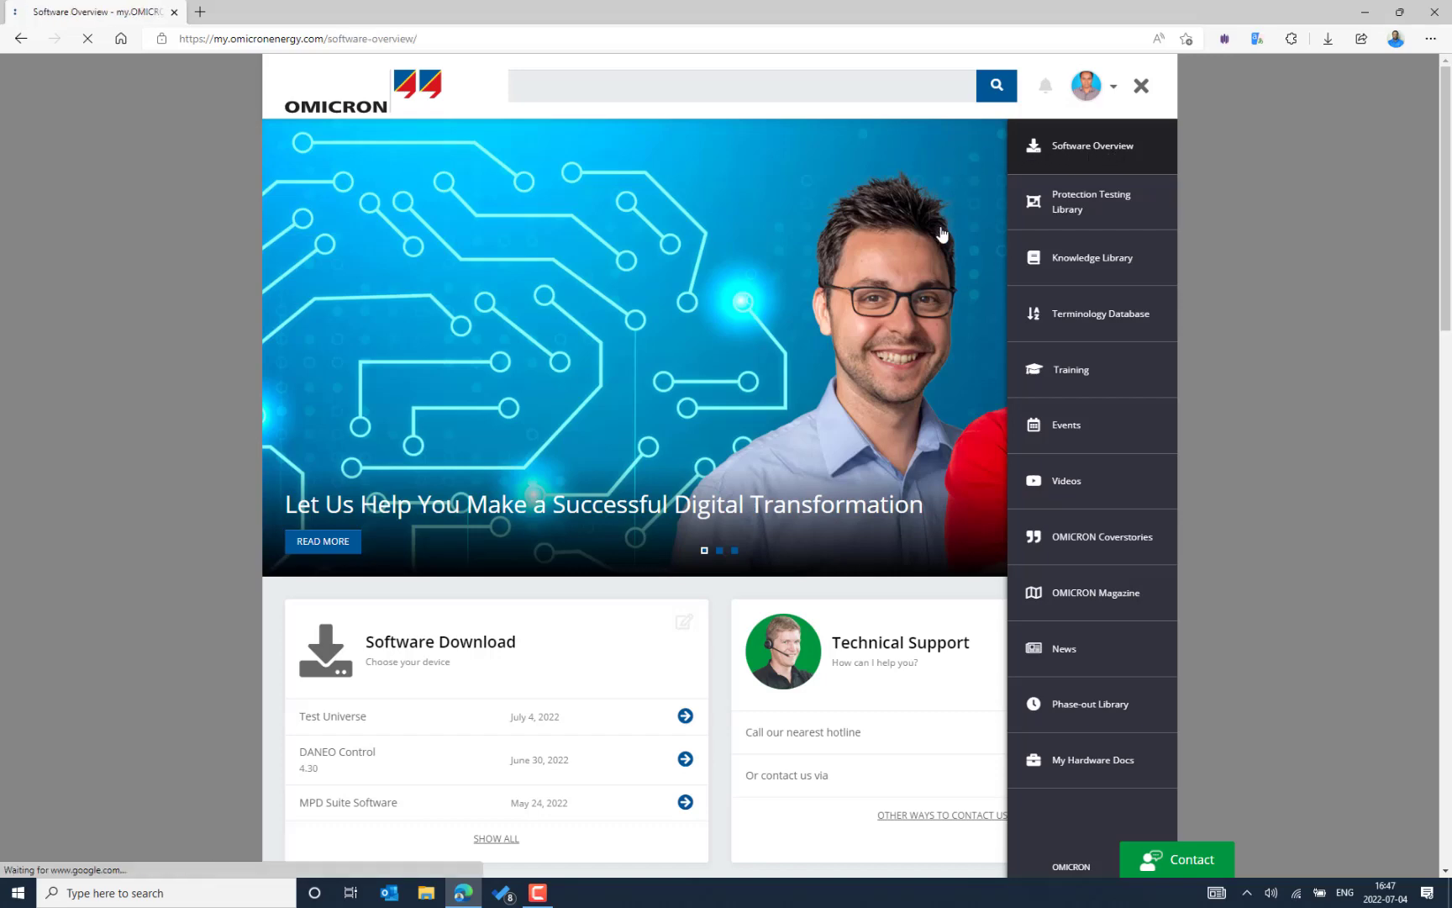
click(1092, 146)
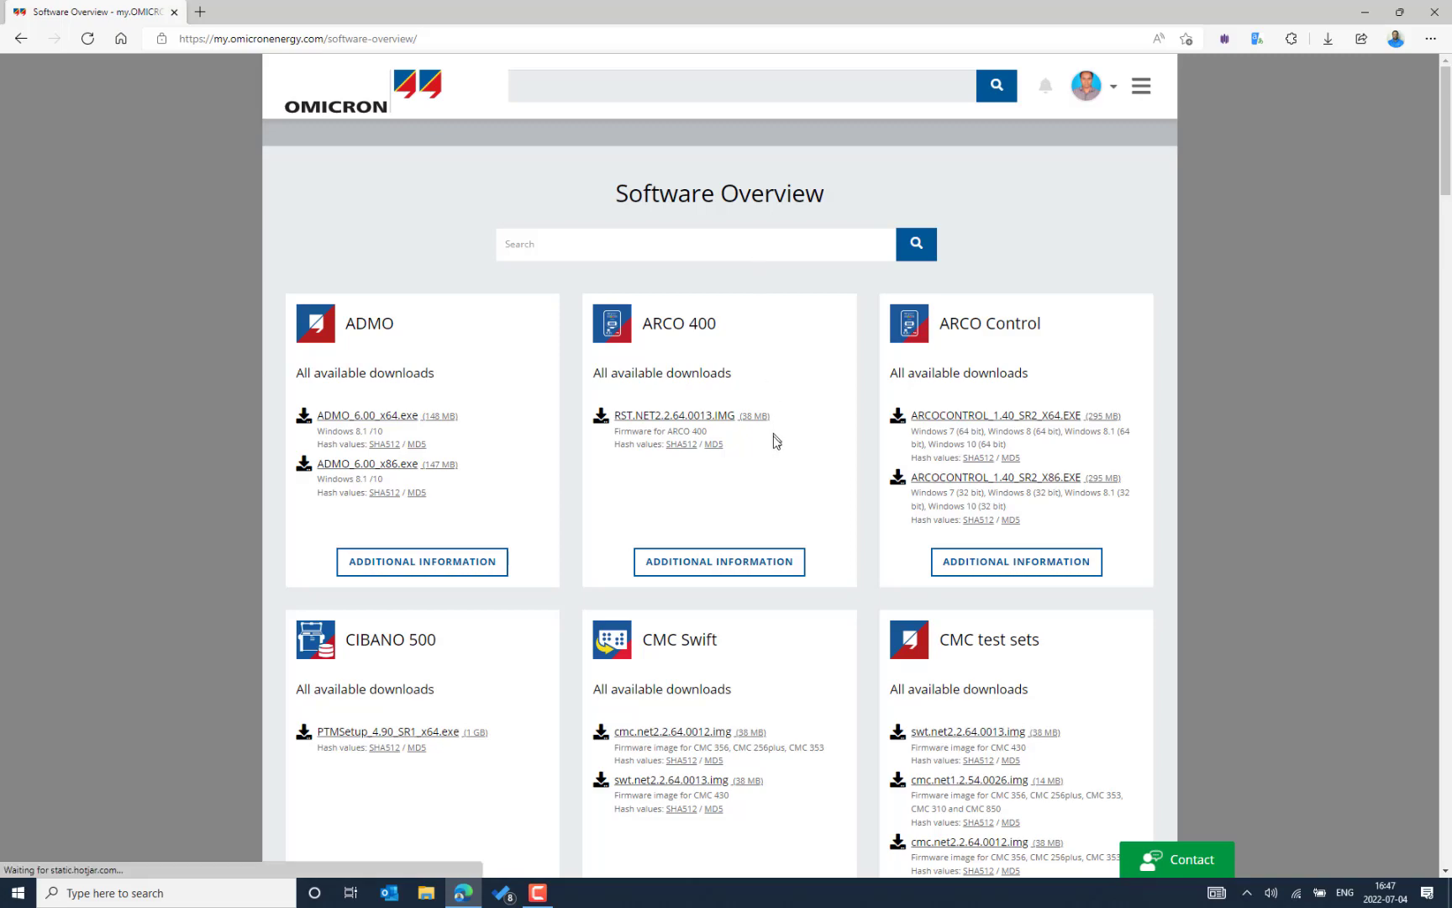
Step: Reach the Test Universe card and show all its downloads and infos (4.31 and 4.30 installers)
scroll(down, 3)
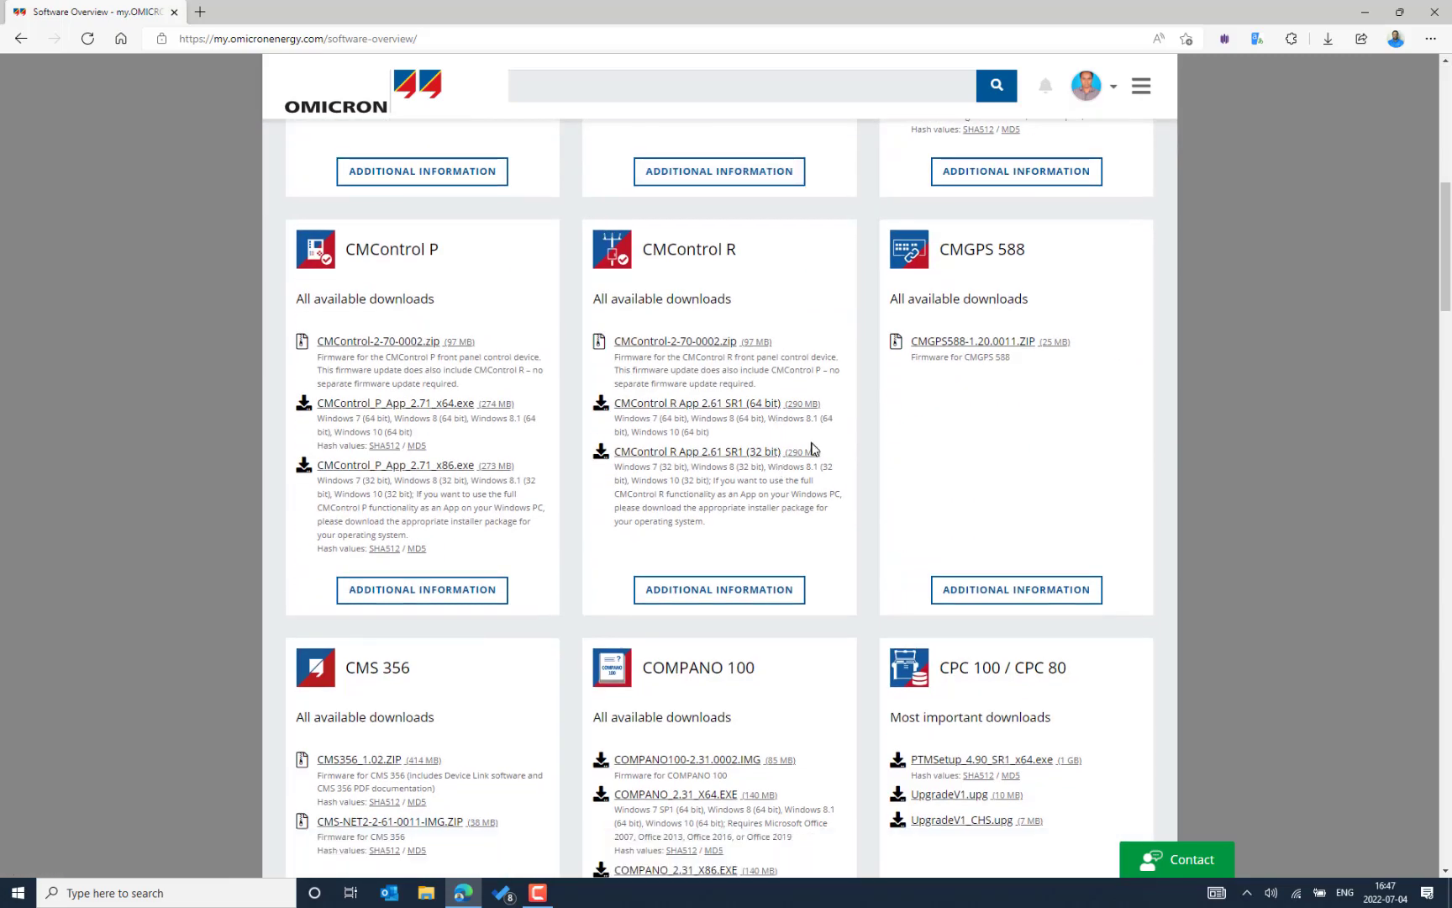
scroll(down, 3)
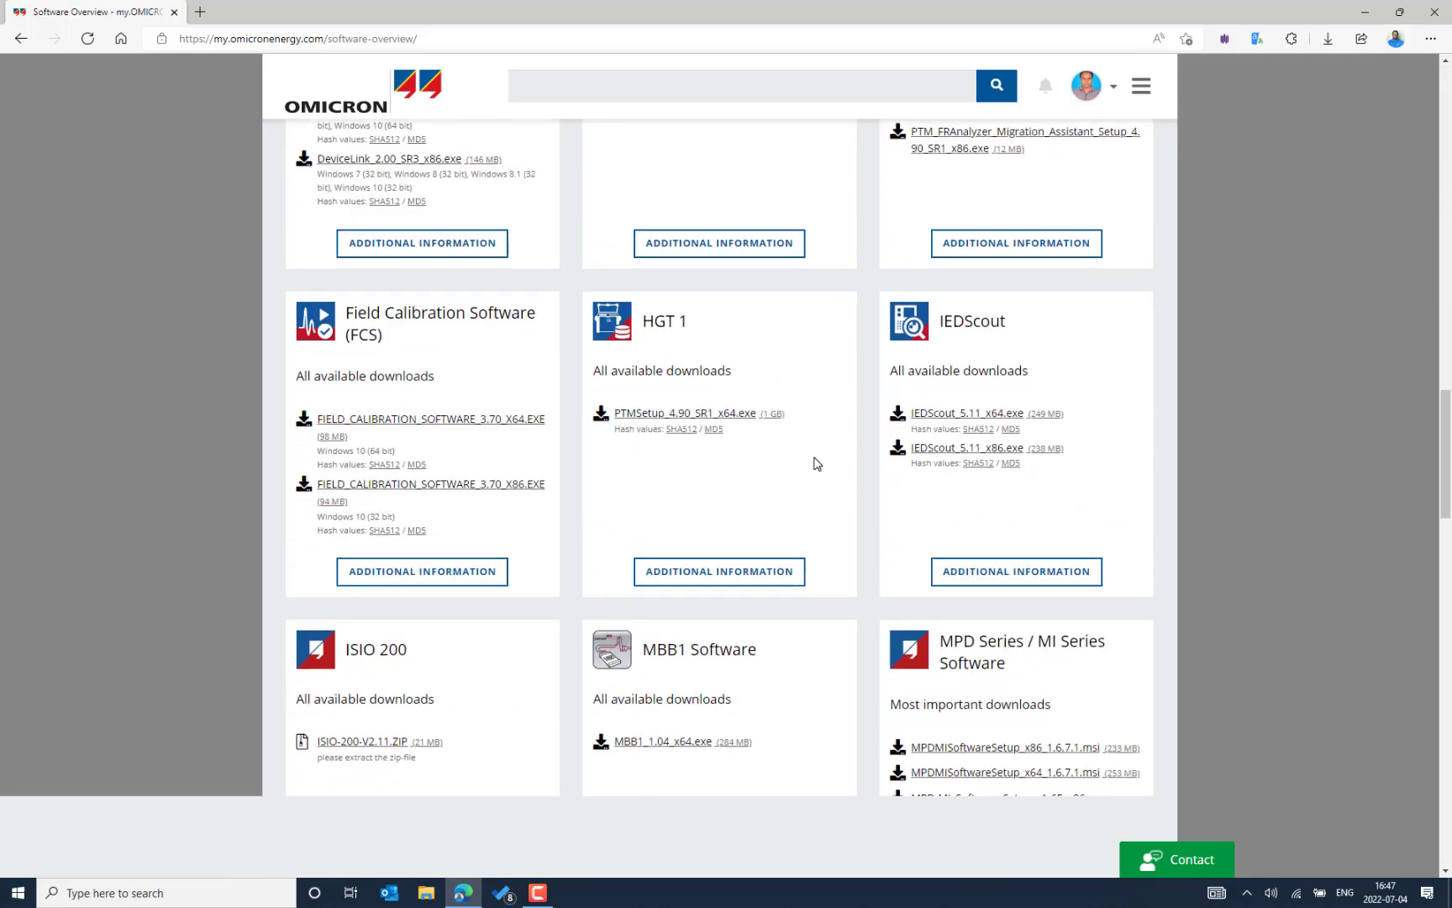
scroll(down, 3)
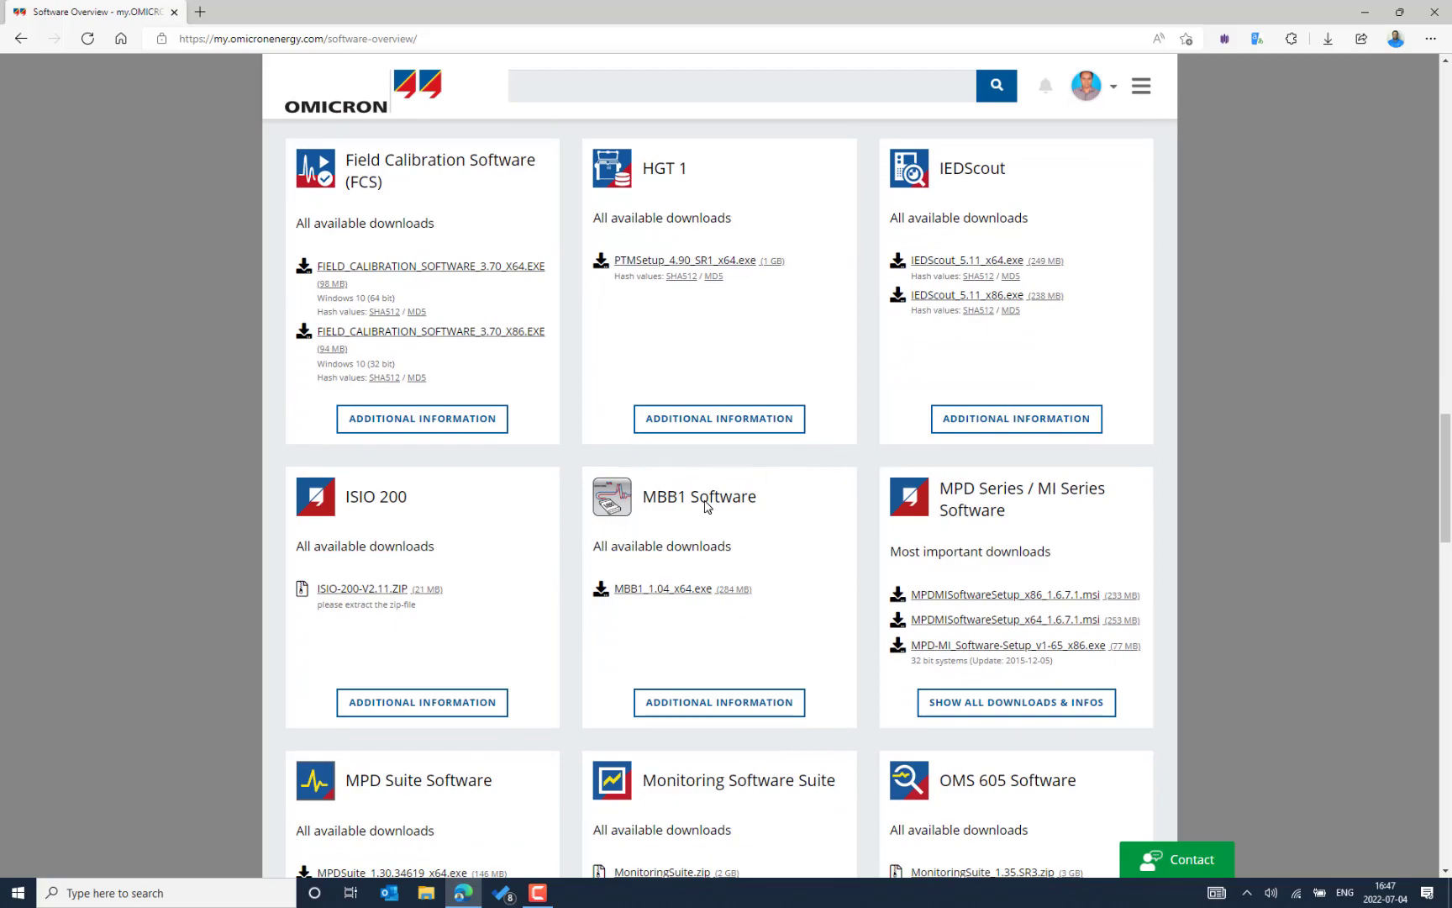
scroll(down, 3)
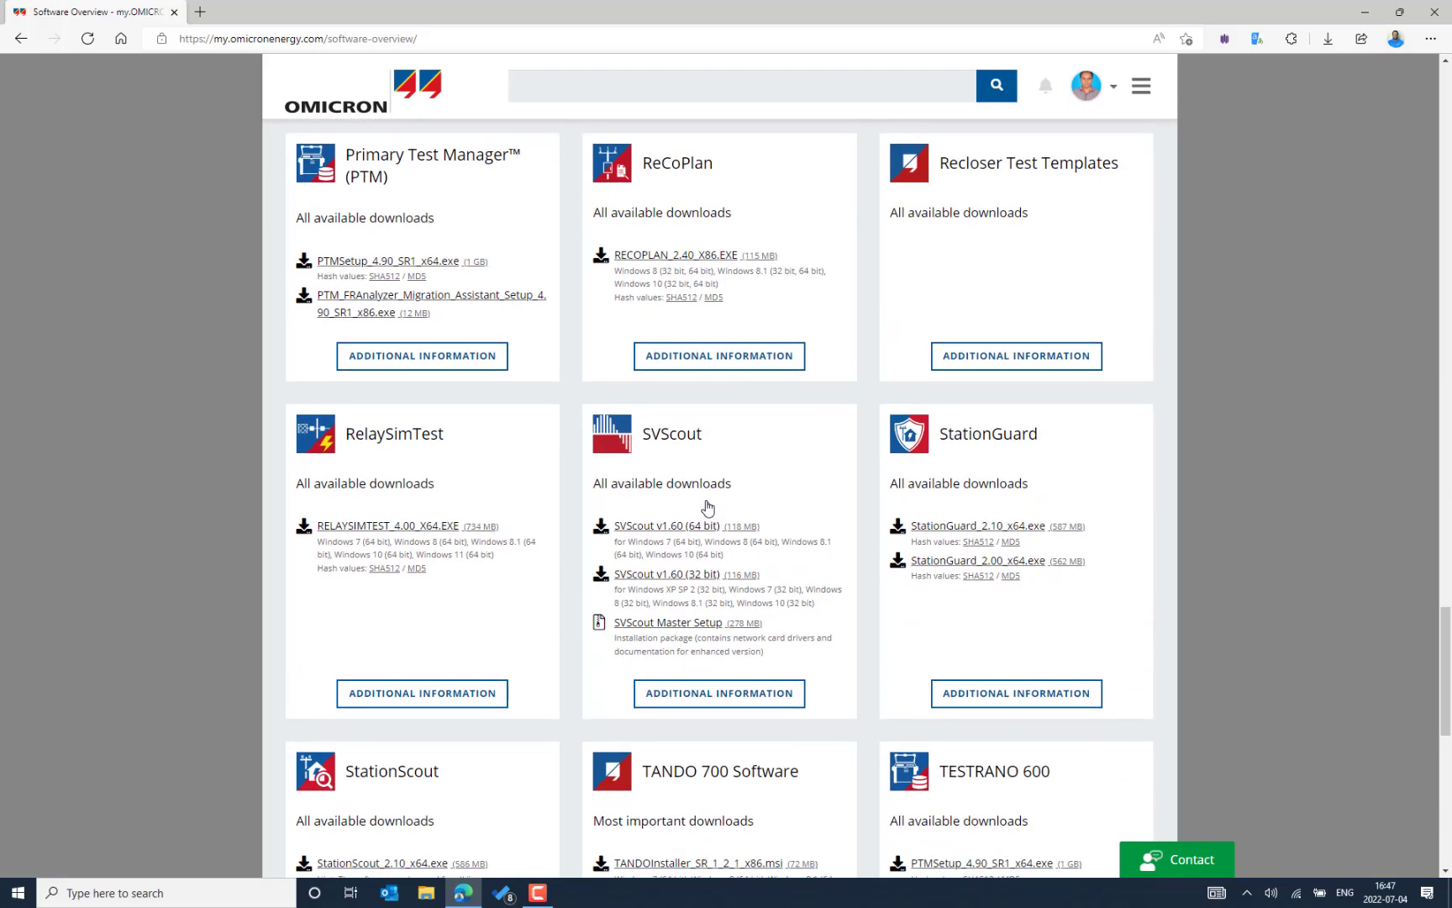
scroll(down, 3)
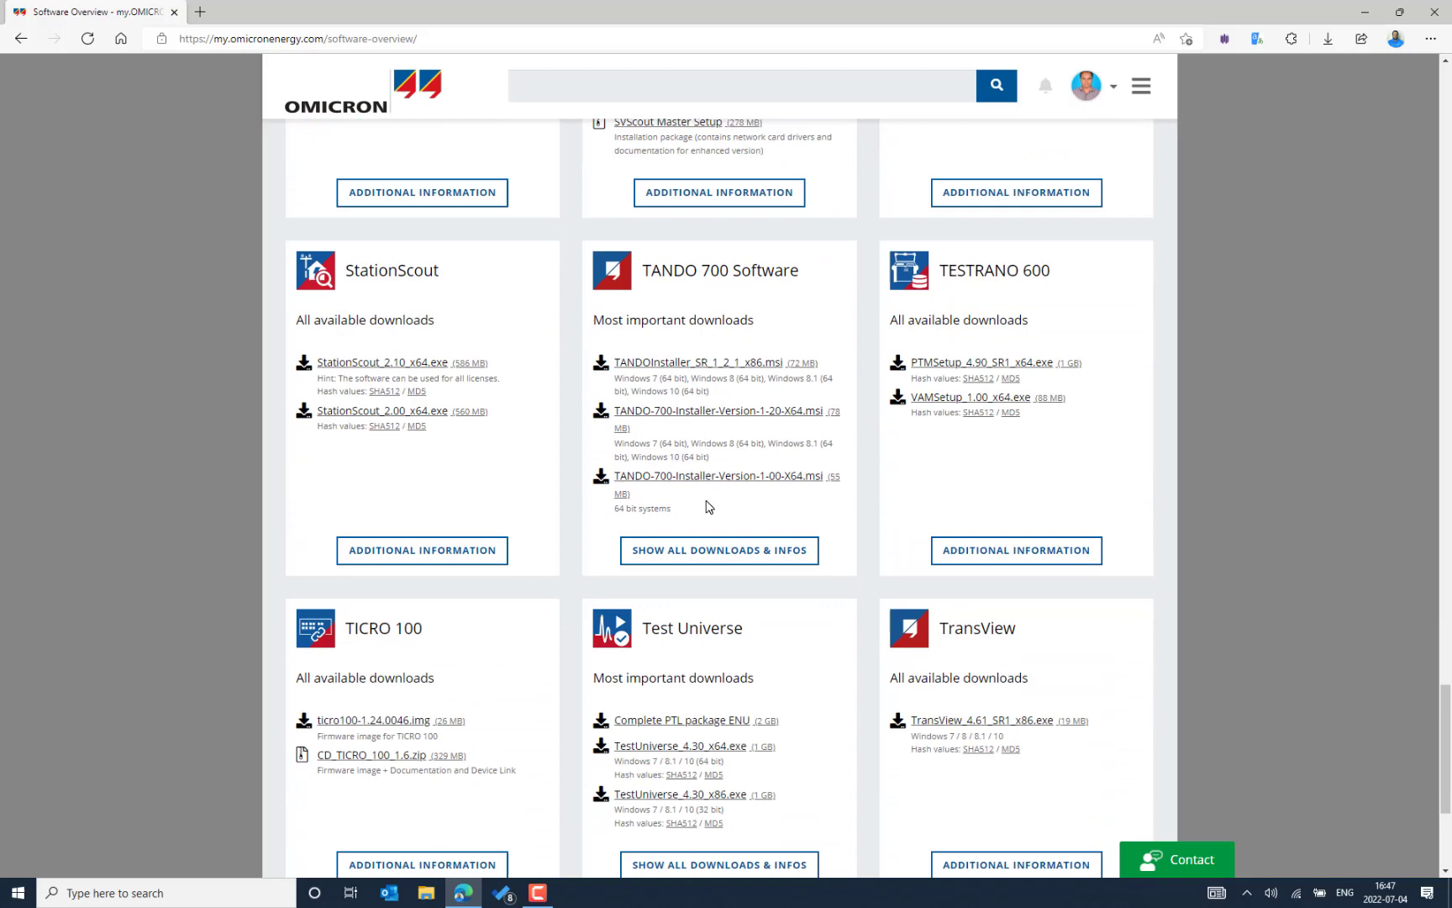
scroll(down, 3)
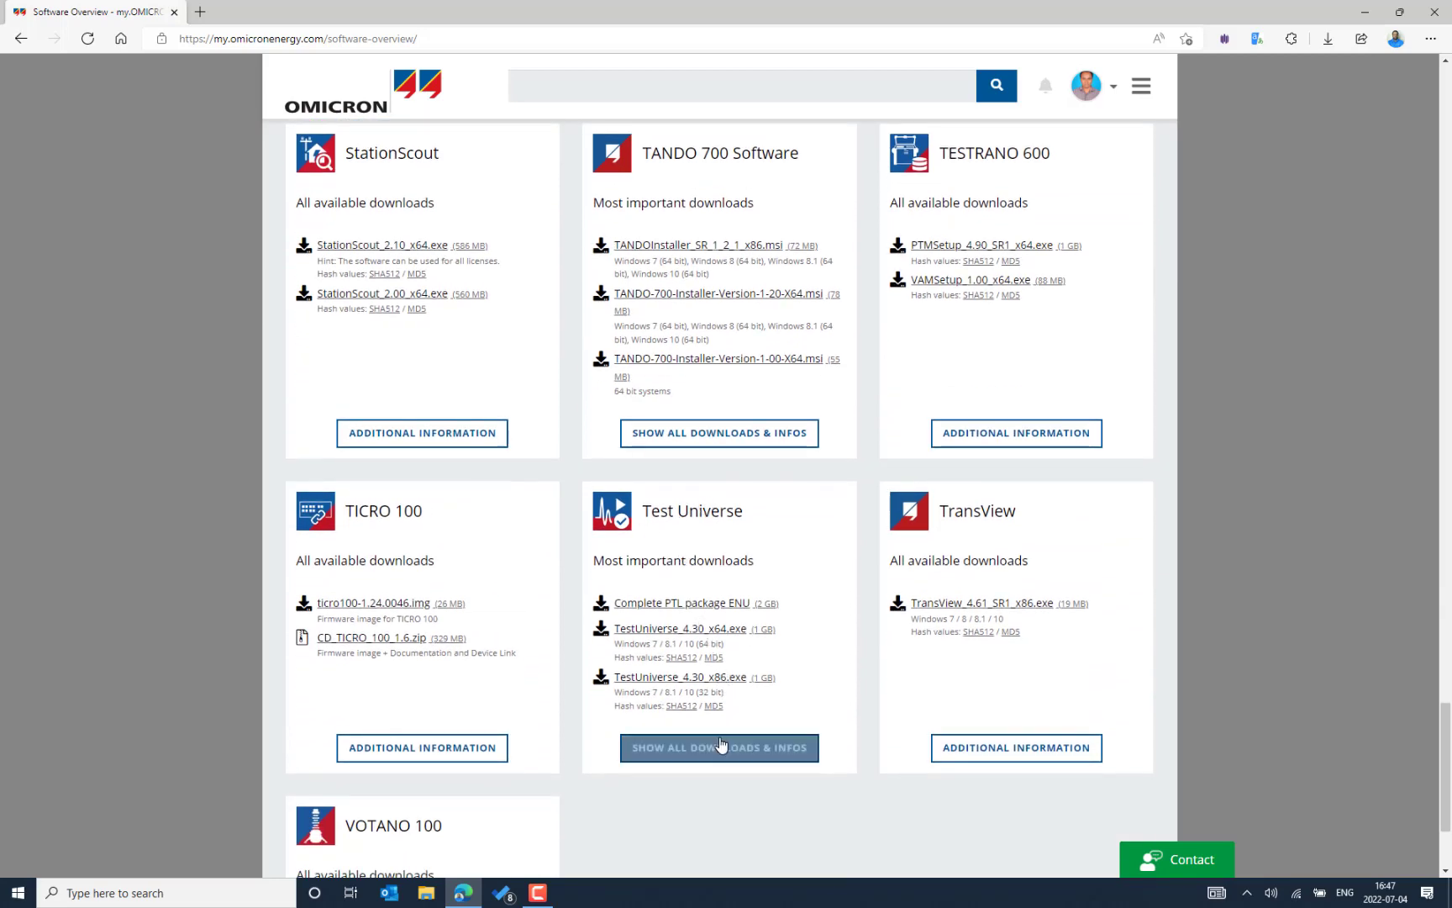
click(720, 747)
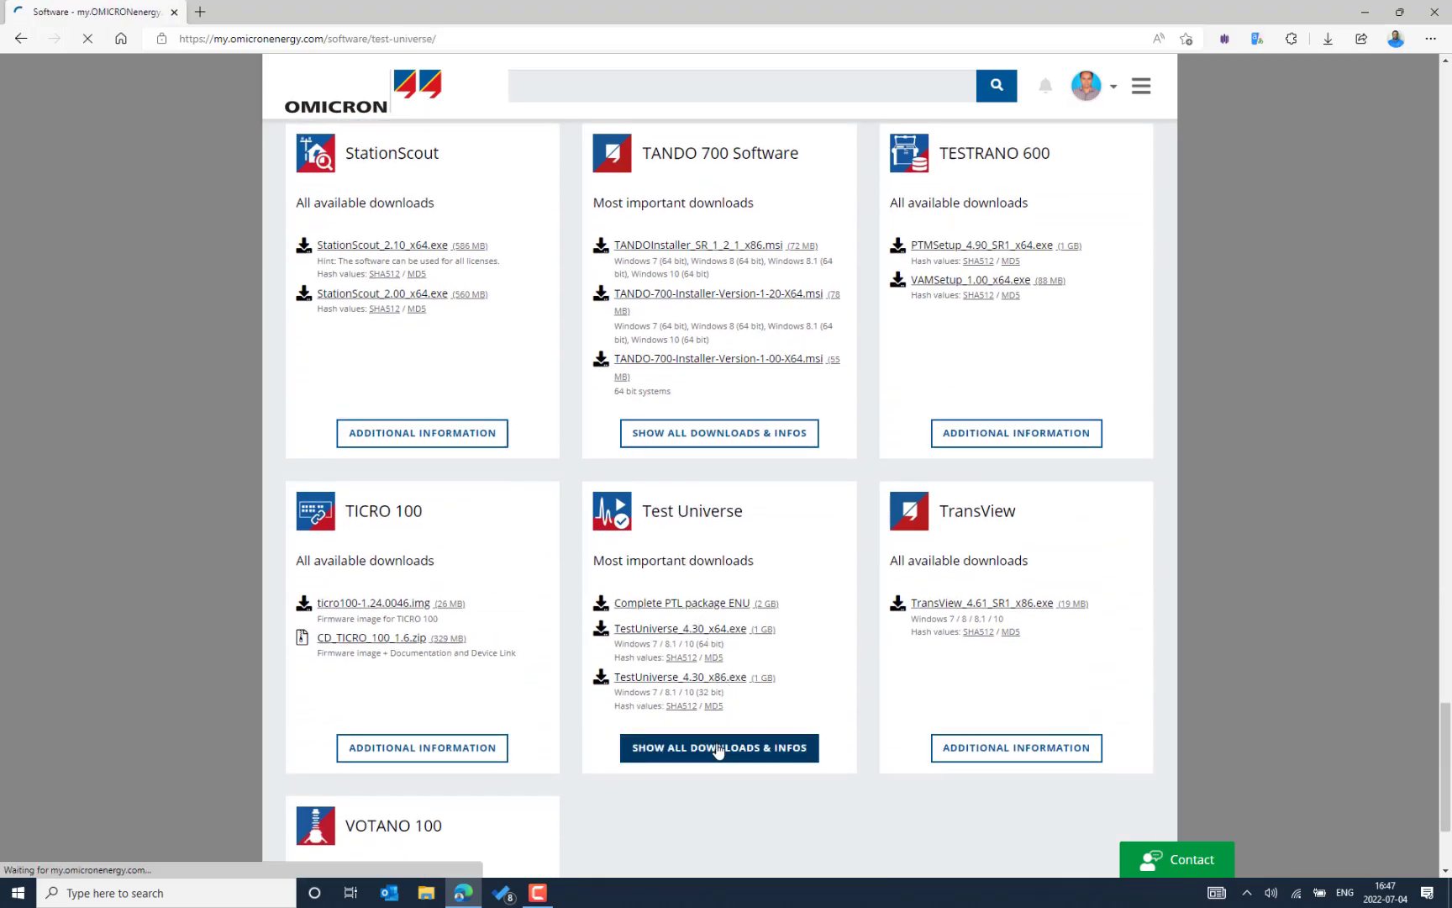
click(719, 748)
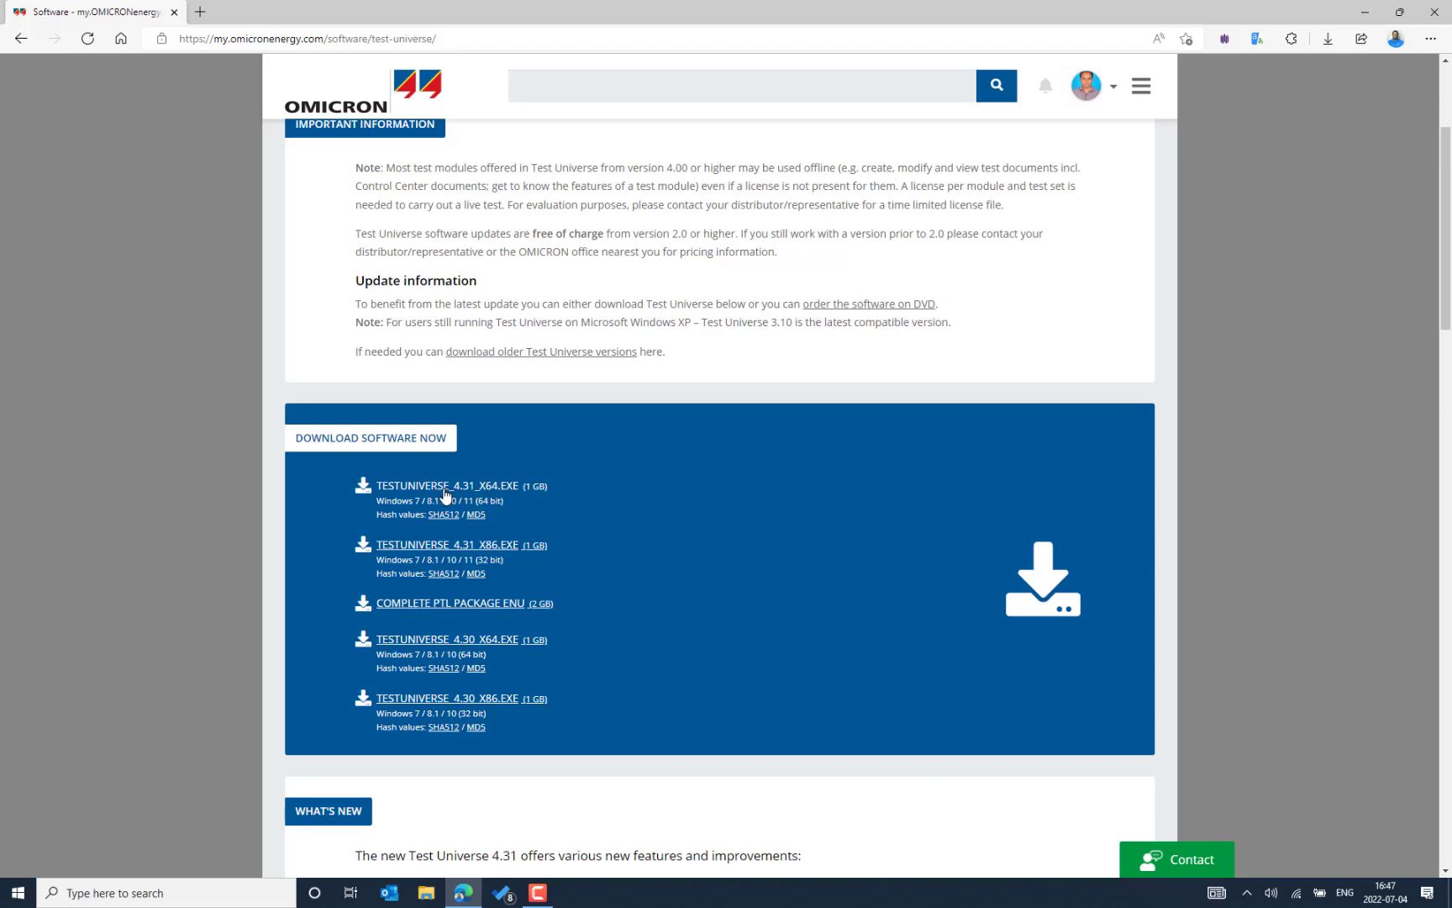
mouse_move(472, 493)
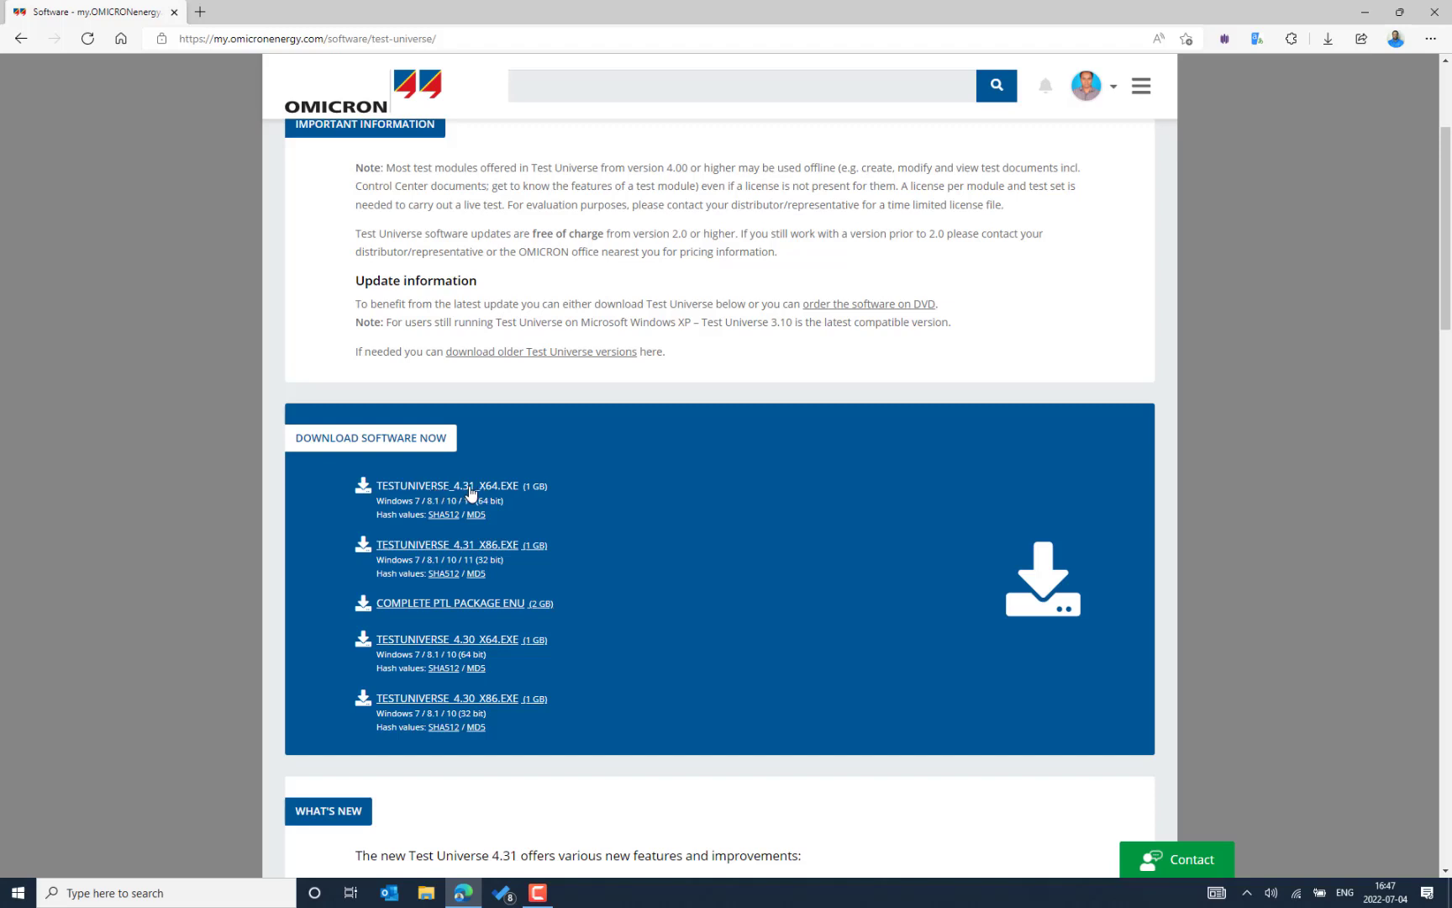
mouse_move(498, 491)
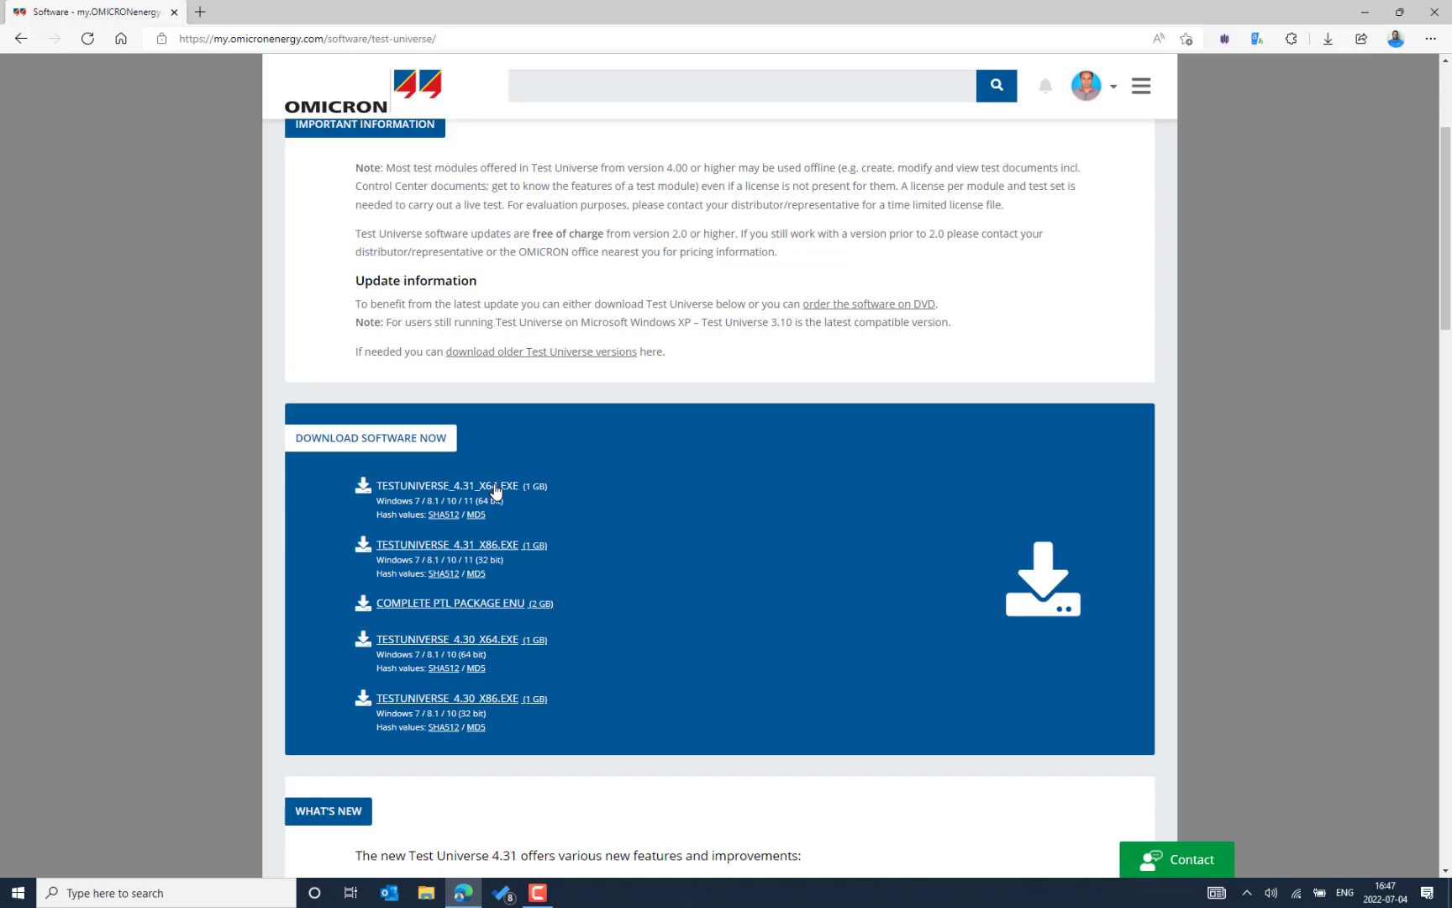
Step: Download 'Test Universe - What's New in Version 4.31' and open it from the Downloads flyout
scroll(down, 3)
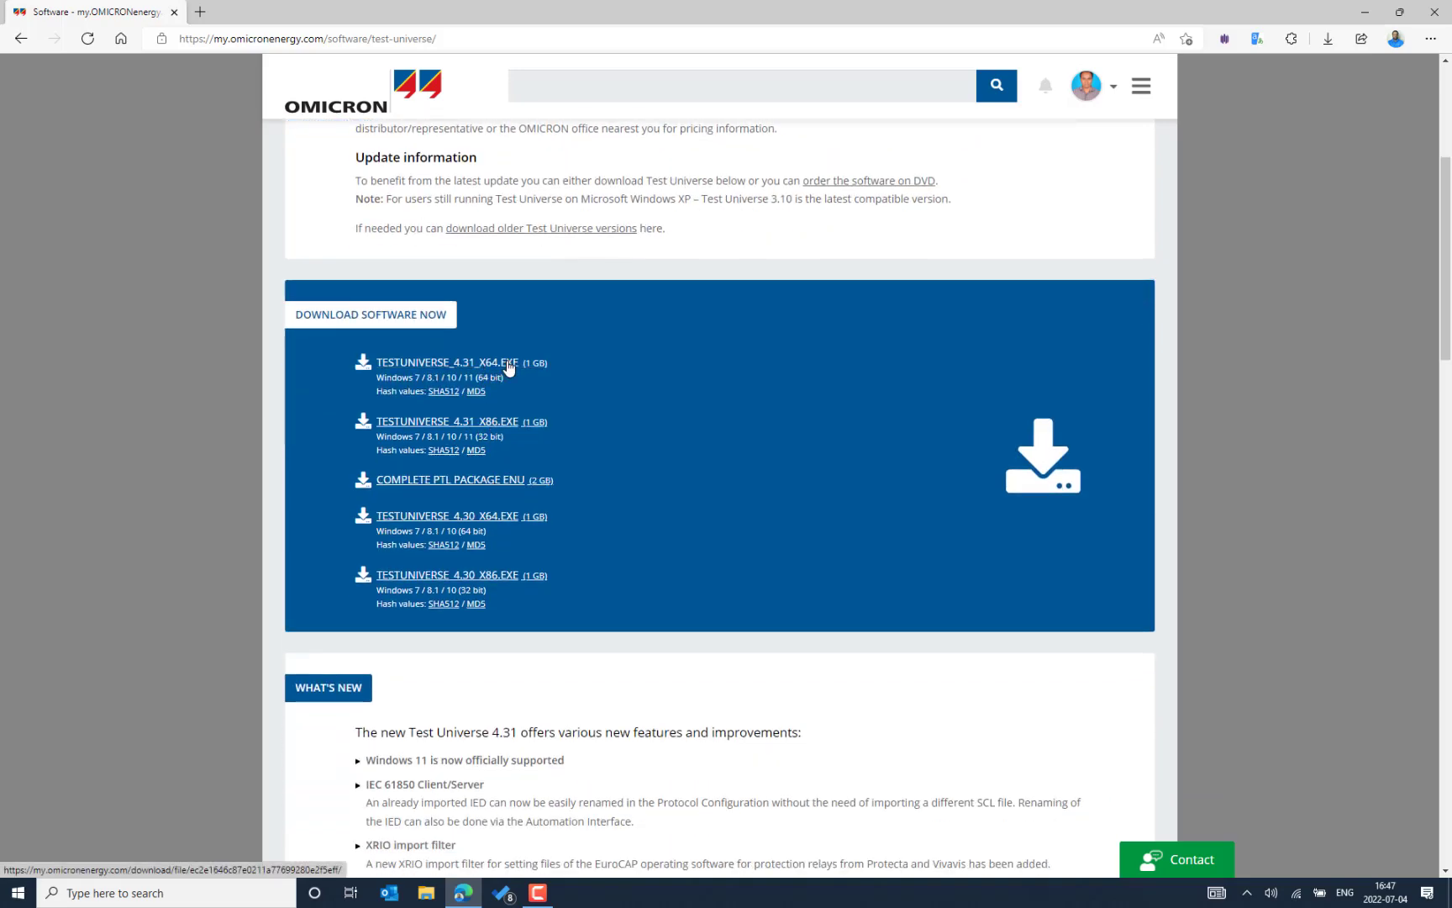
scroll(down, 3)
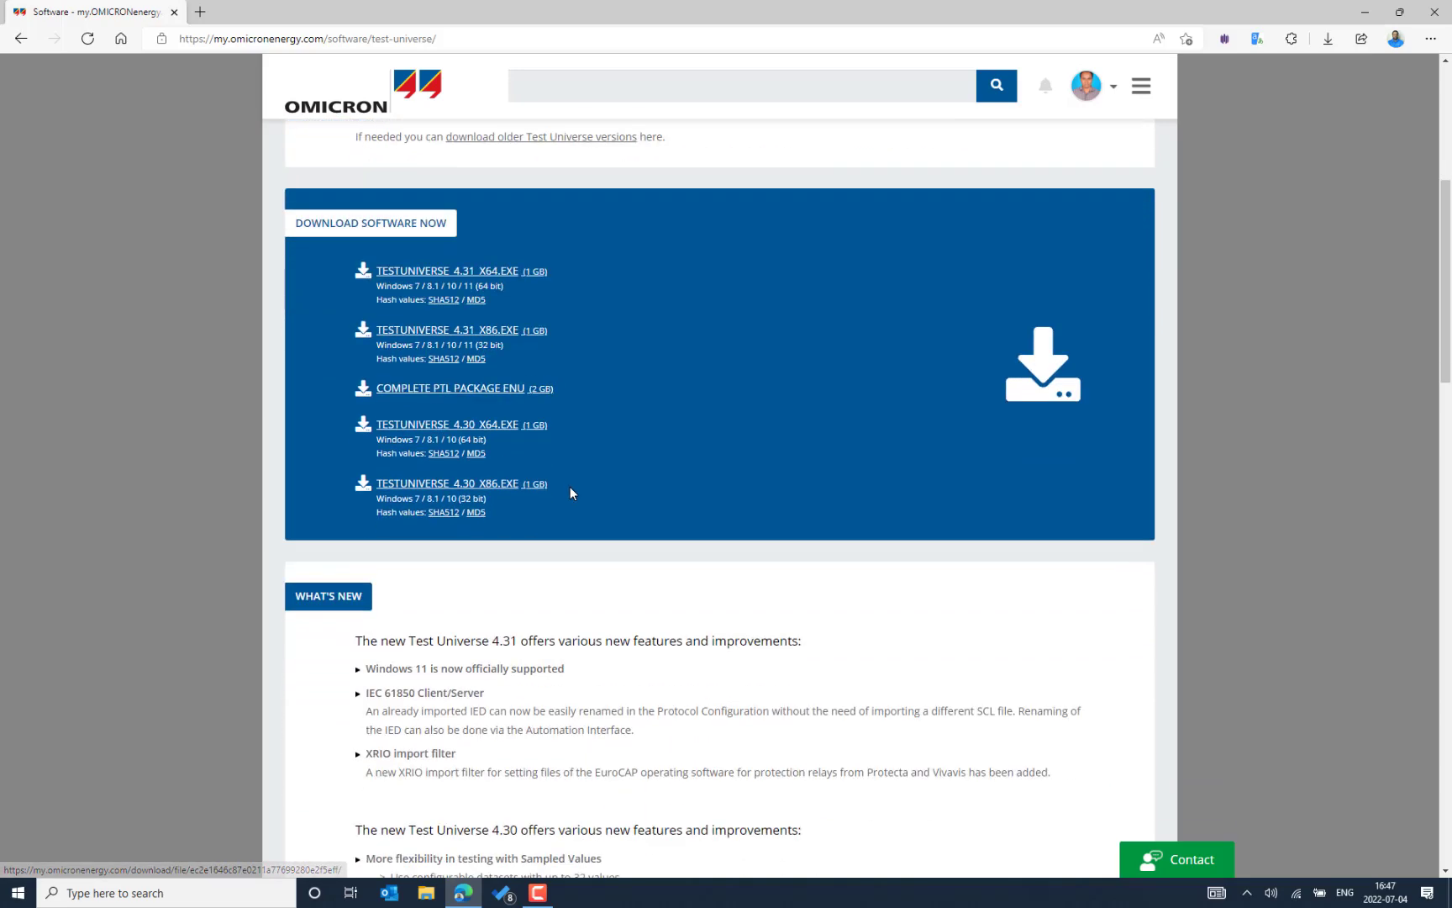
scroll(down, 3)
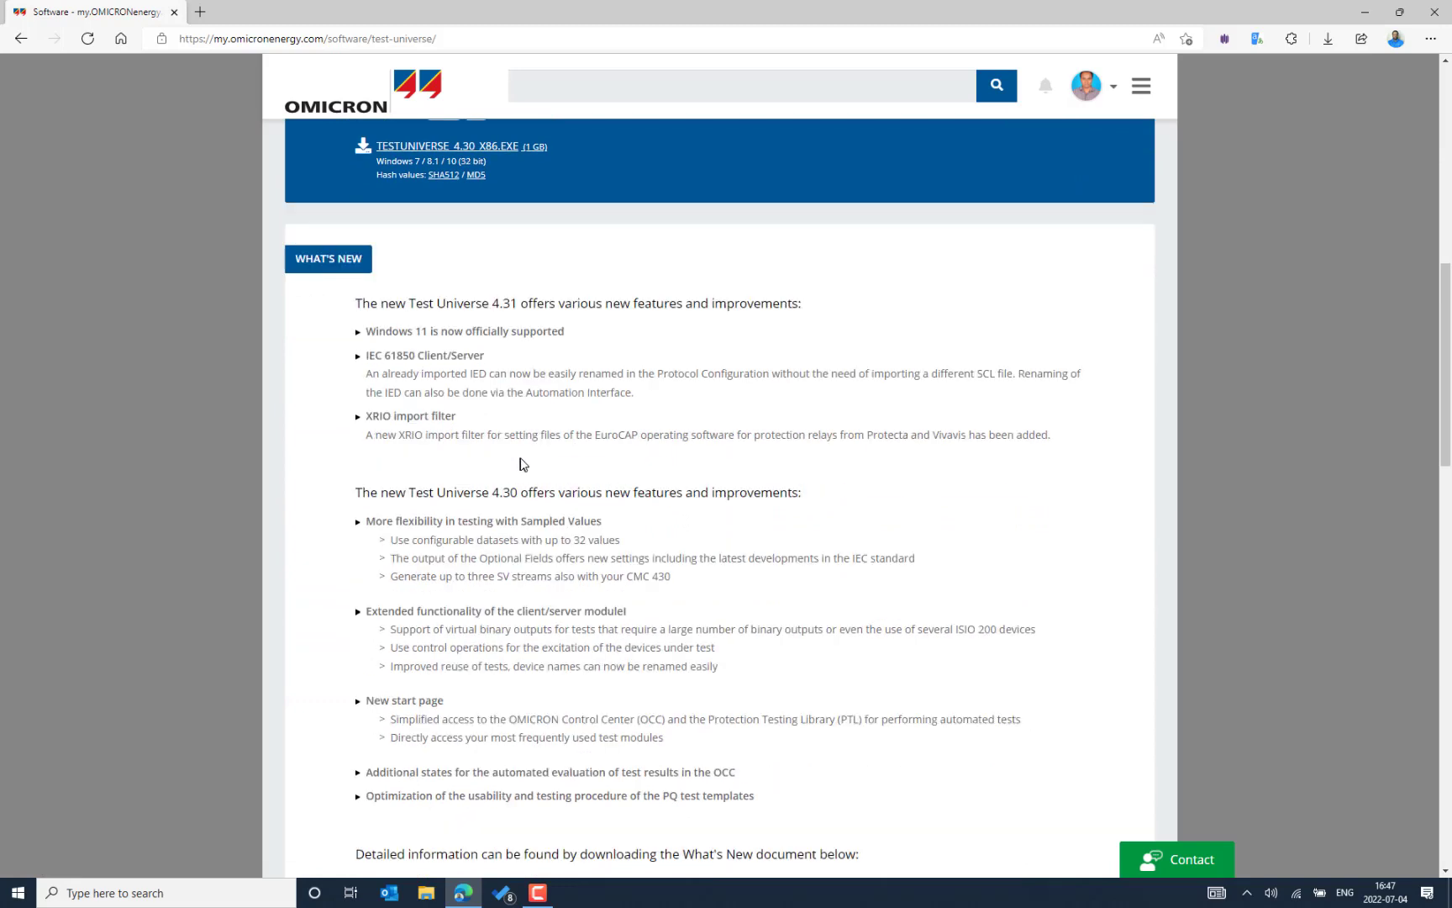
scroll(down, 3)
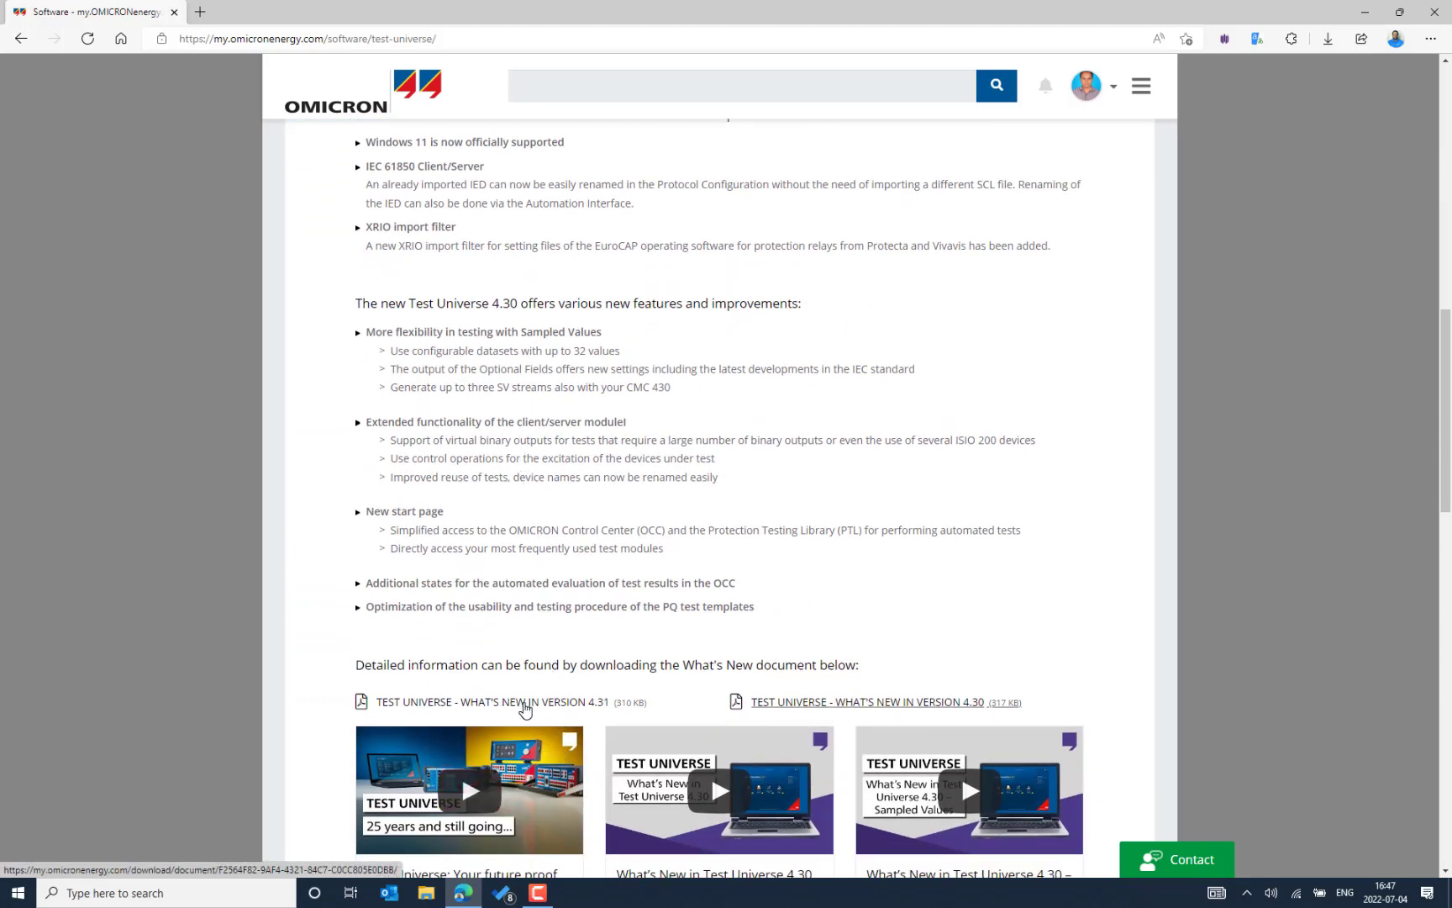
mouse_move(491, 711)
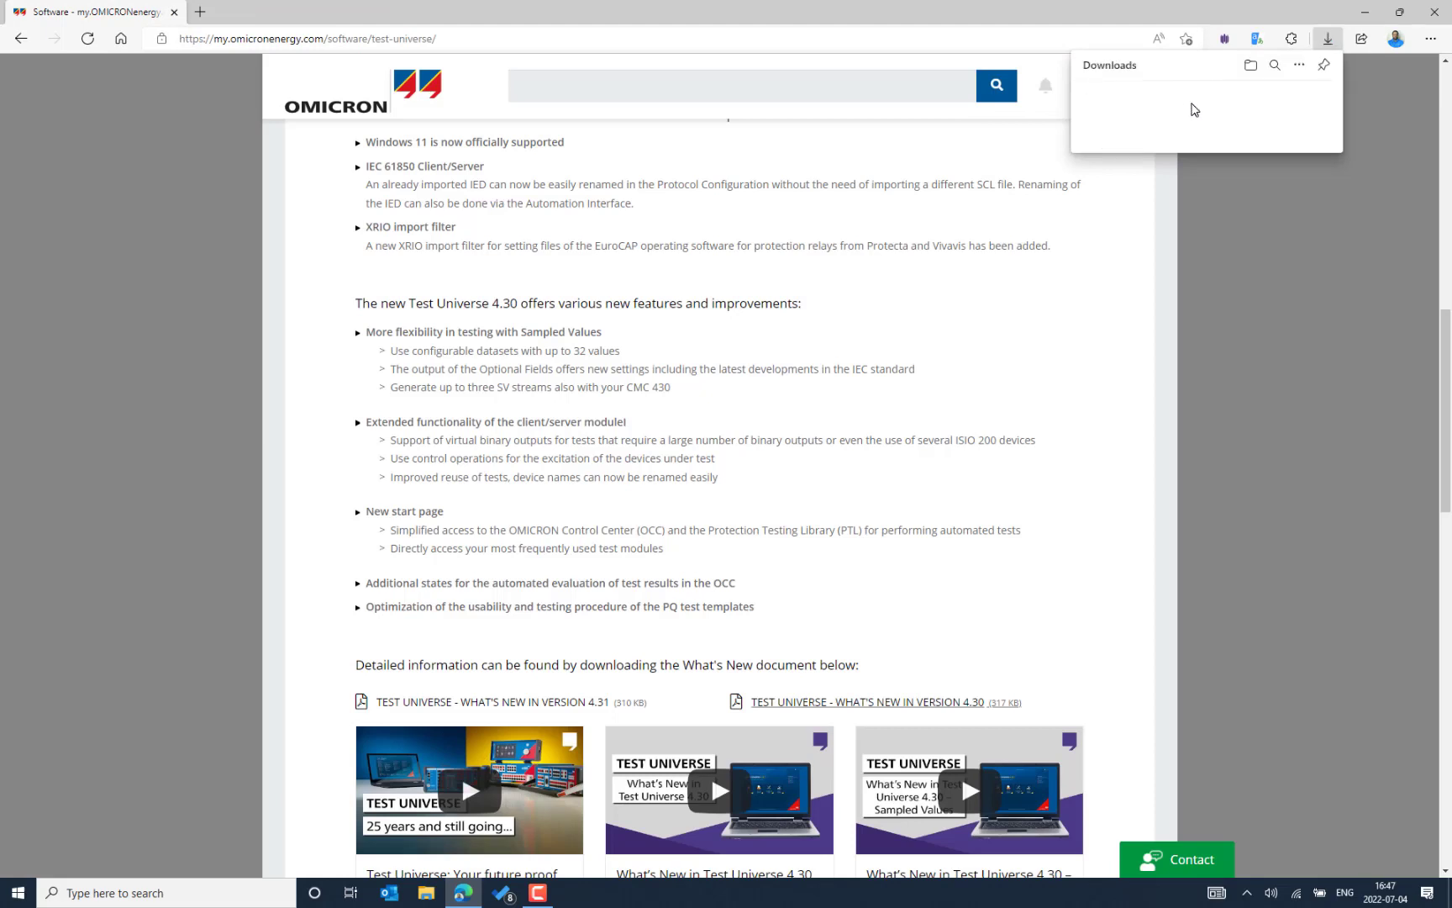
click(480, 701)
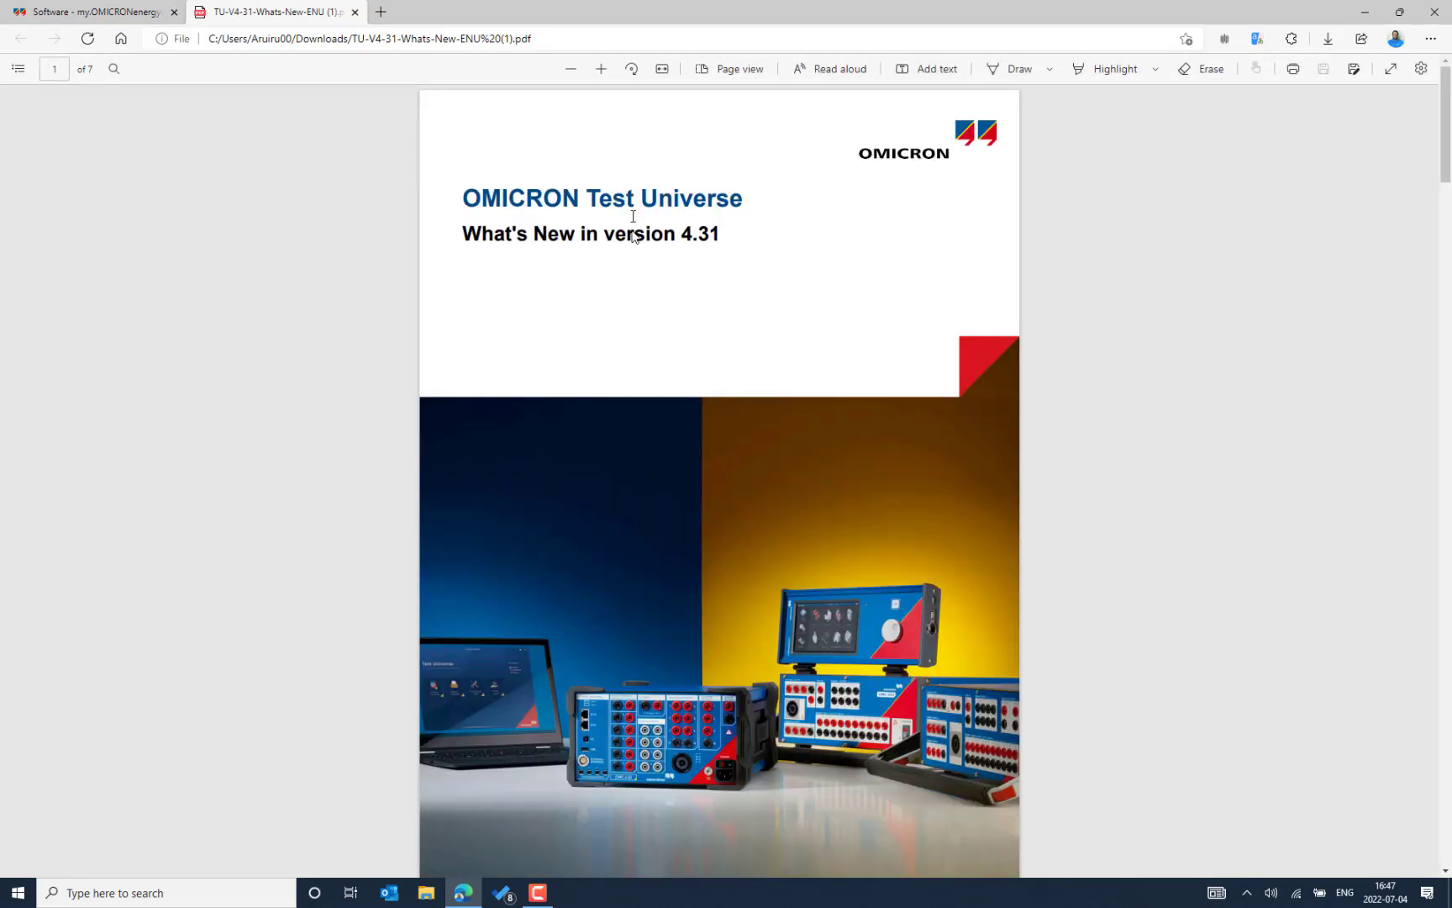
Step: Read the PDF's Changes, Improvements, and Bug Fixes section, then return to the software page
scroll(down, 3)
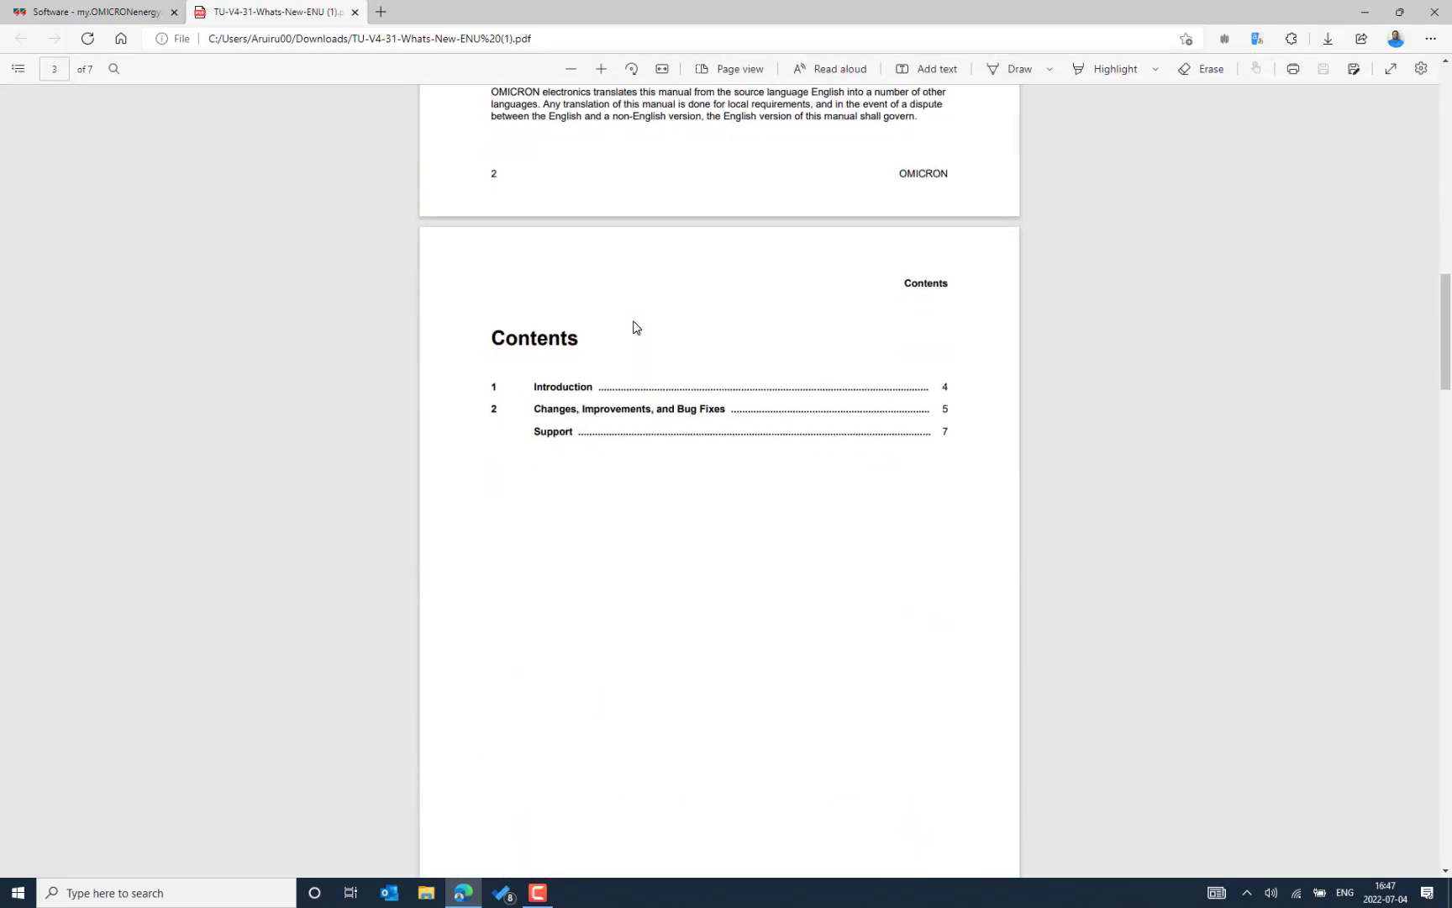
scroll(down, 3)
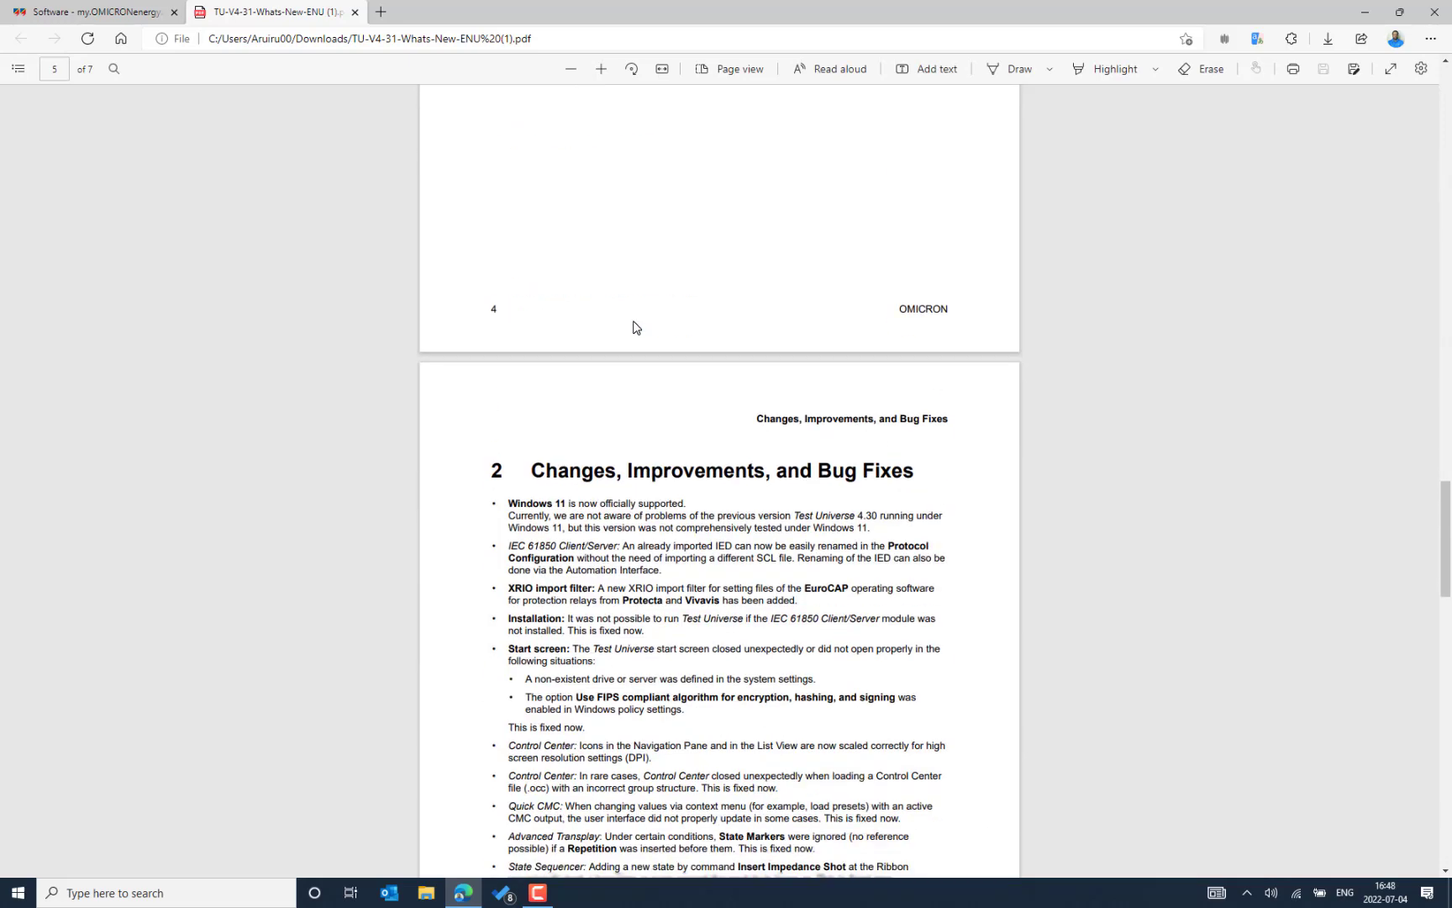
scroll(down, 3)
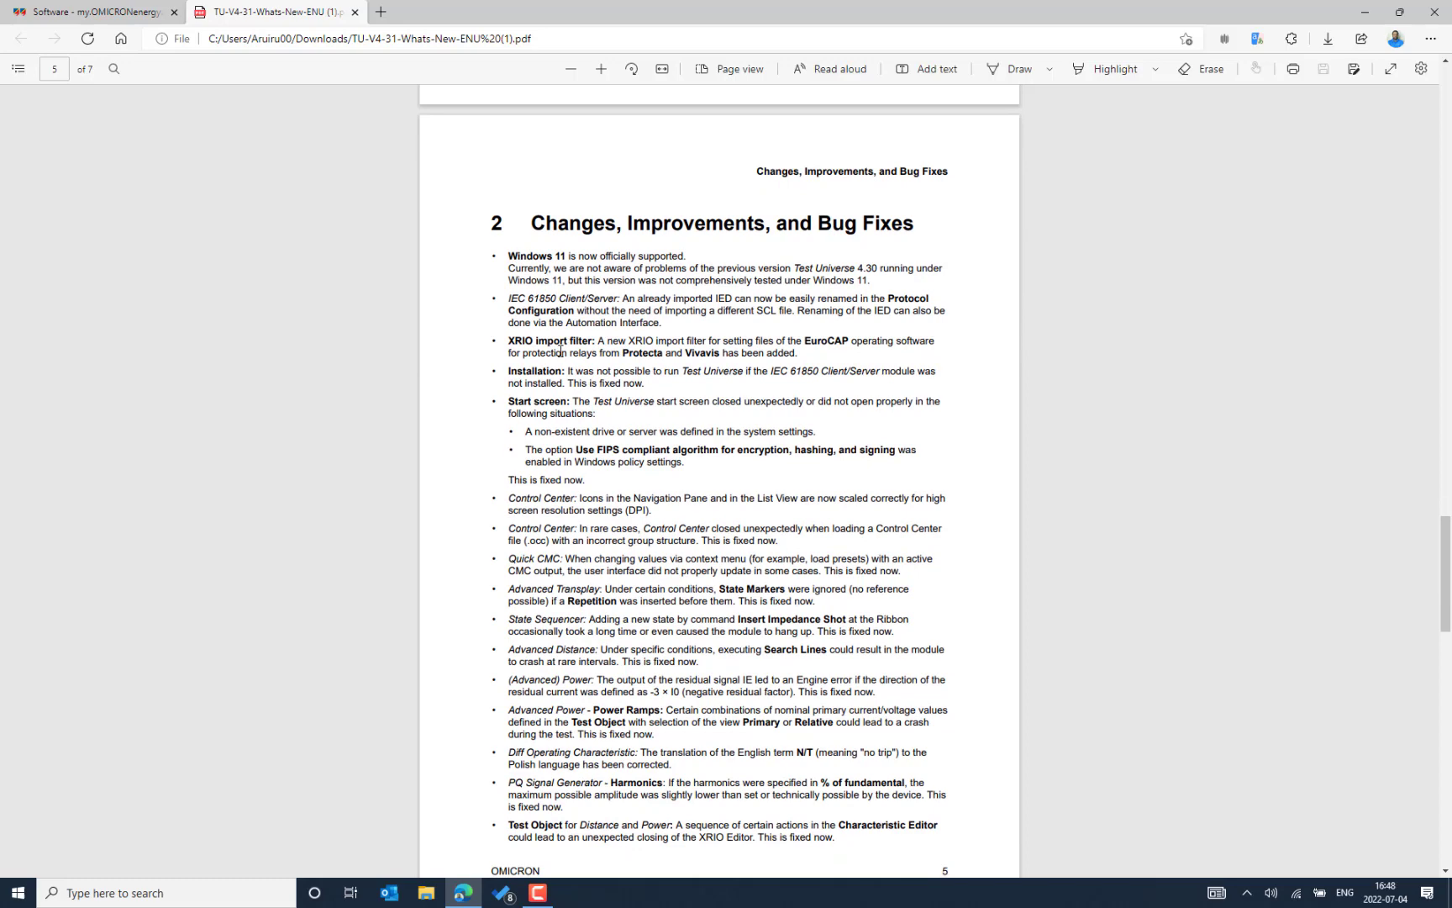
scroll(down, 3)
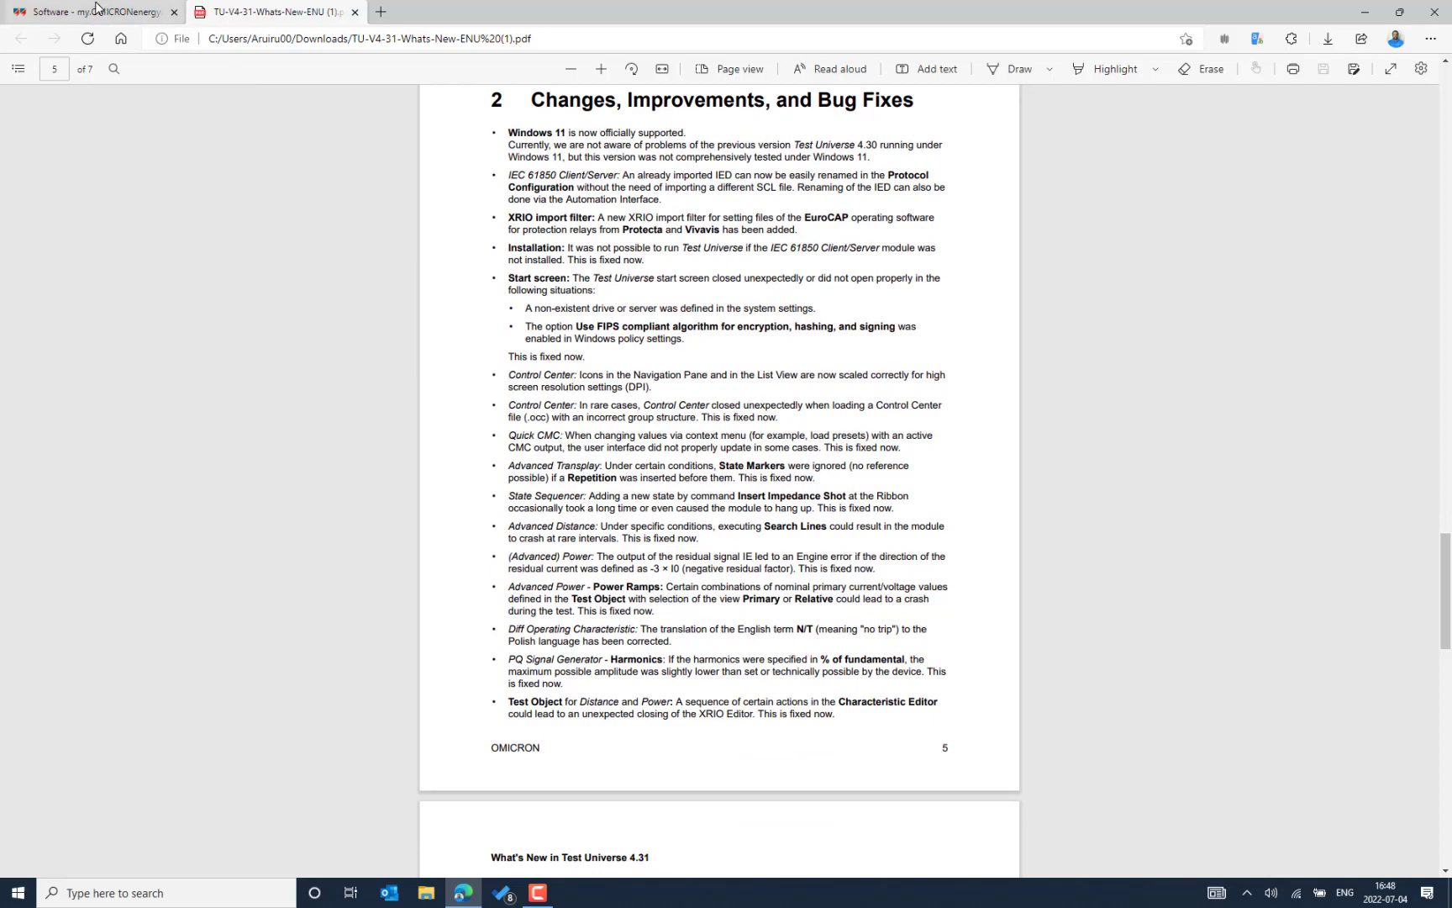
click(92, 15)
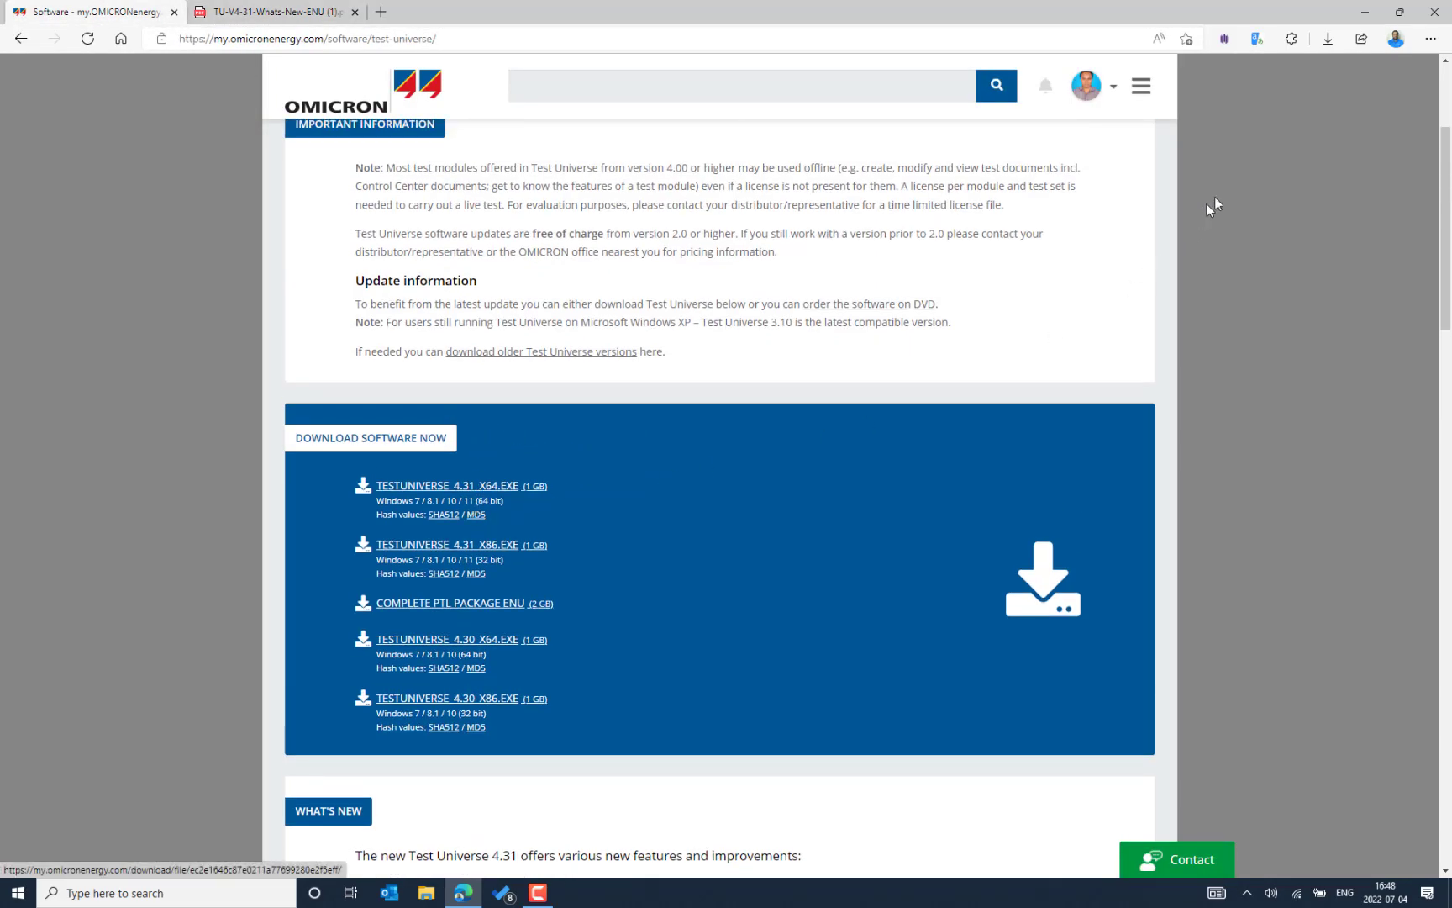
Step: Show the full download history with TestUniverse_4.31_x64.exe and open its Downloads folder
scroll(up, 3)
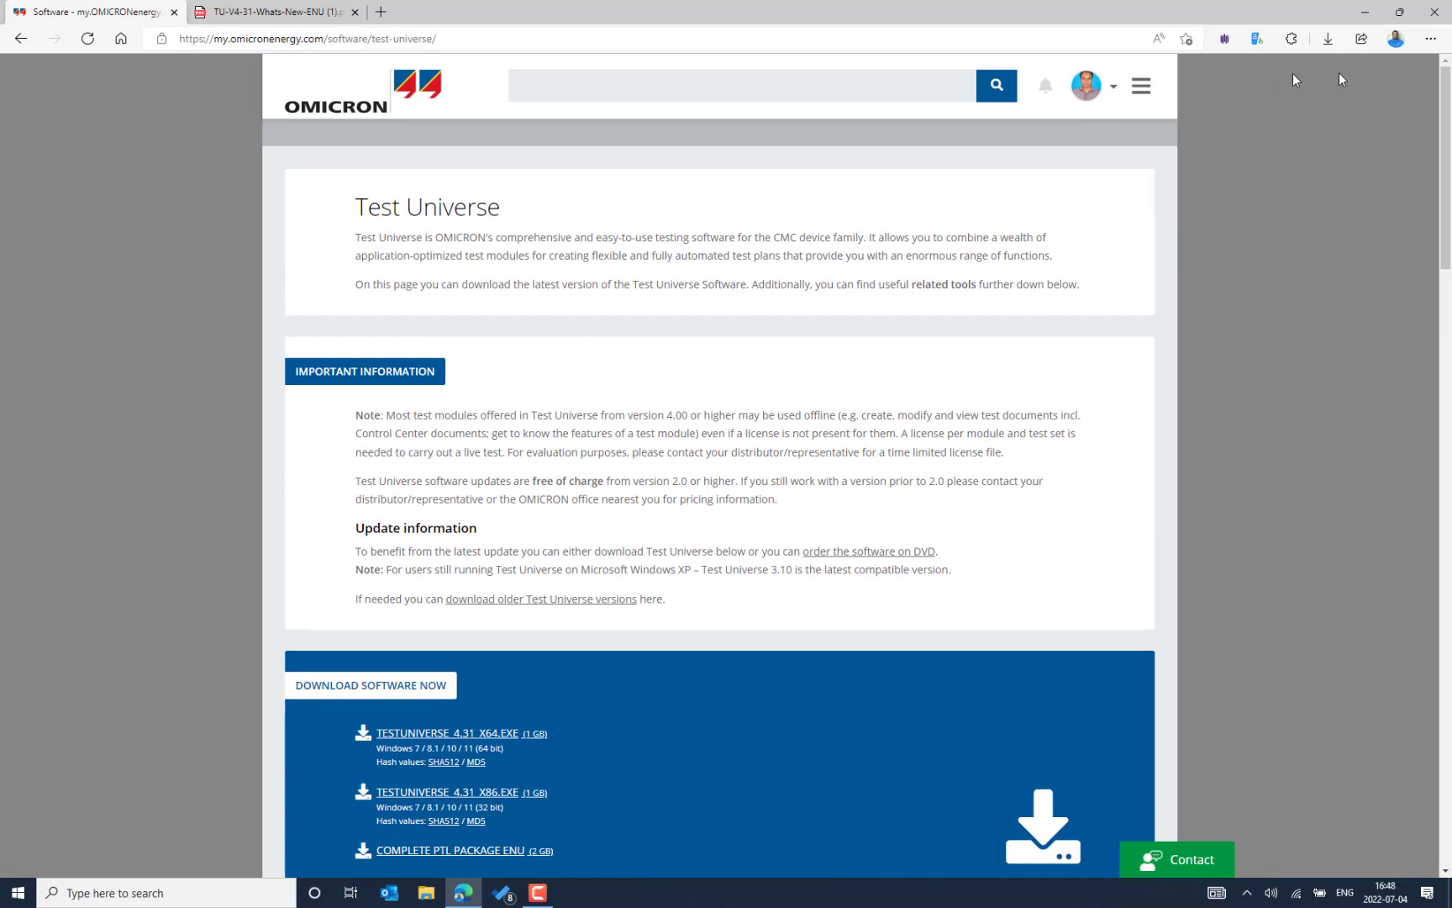
click(1329, 38)
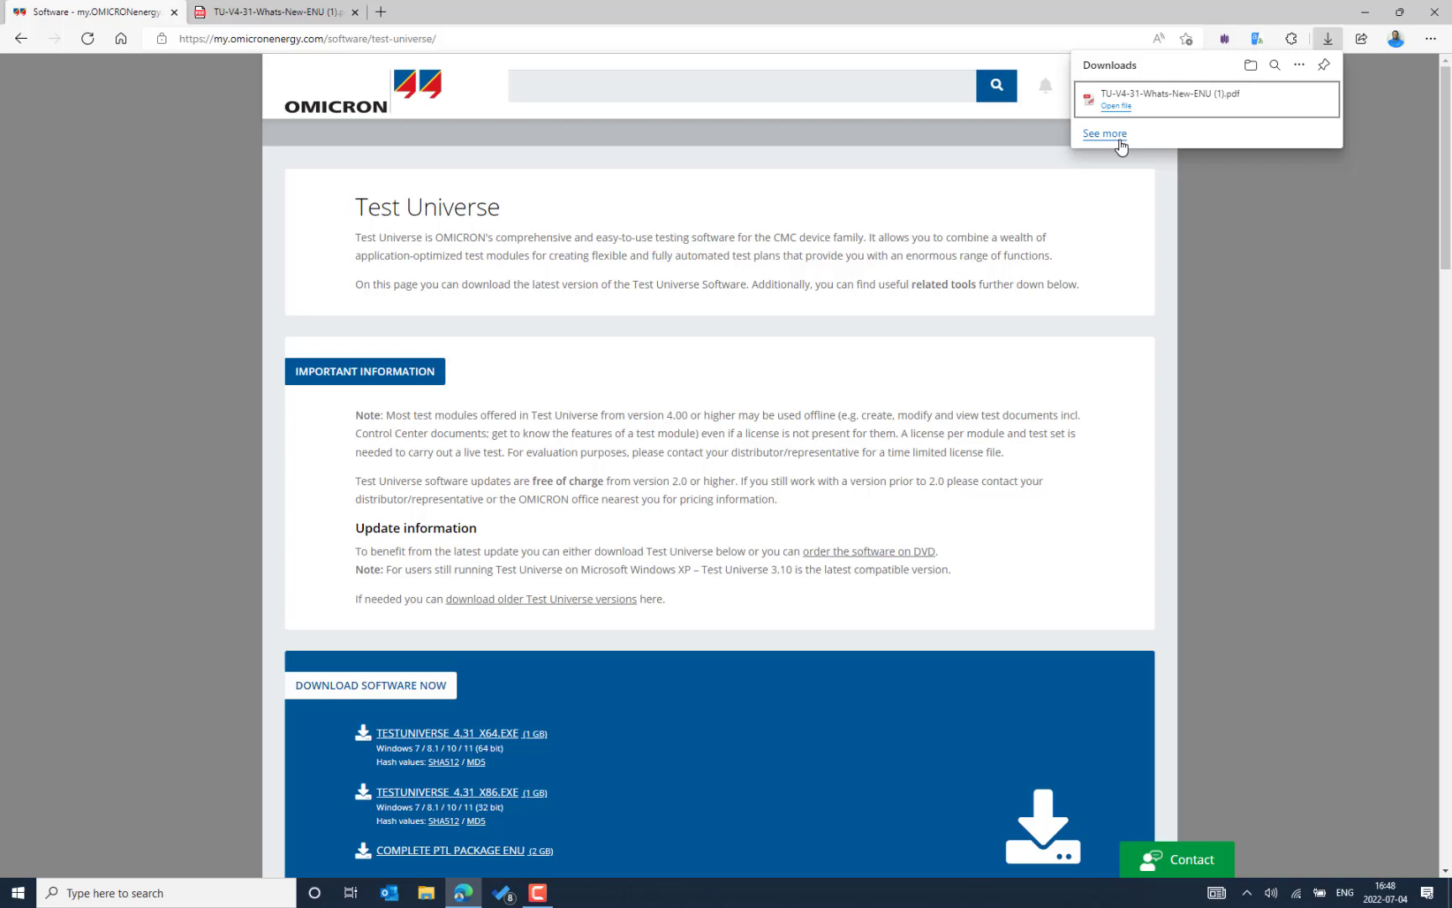
mouse_move(1264, 69)
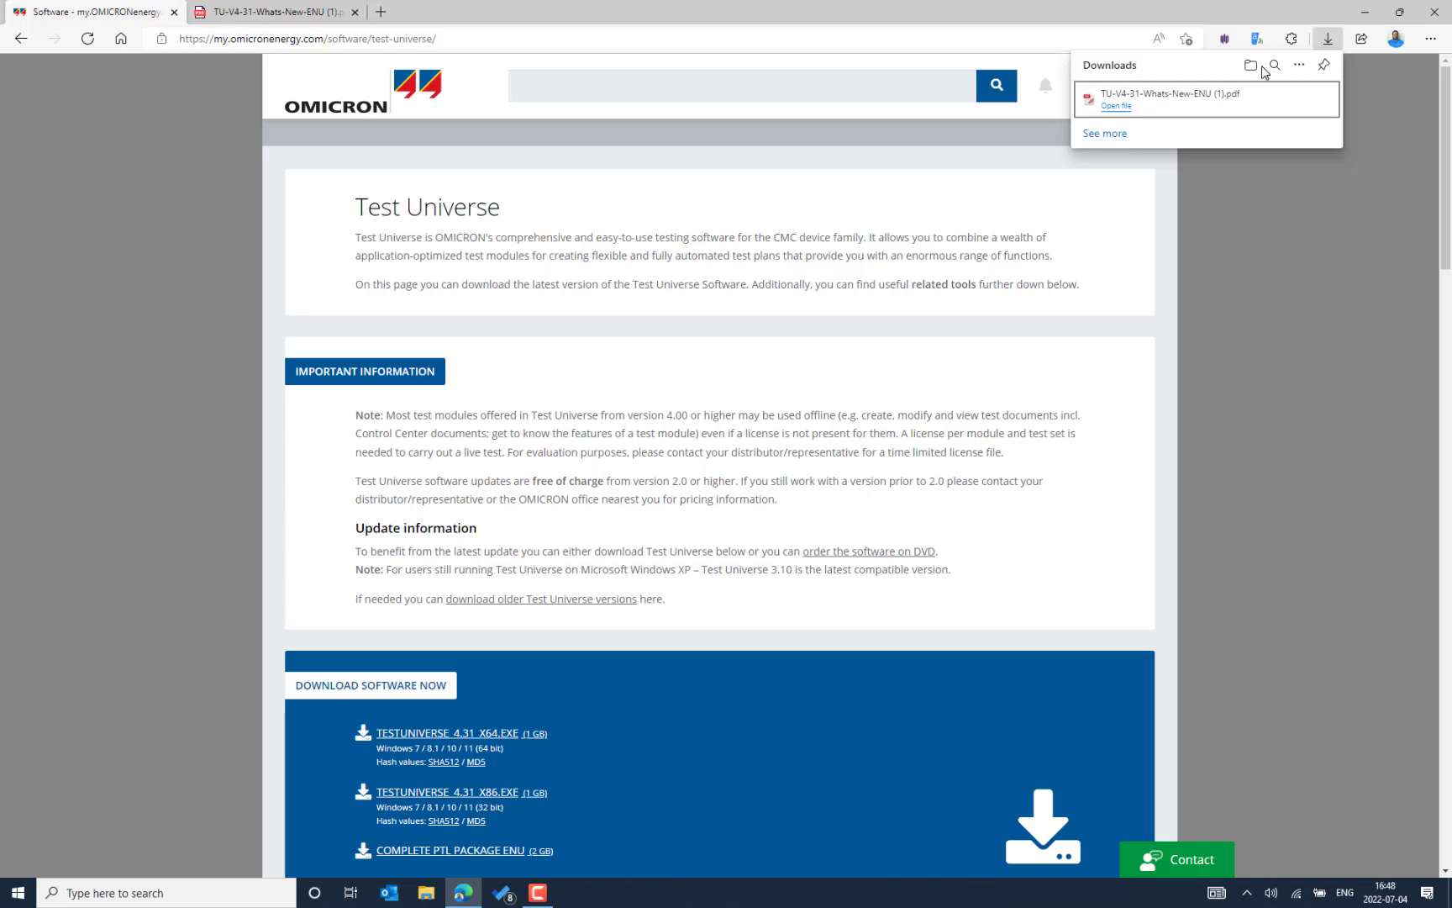
click(1104, 132)
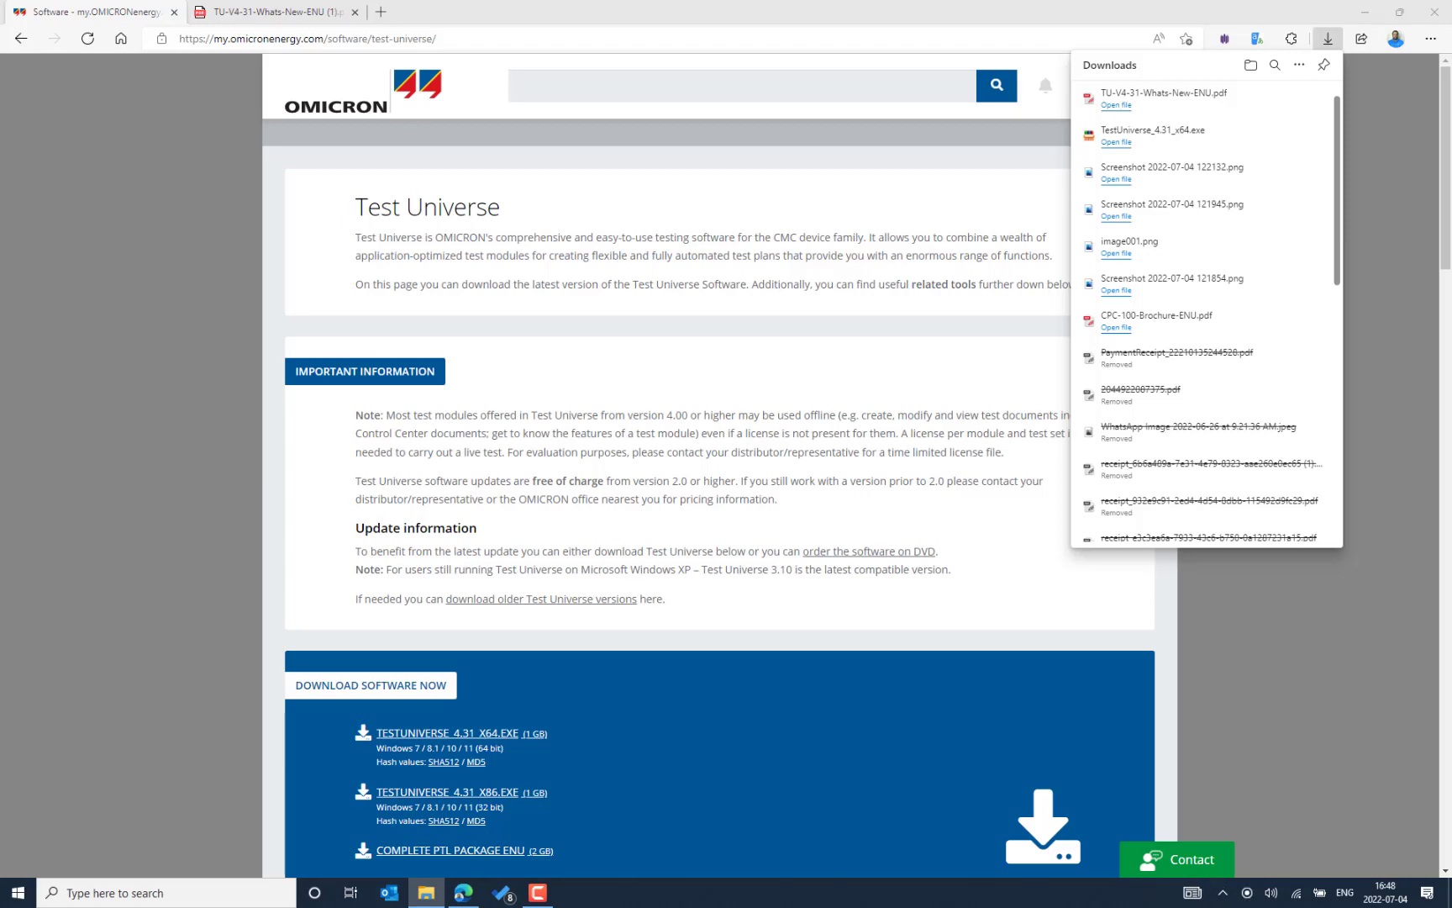
click(1248, 64)
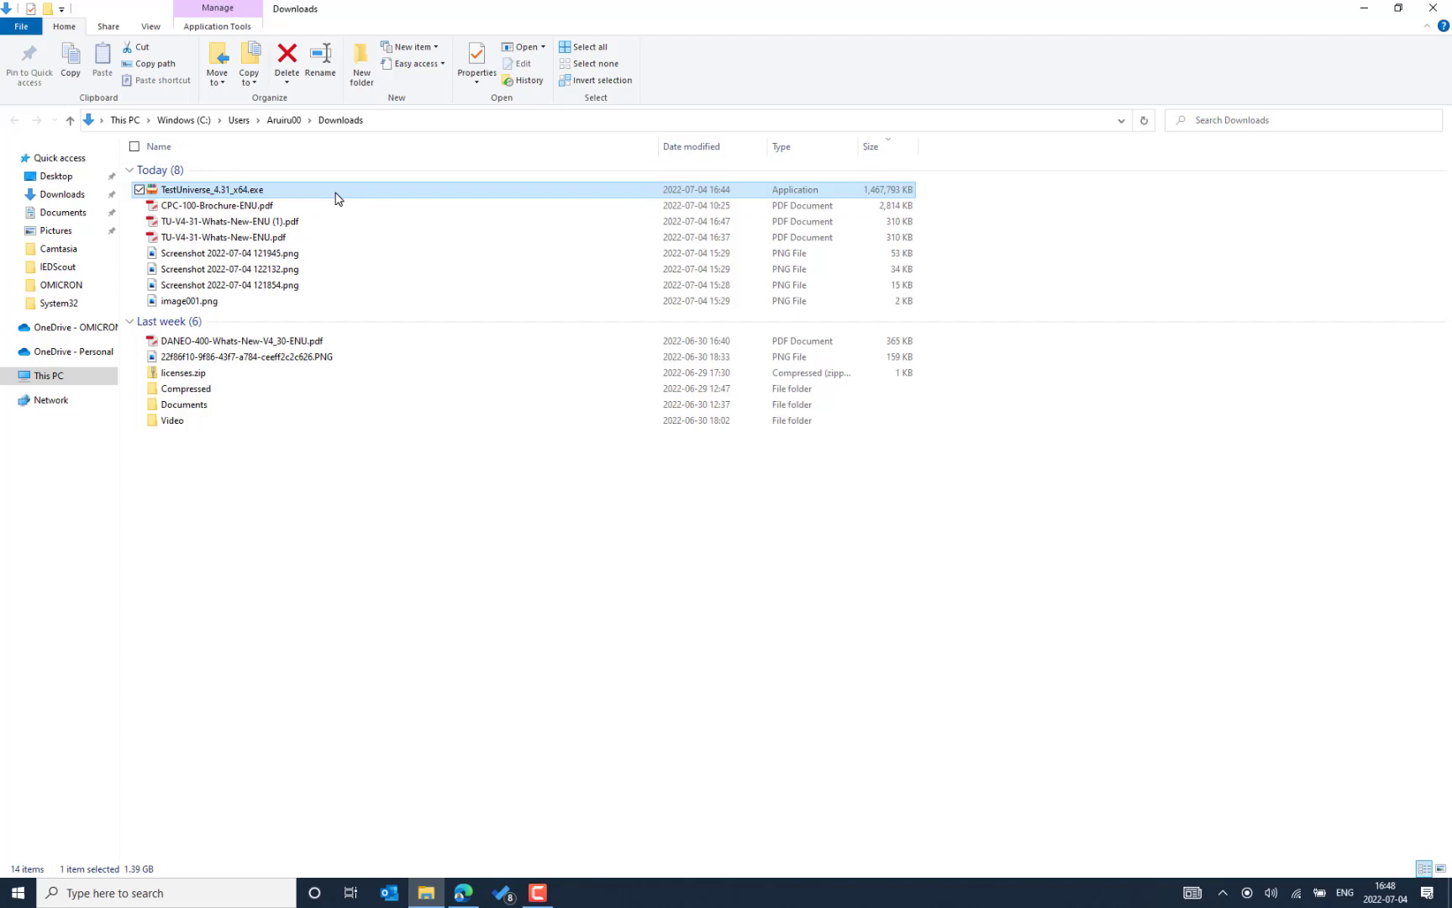
Step: Launch TestUniverse_4.31_x64.exe, let it extract, and minimize Explorer to reveal the installer
right_click(210, 188)
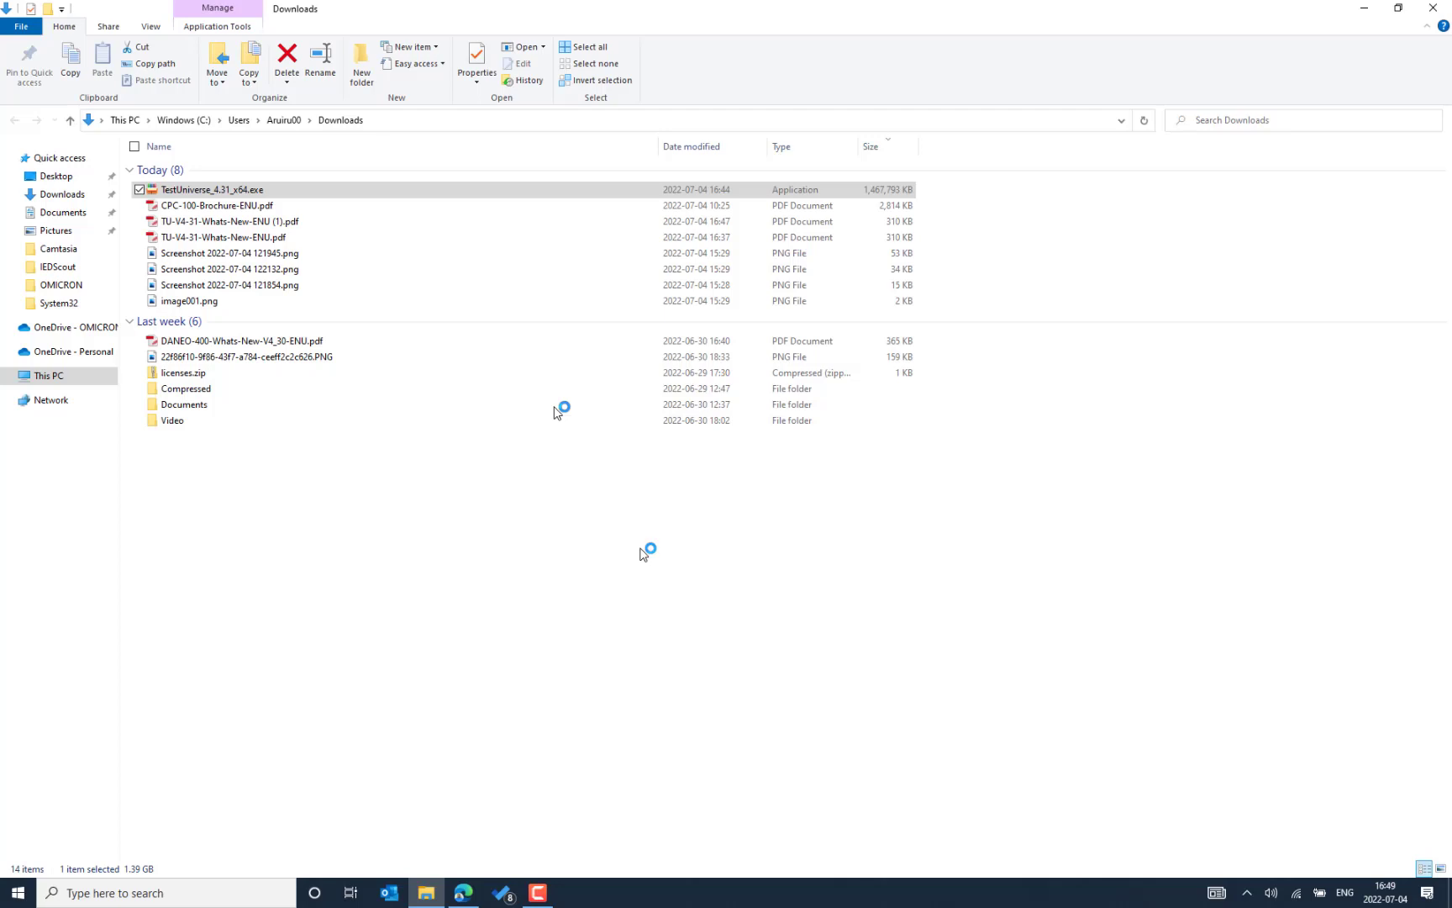
double_click(198, 188)
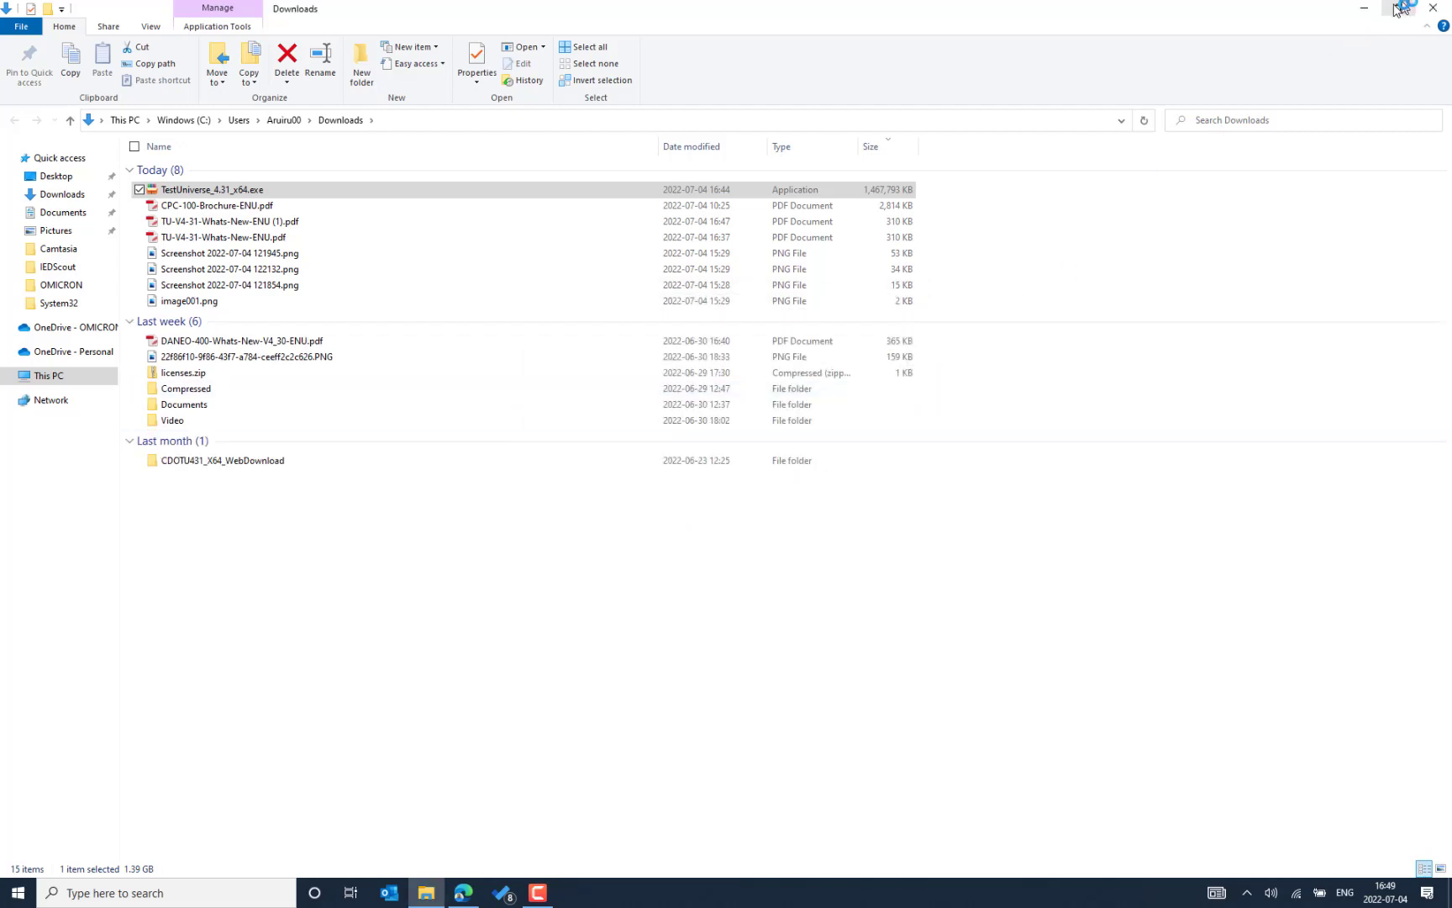
click(468, 891)
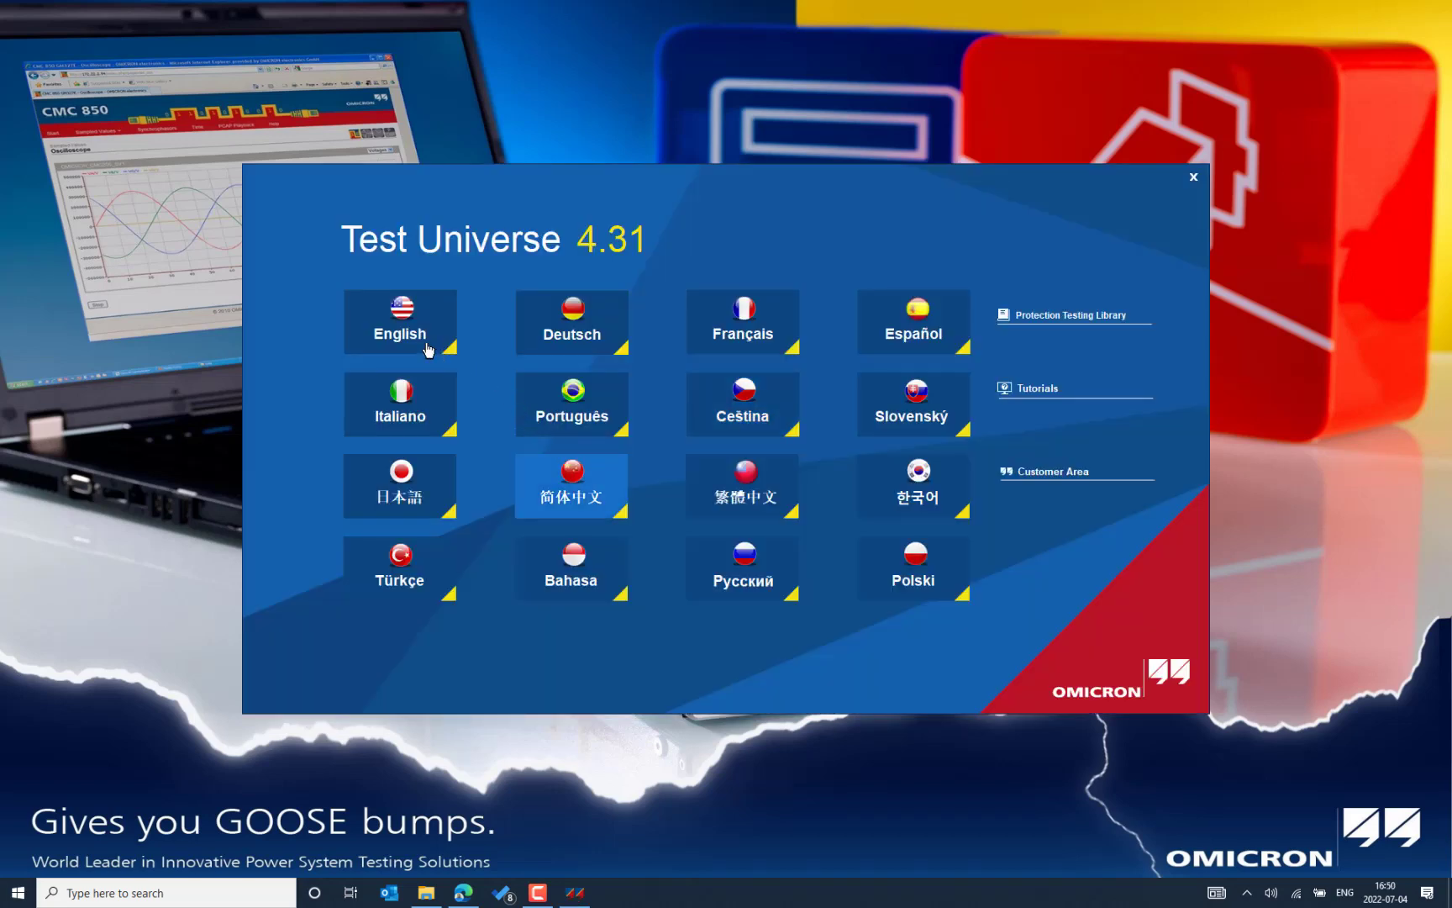
mouse_move(417, 339)
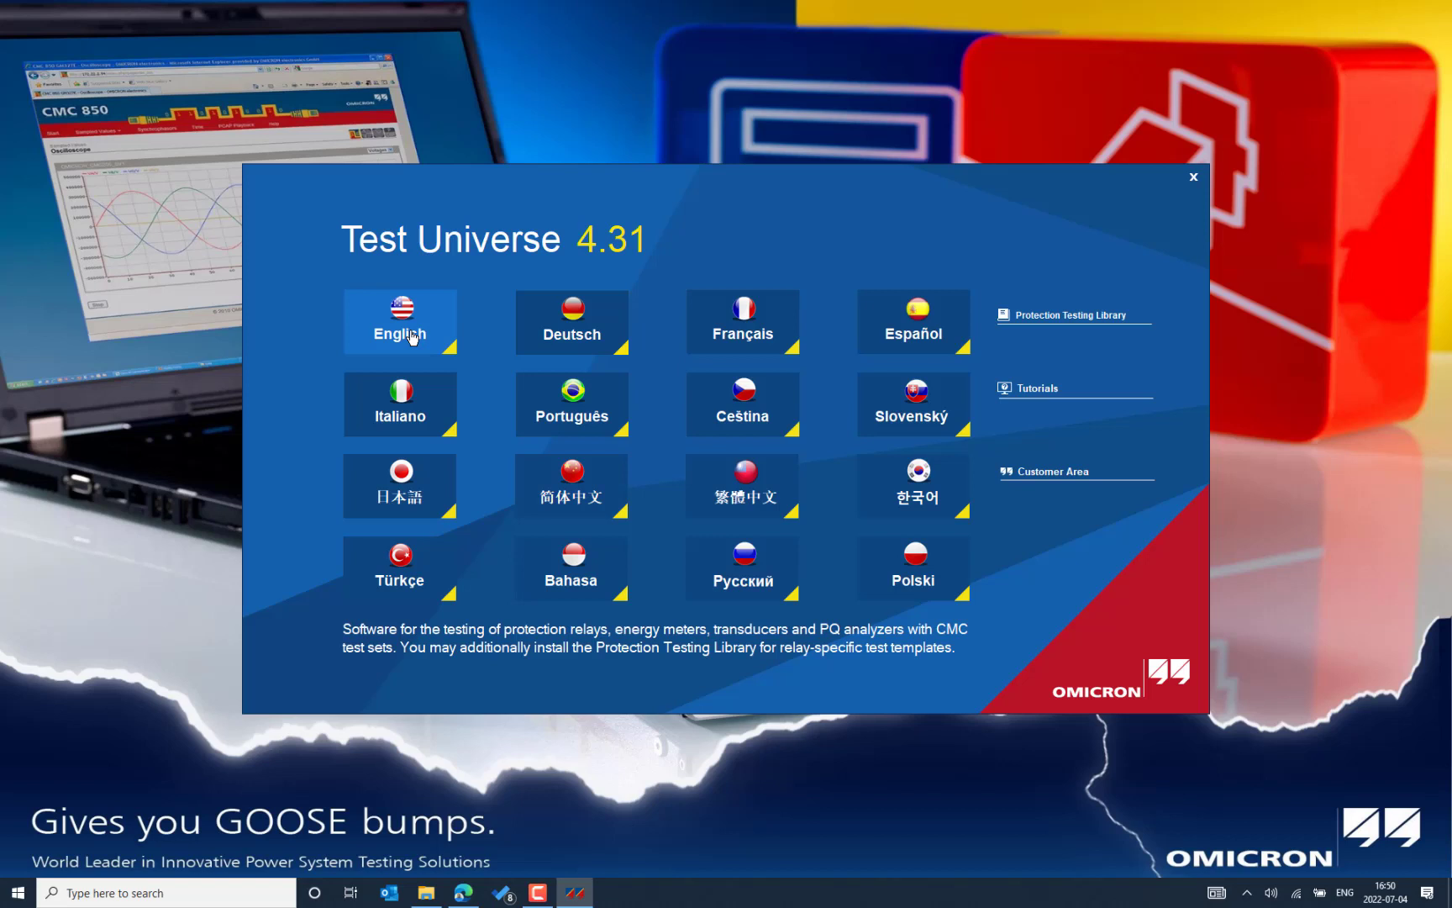
Step: Choose English on the Test Universe 4.31 start screen to launch the Setup Wizard
click(400, 335)
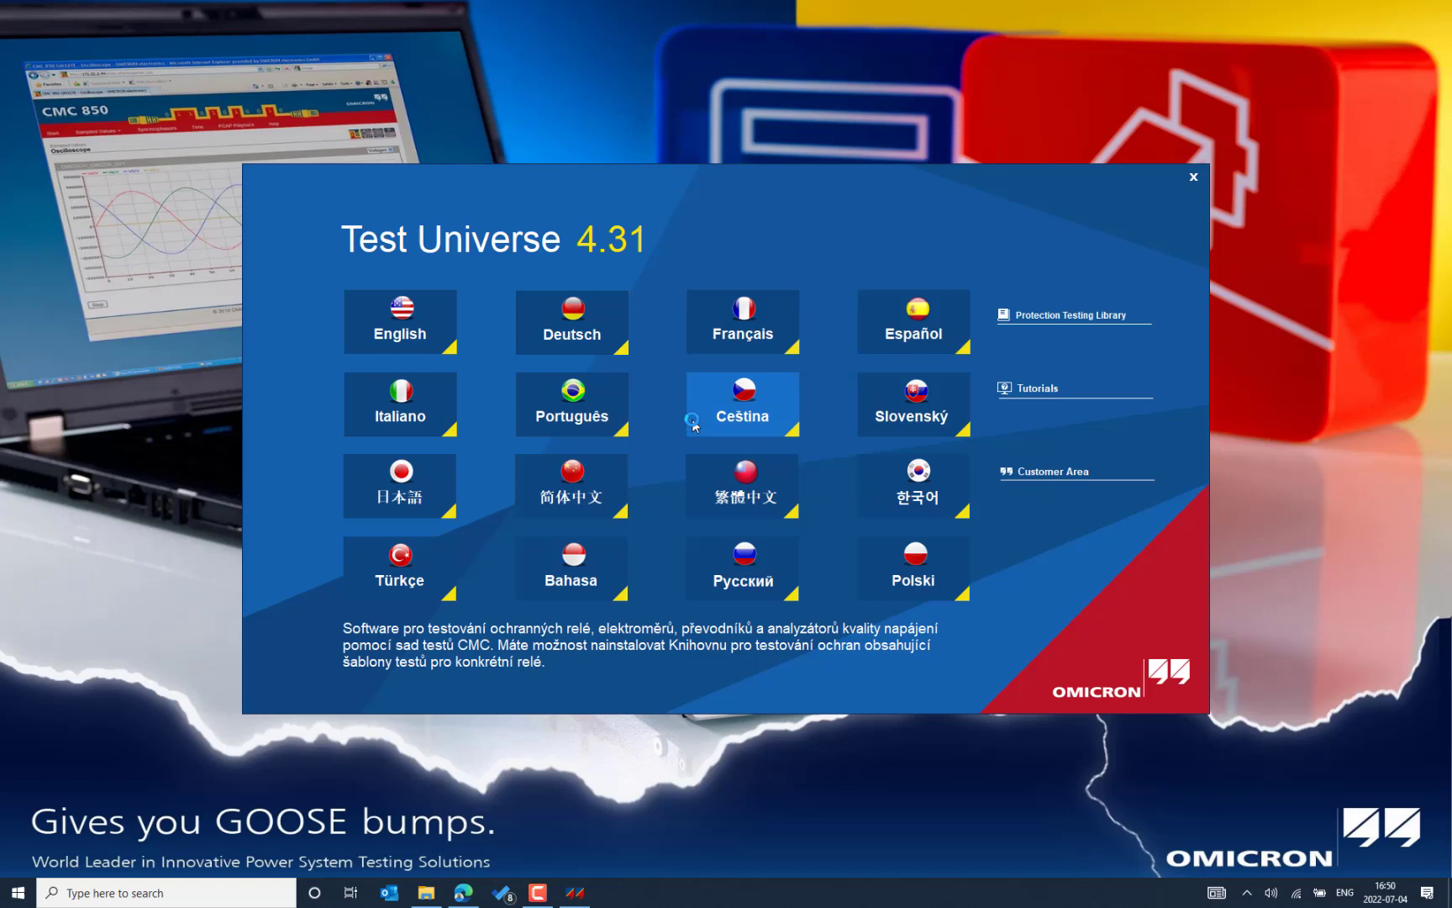
click(743, 417)
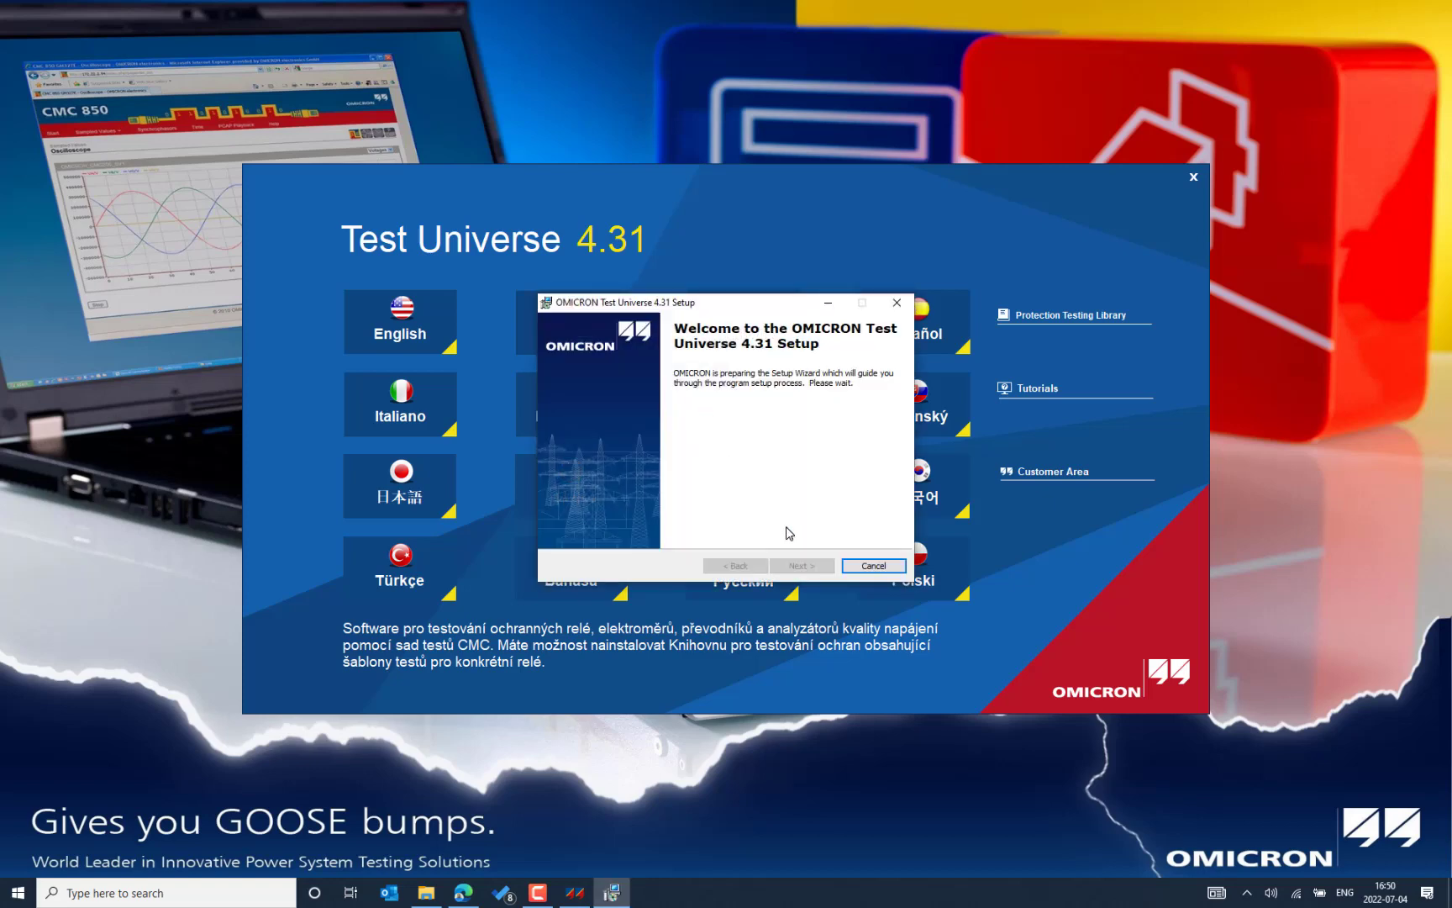
mouse_move(800, 548)
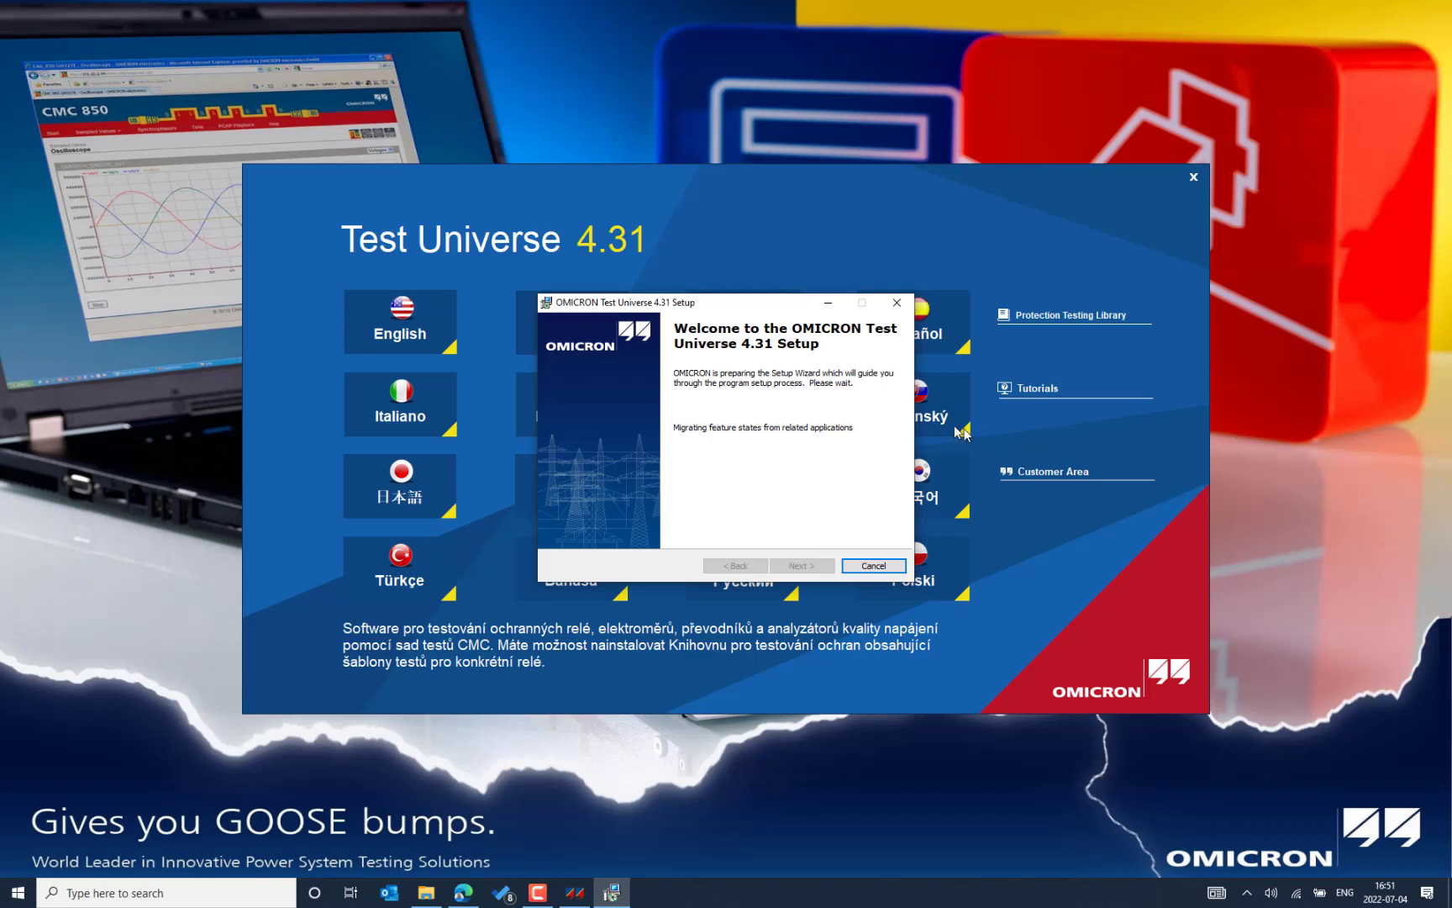
mouse_move(865, 412)
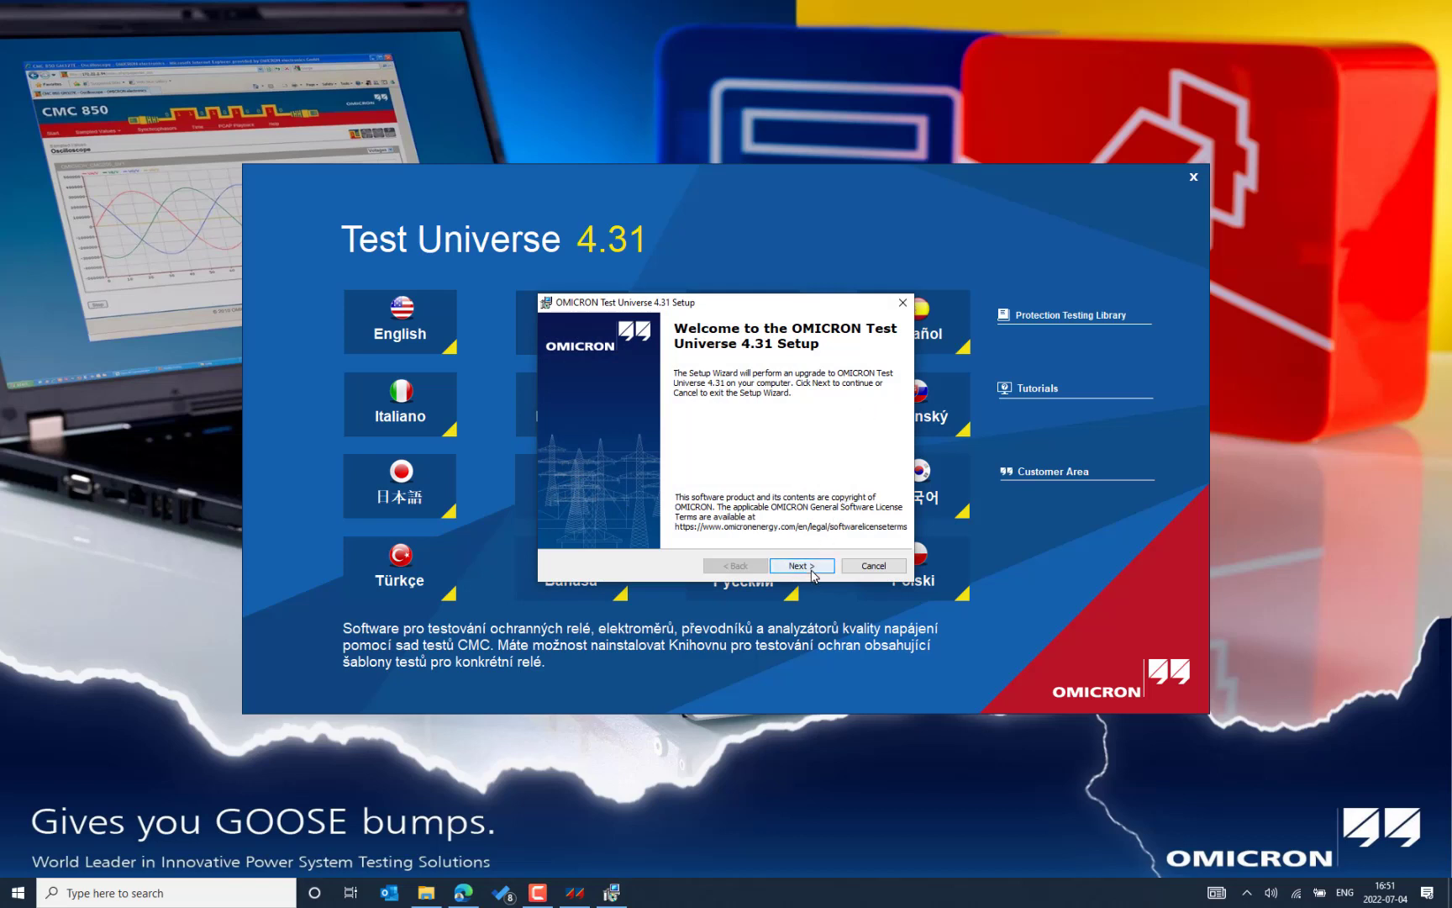
Step: Enter organization OMICRON electronics Middle East, keep default features, and reach Ready to Install
click(801, 566)
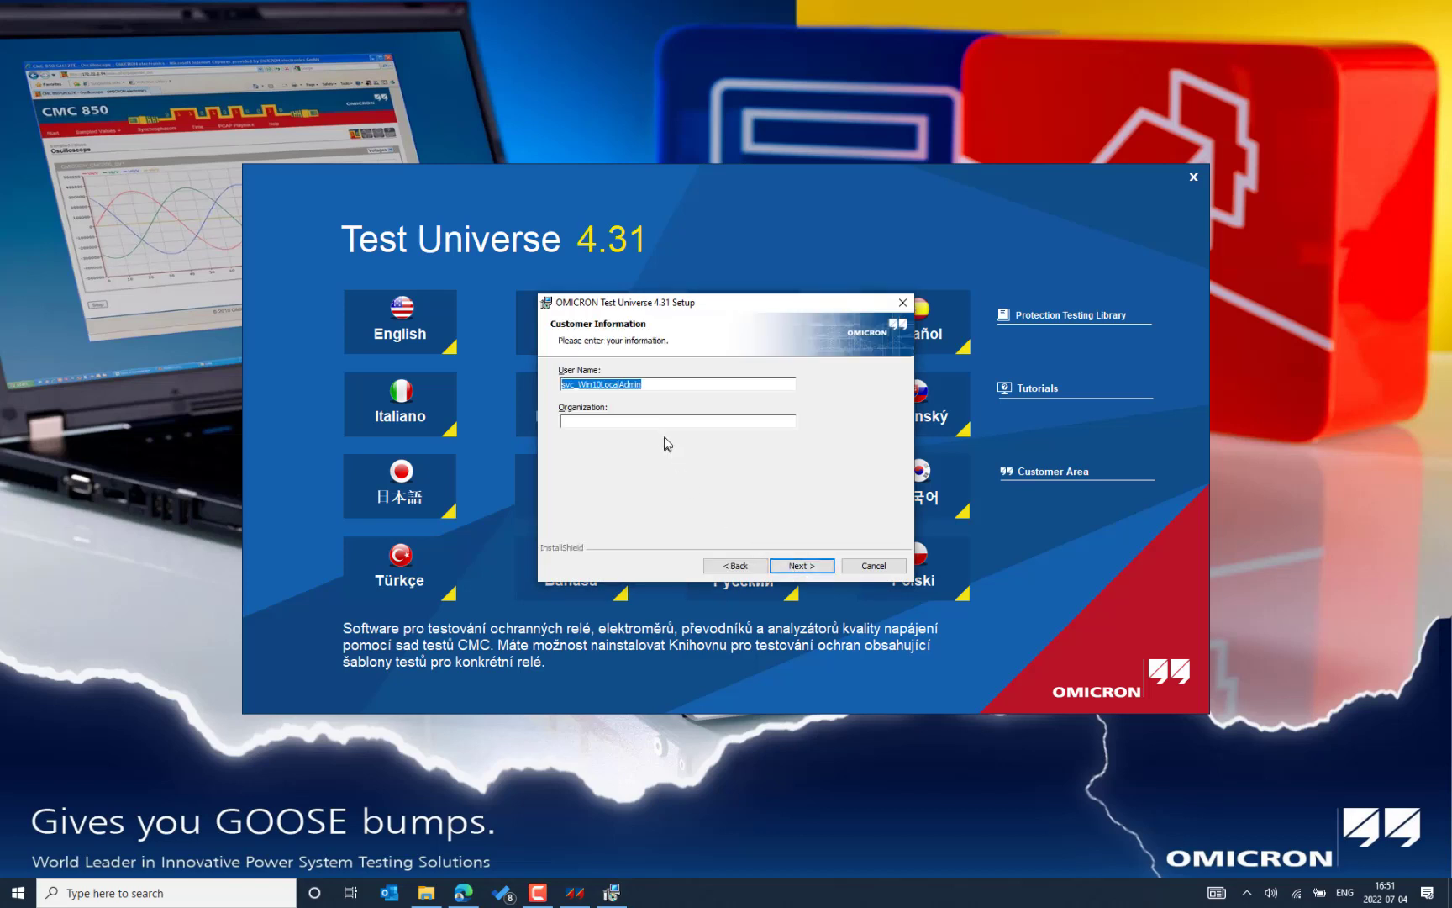
text(o)
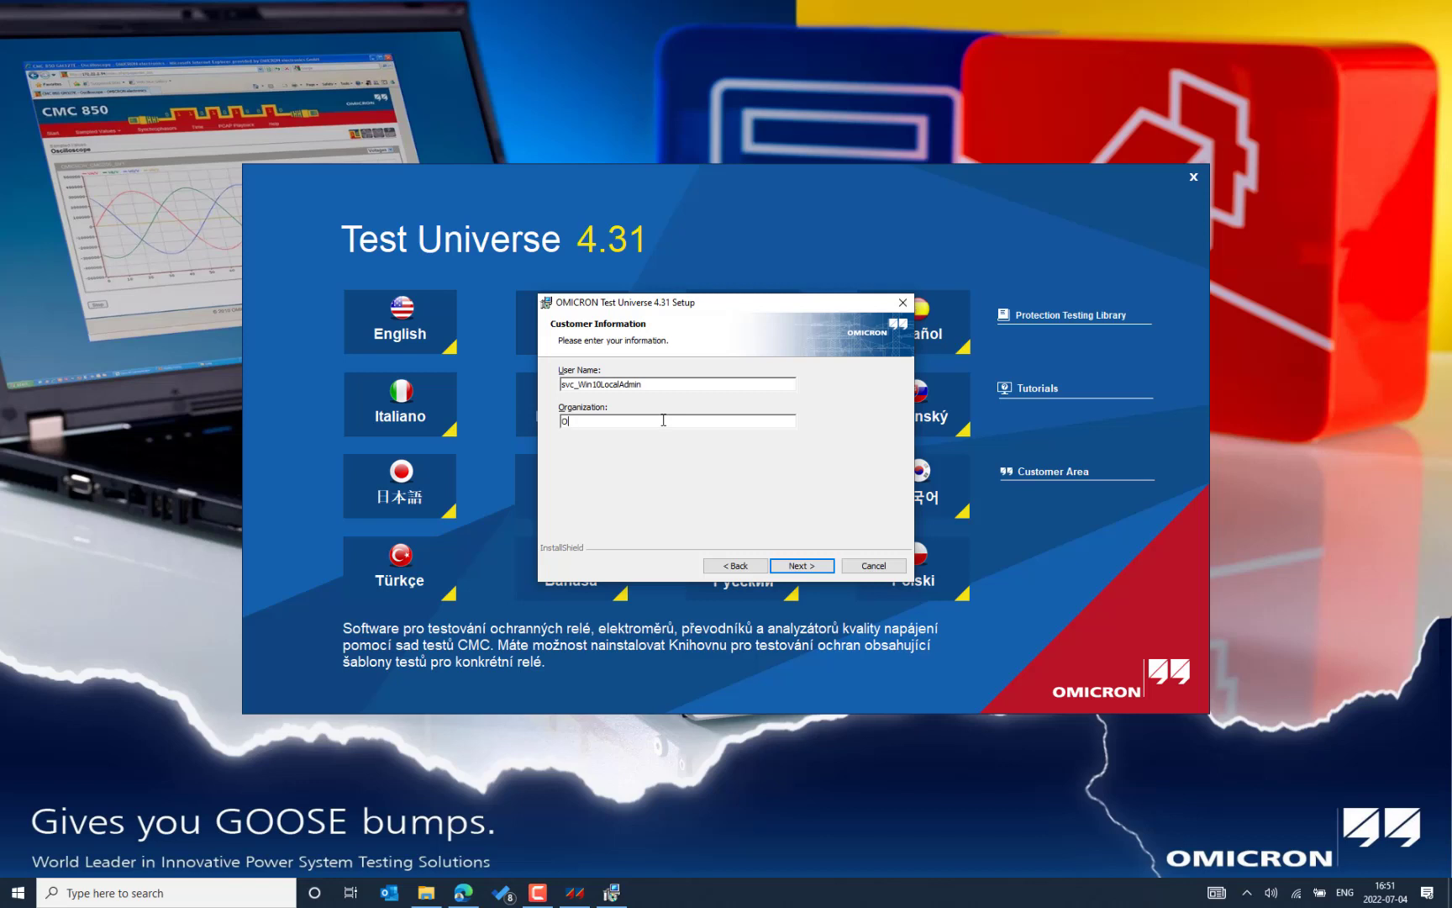
text(MICRON)
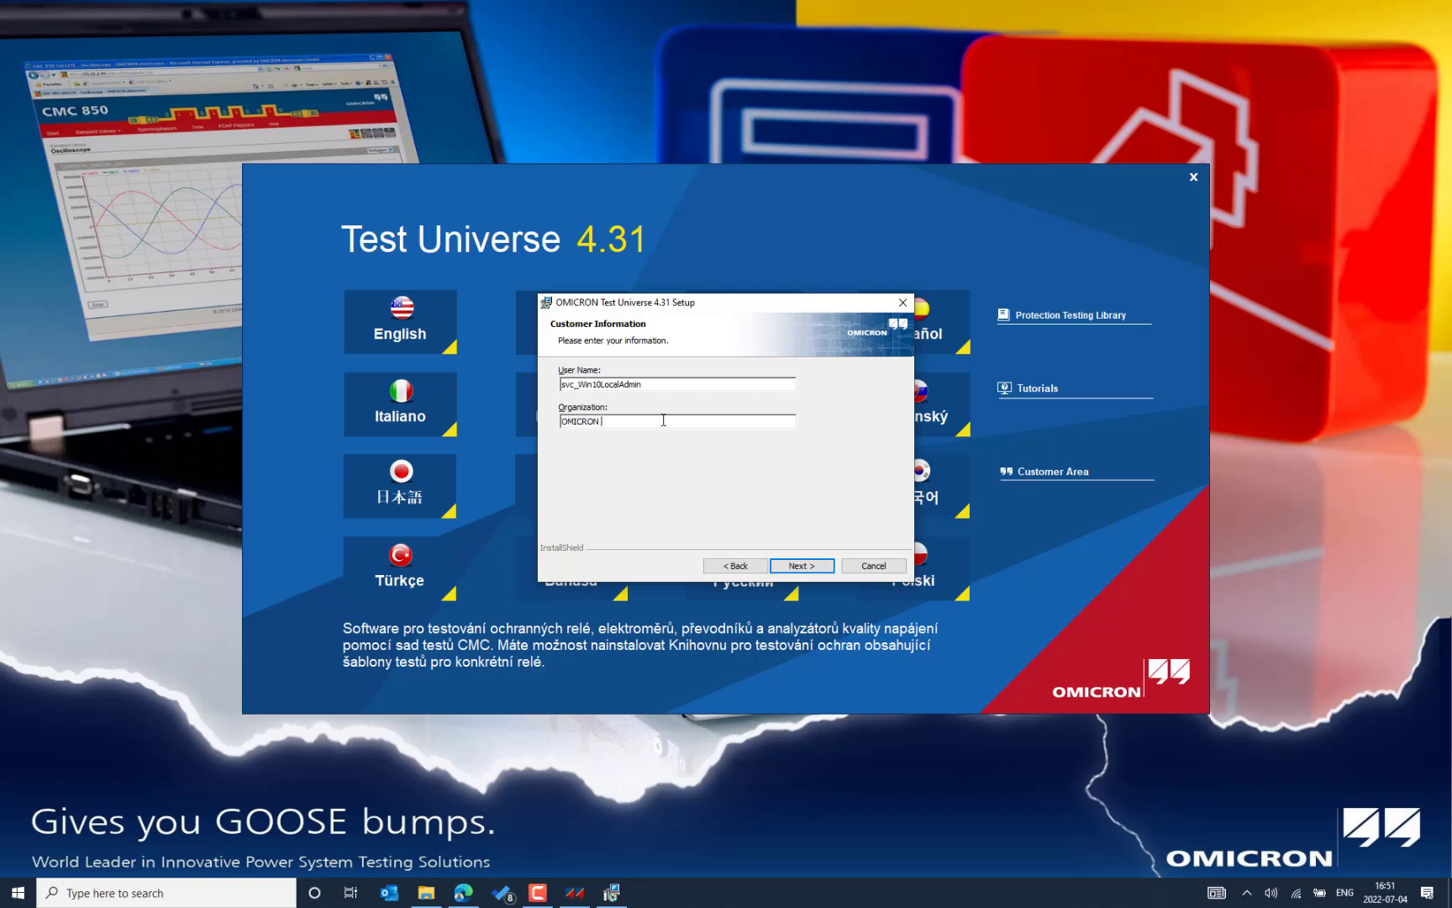
text(electronics Middle East)
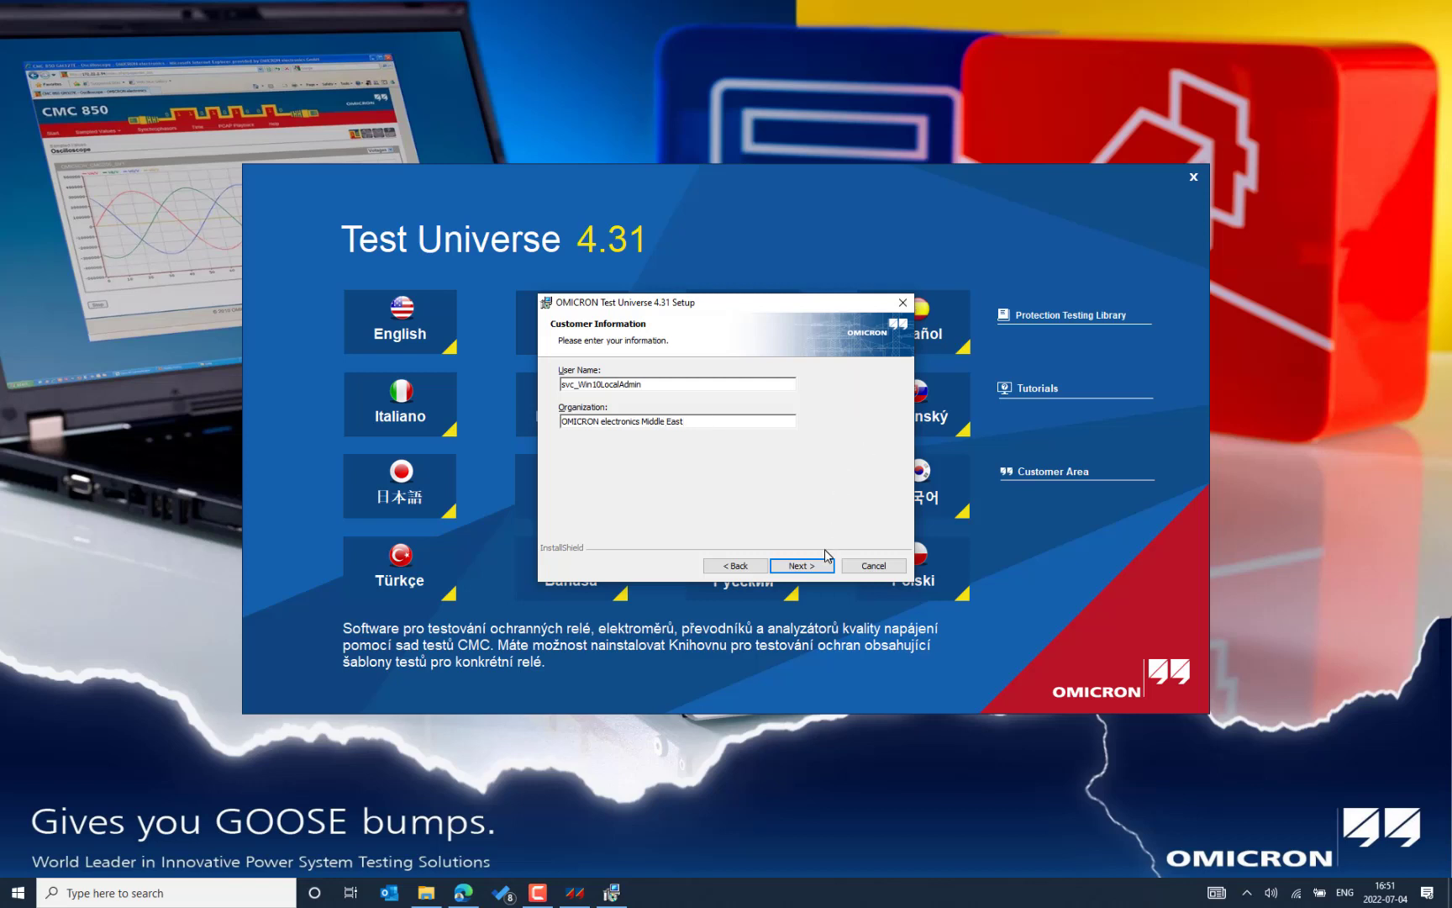
click(800, 565)
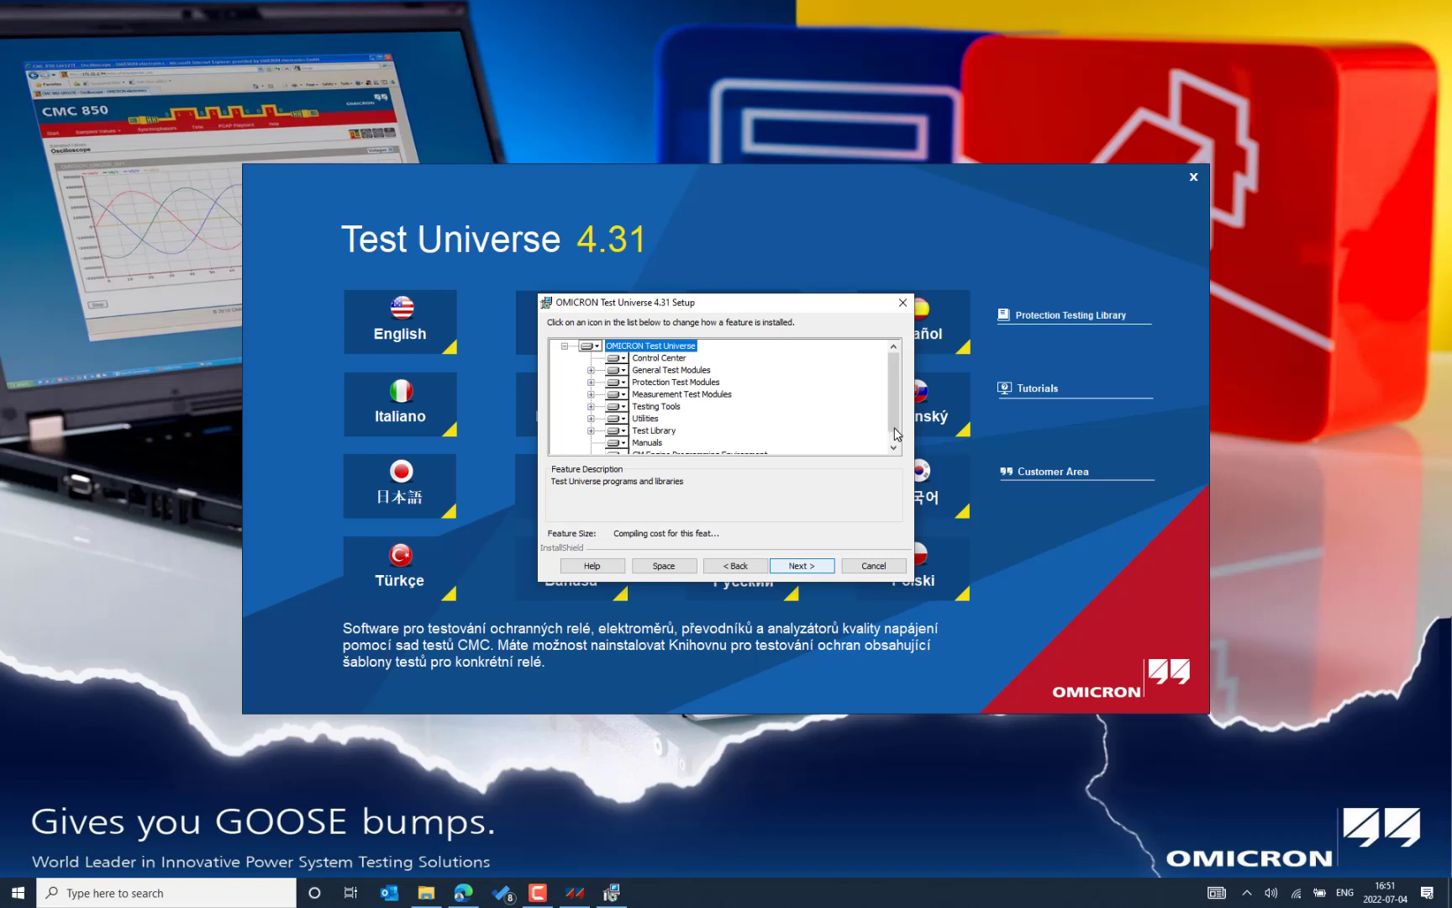
click(801, 566)
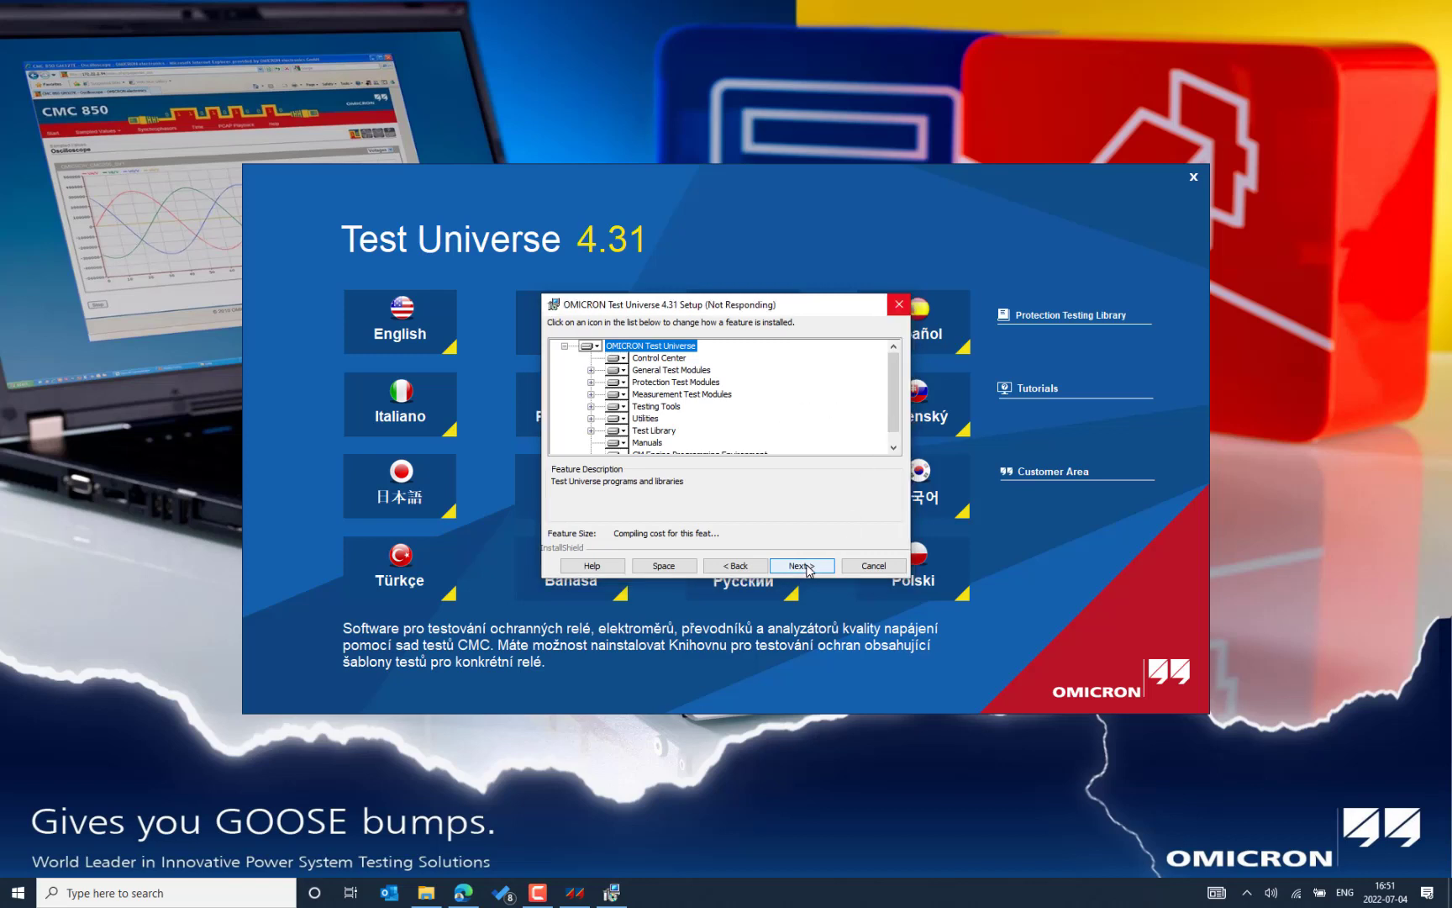
click(801, 566)
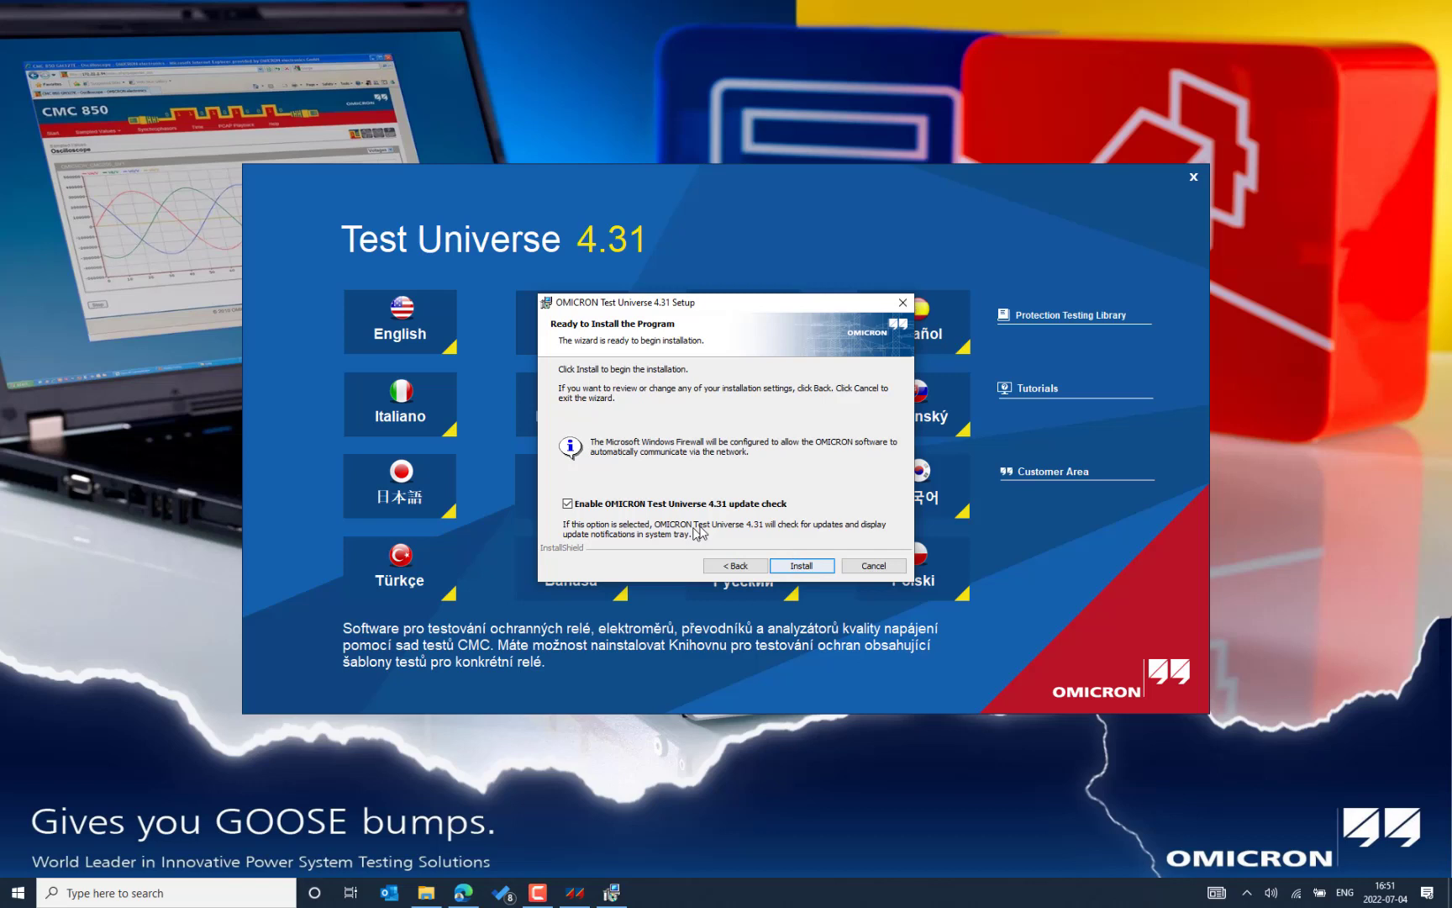
mouse_move(727, 518)
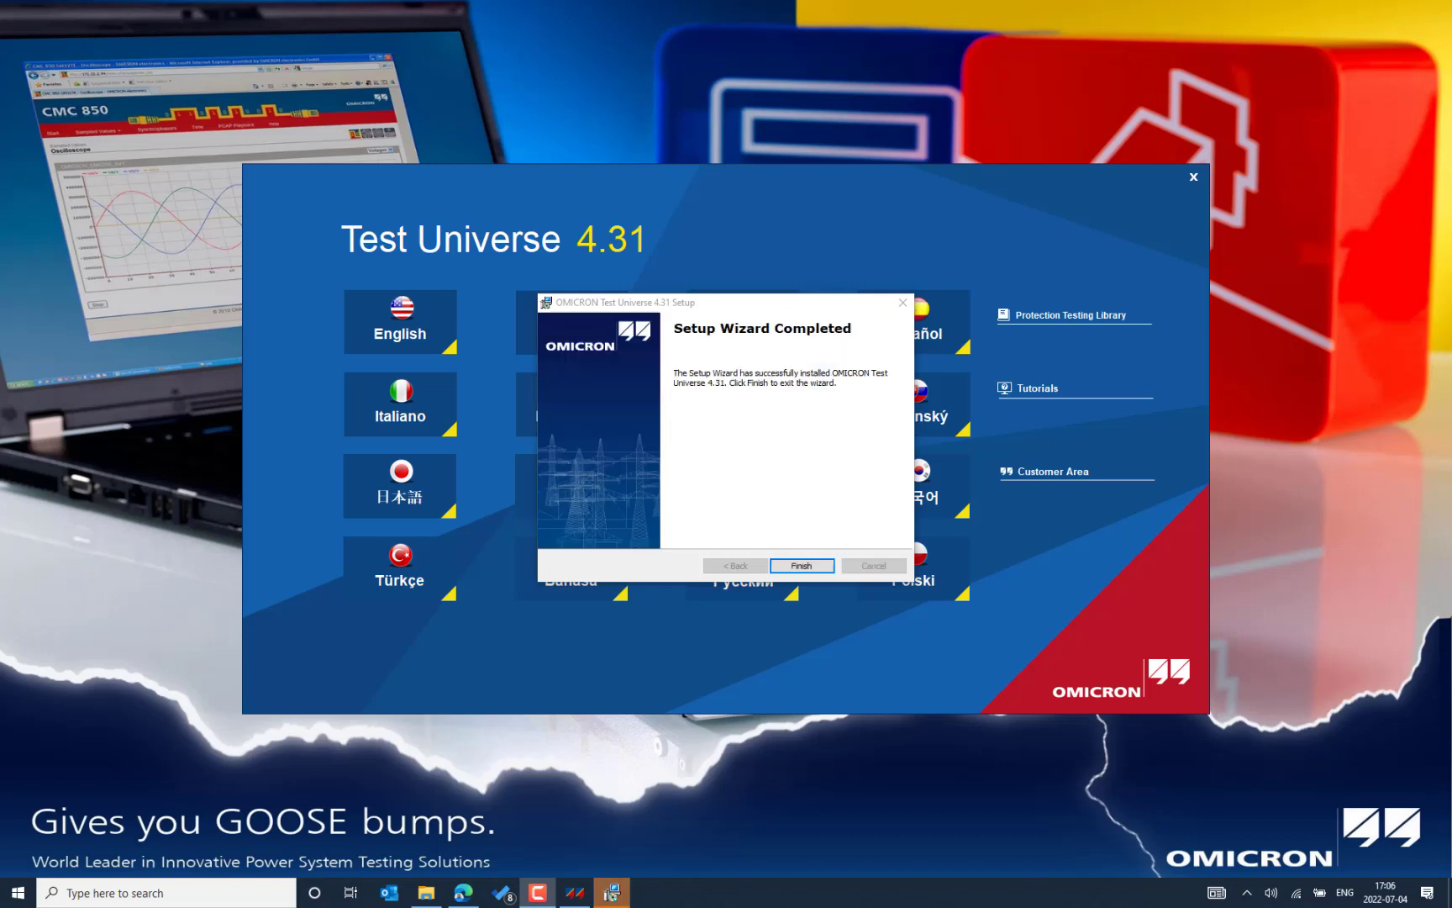
mouse_move(723, 463)
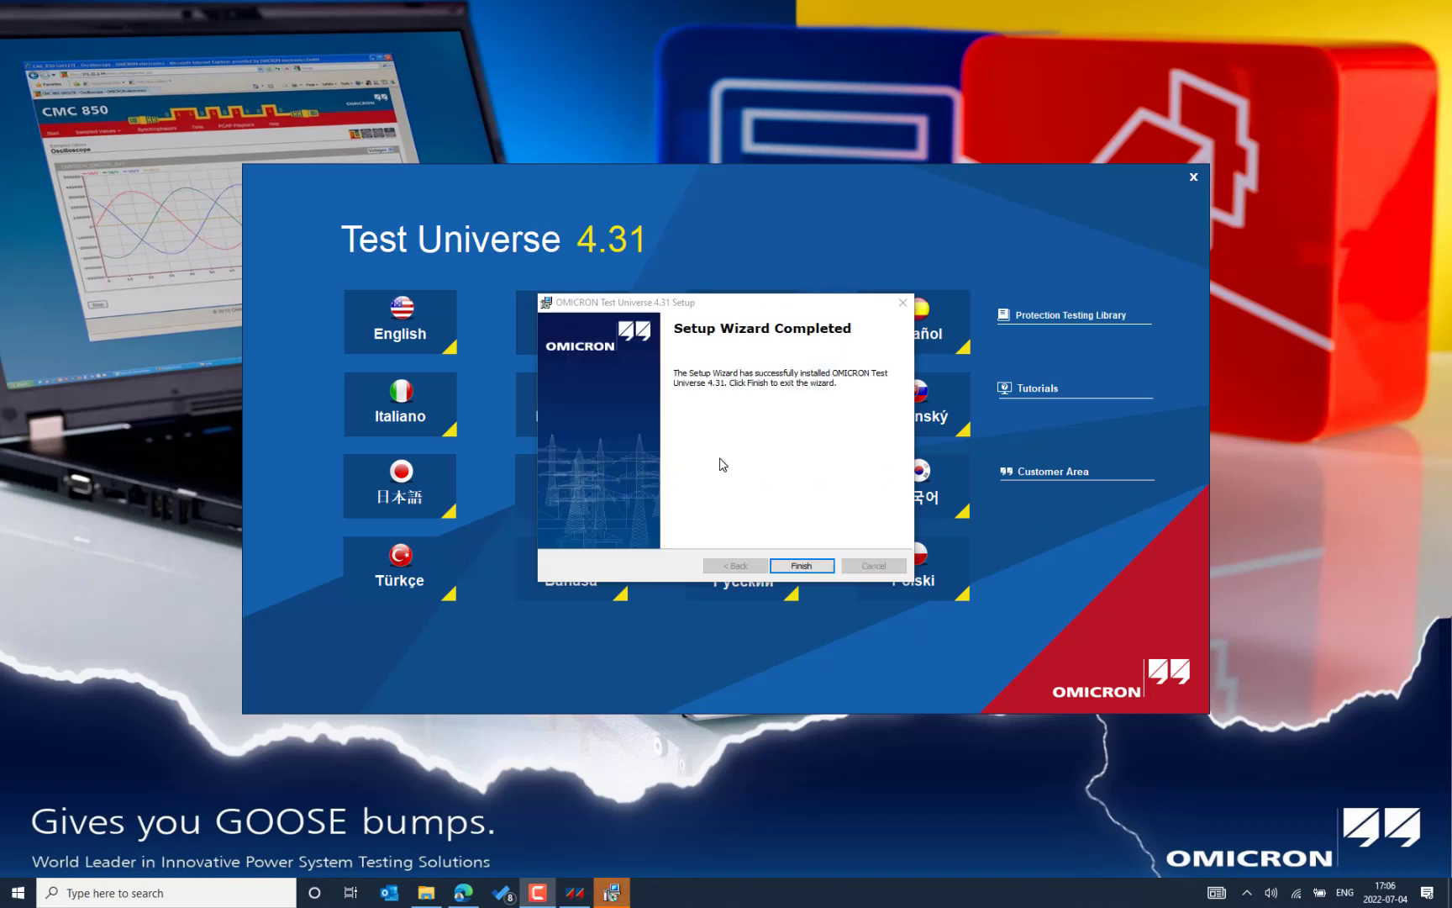
mouse_move(717, 444)
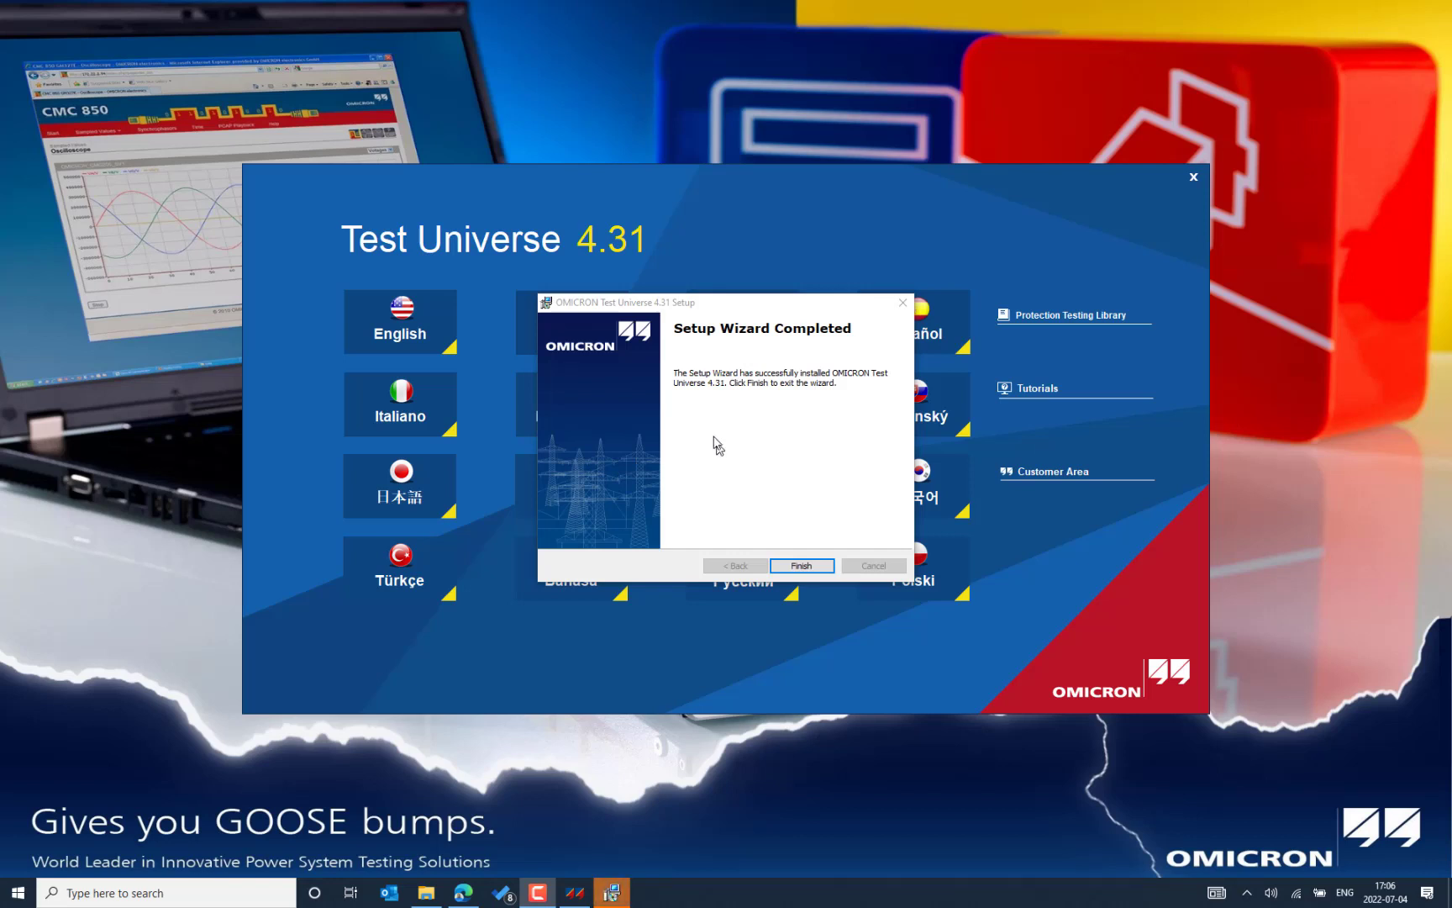
mouse_move(812, 568)
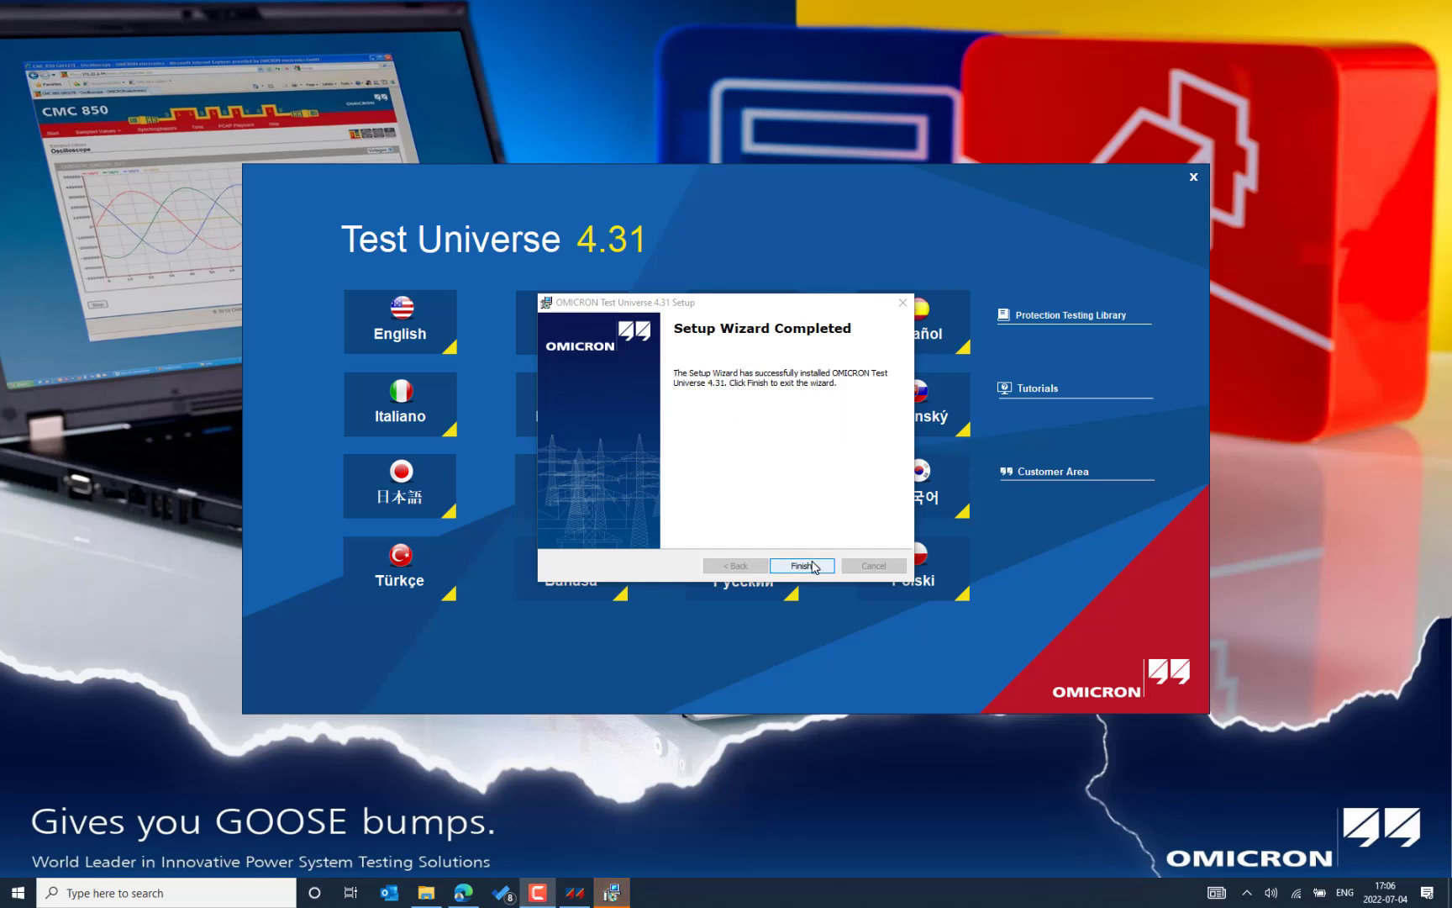
Step: Finish the completed Test Universe 4.31 setup wizard
click(801, 565)
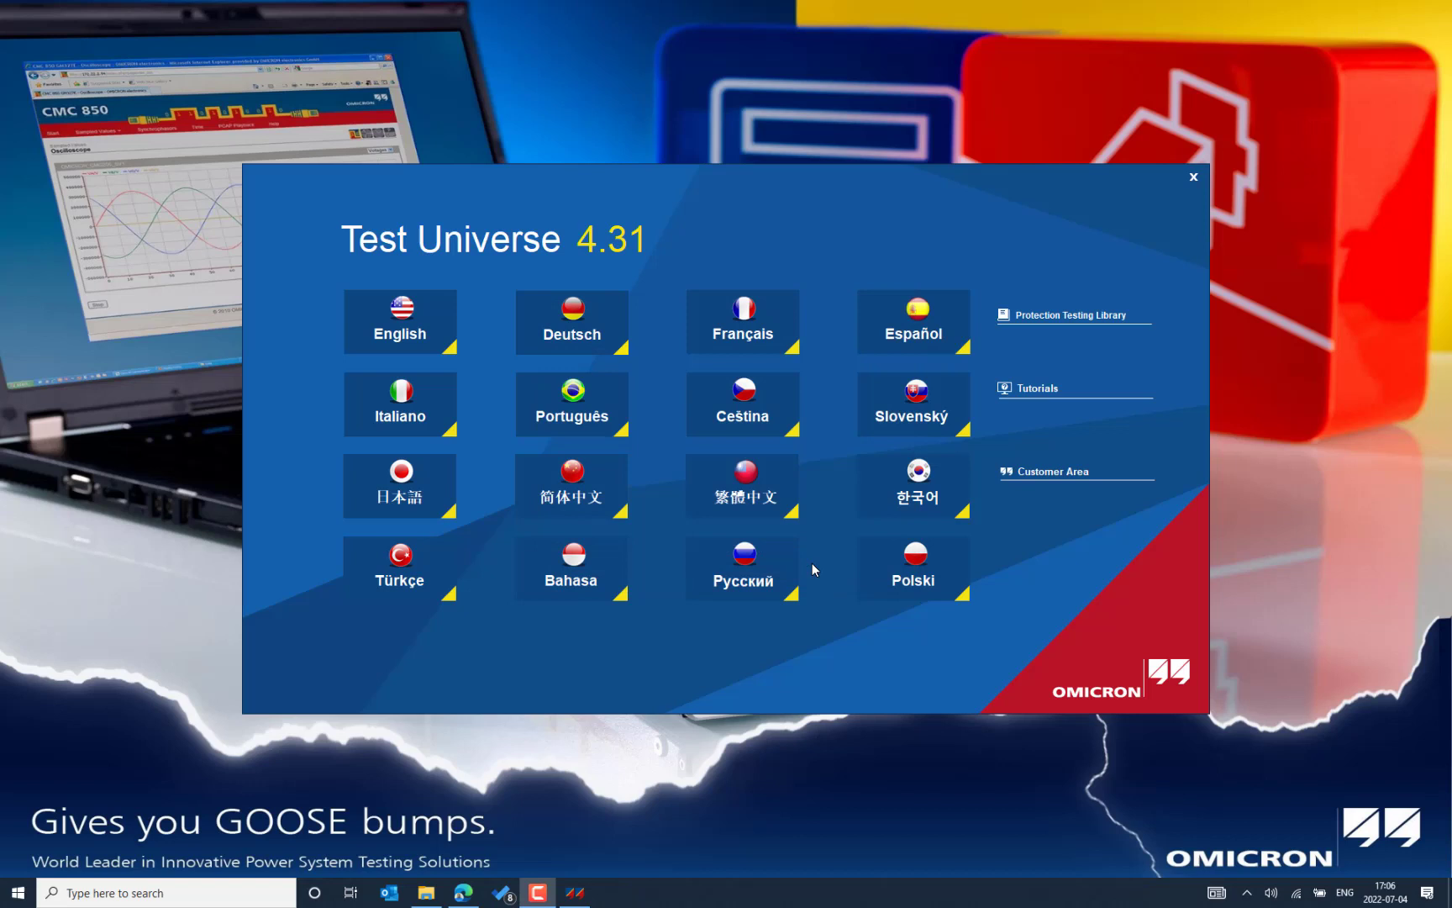
mouse_move(1194, 180)
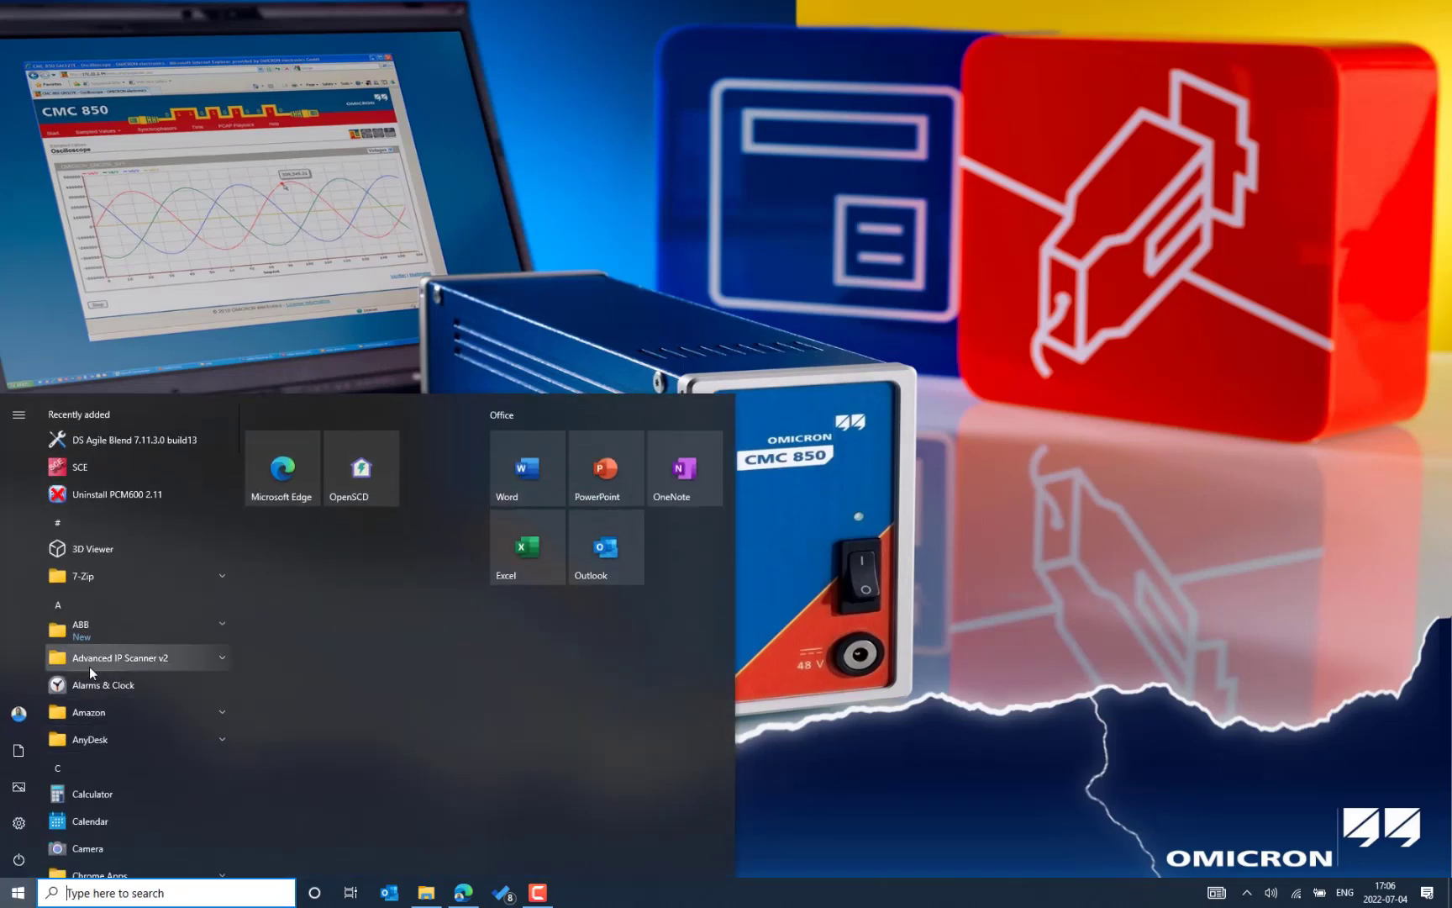
Step: Launch Test Universe 4.31 from the Start menu search for 'tes'
text(tes)
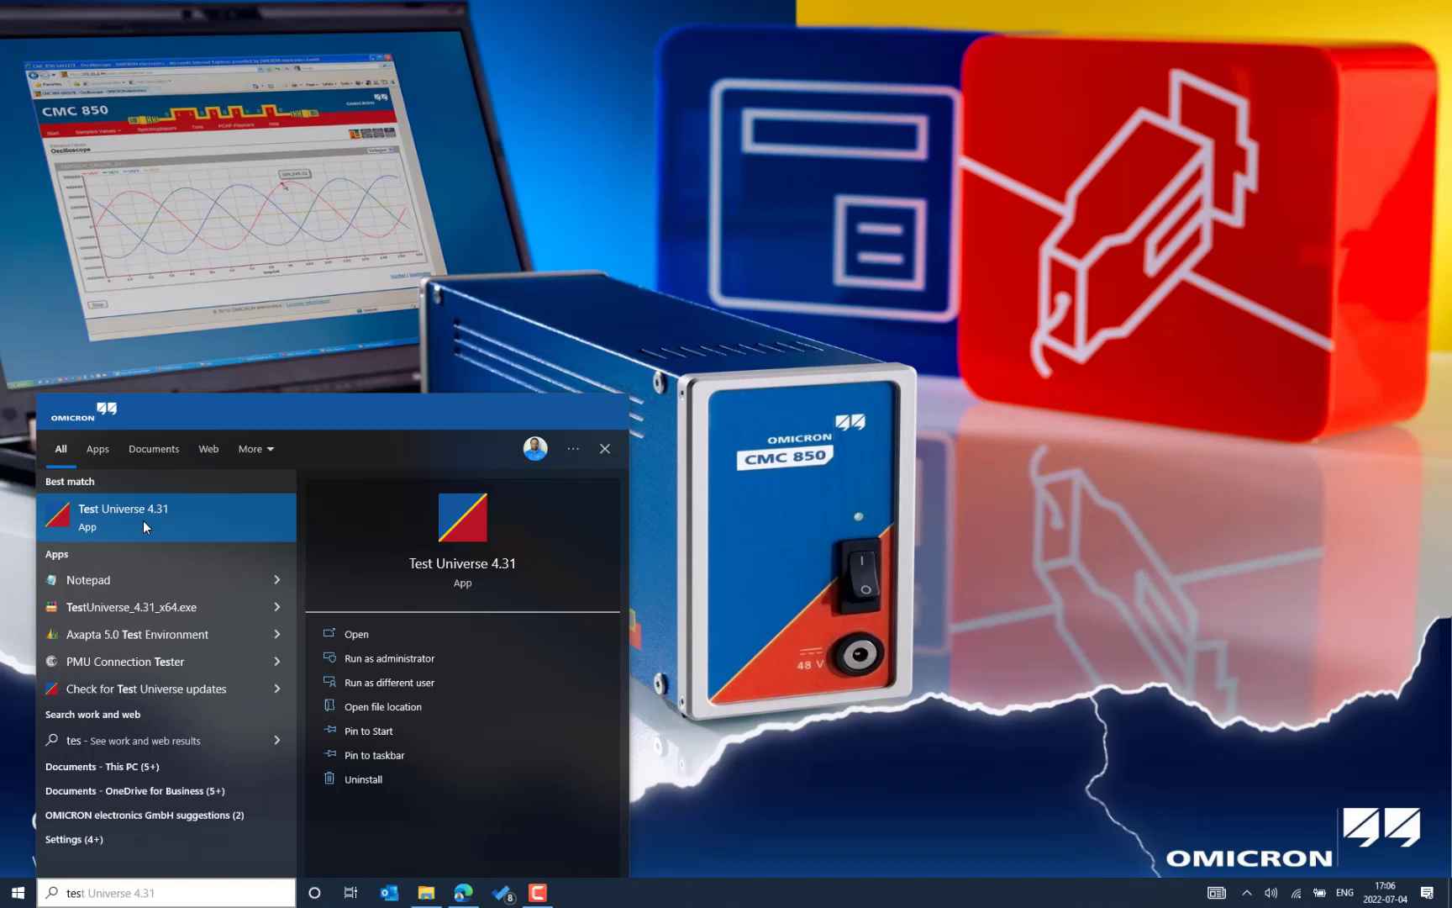
click(122, 518)
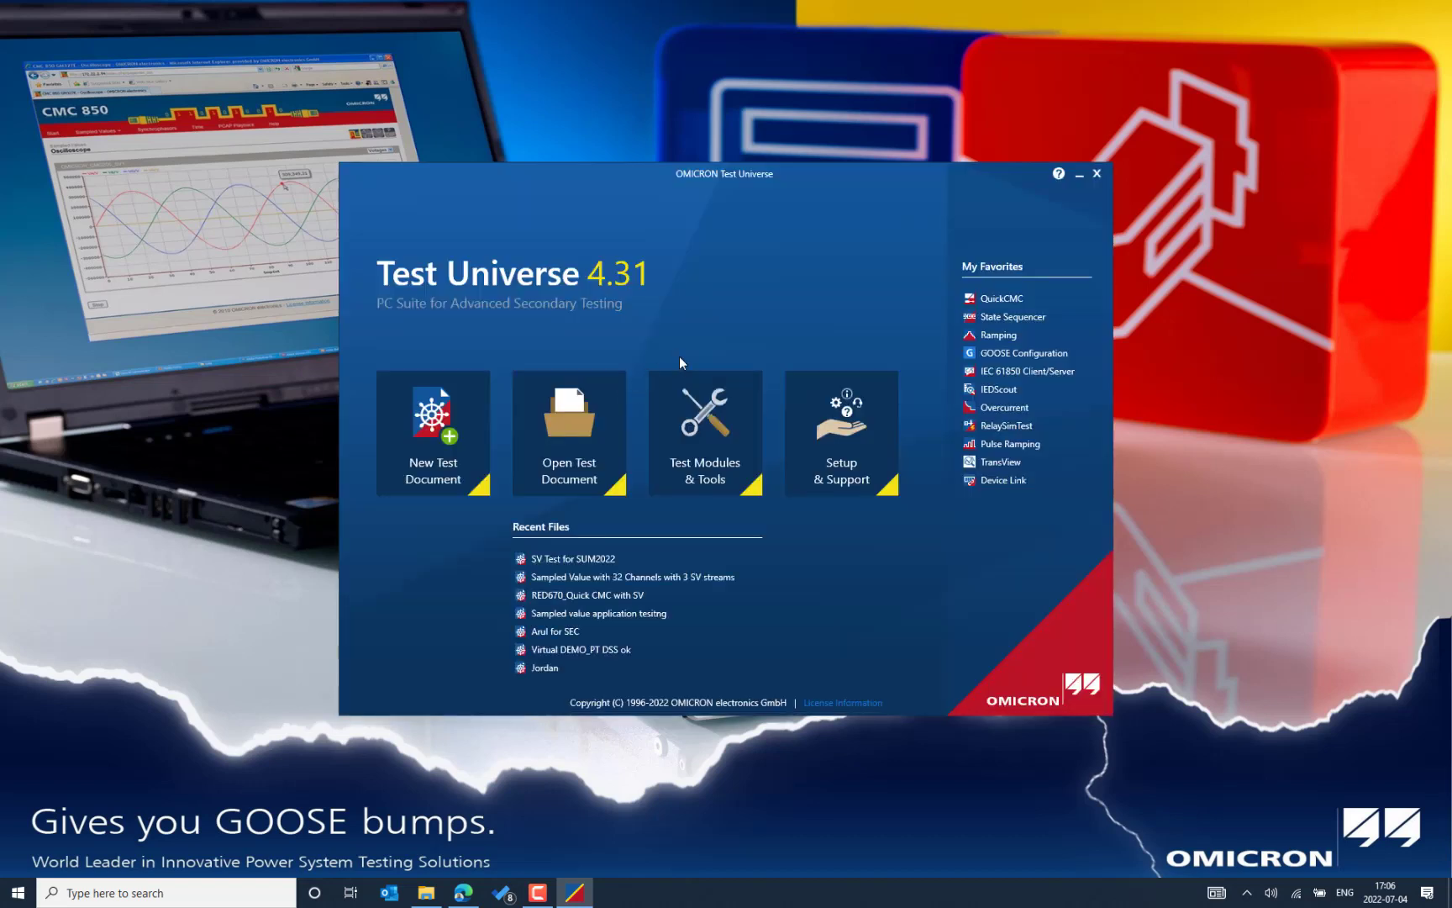
mouse_move(668, 319)
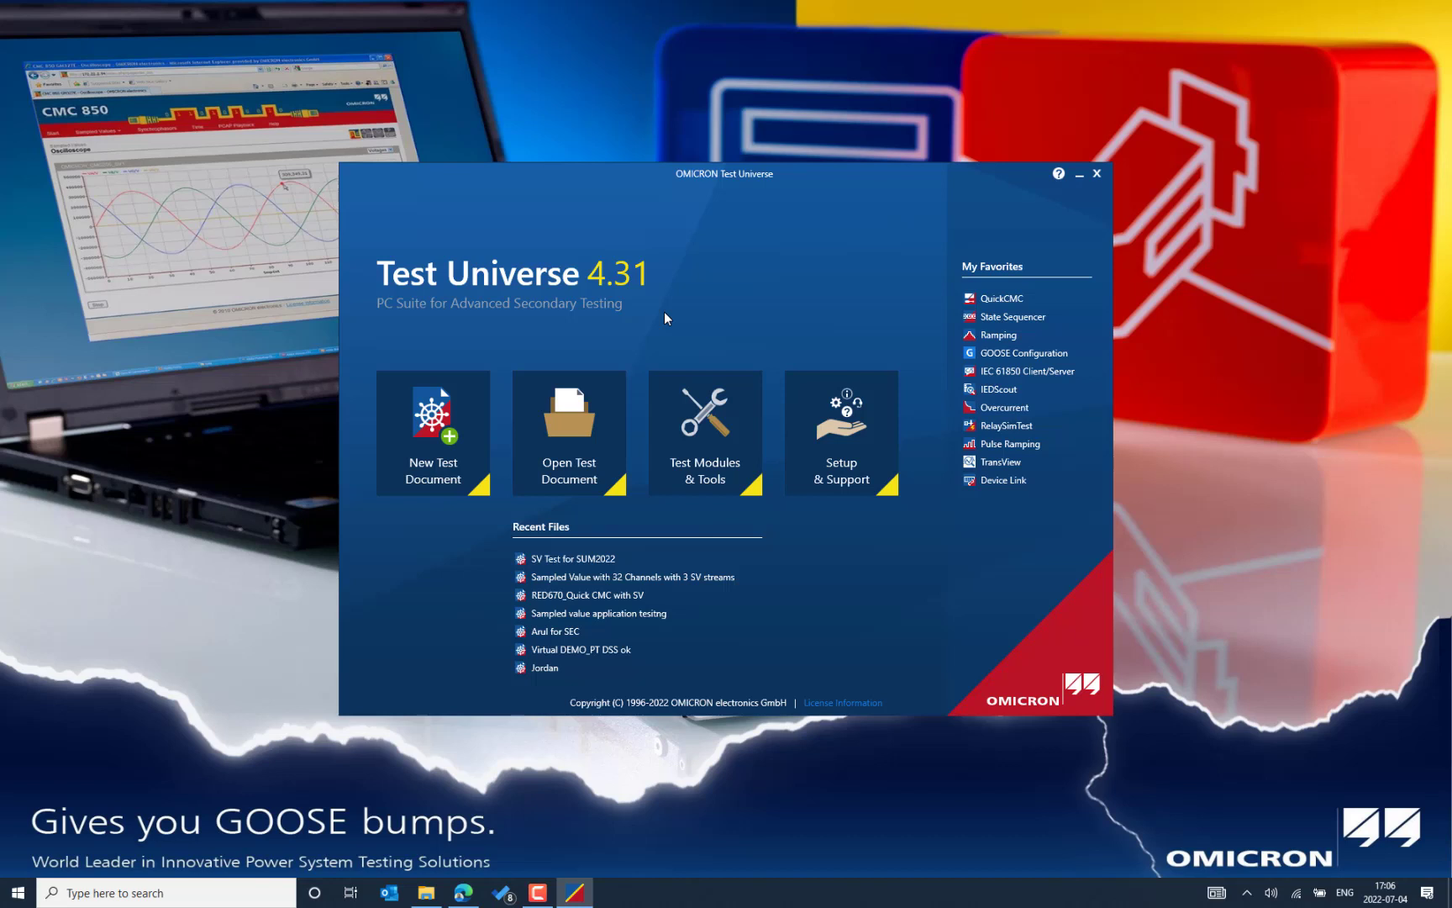
mouse_move(636, 537)
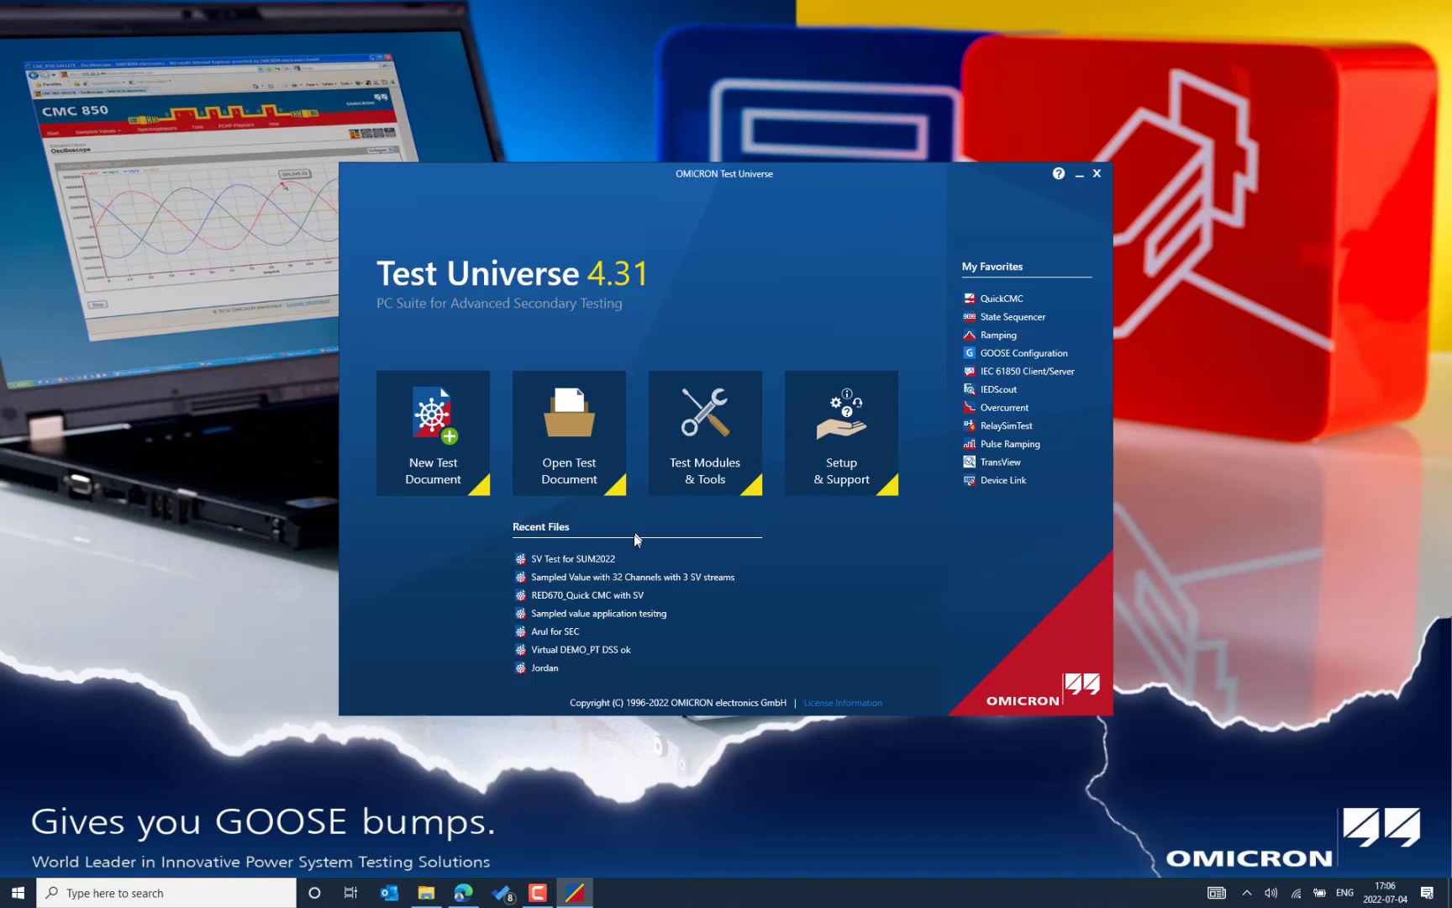
mouse_move(545, 511)
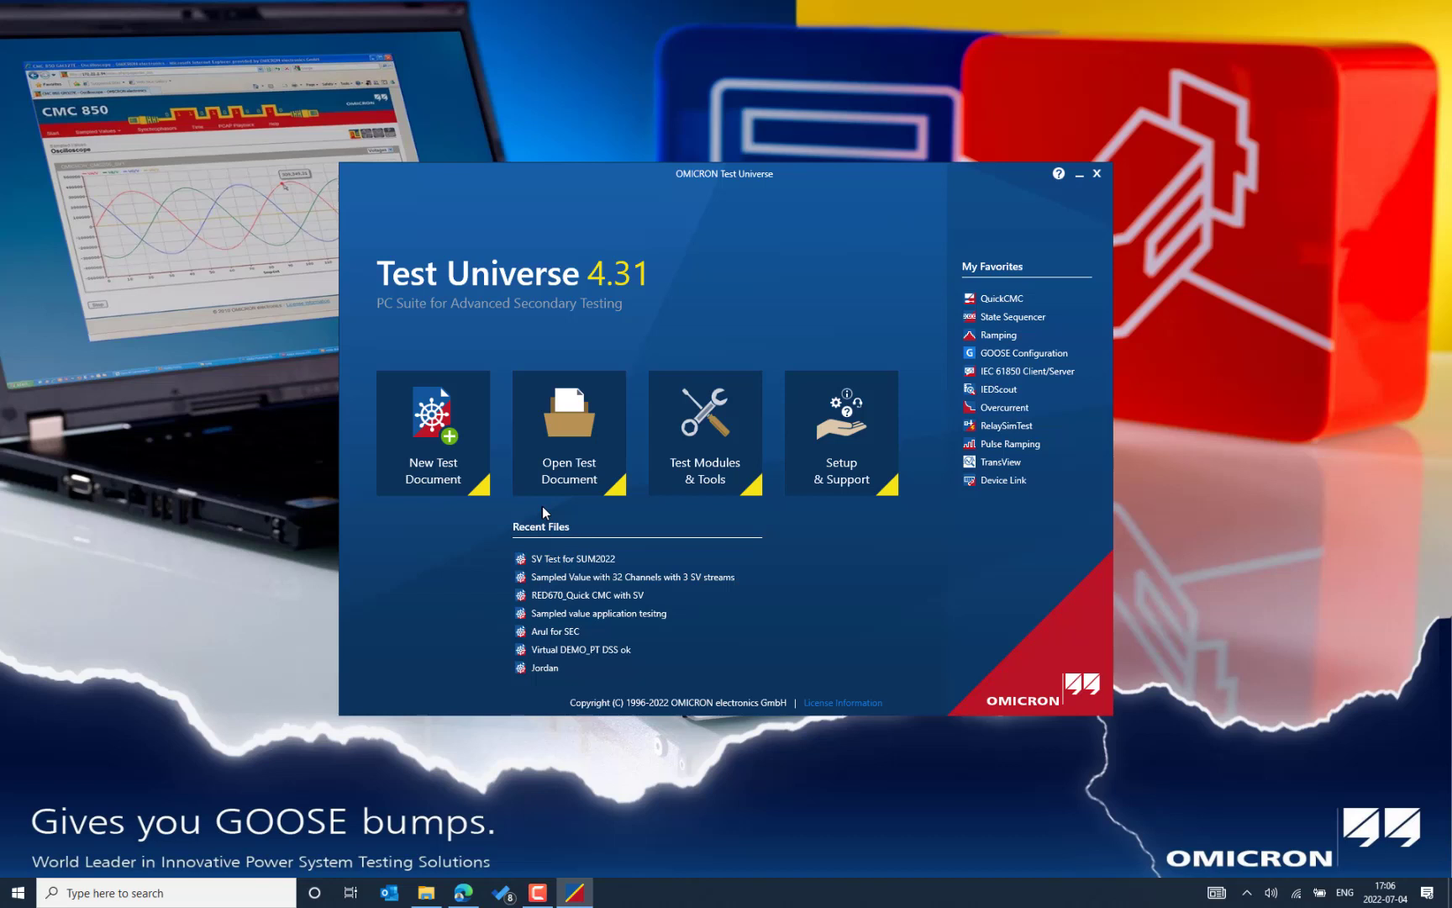
mouse_move(557, 517)
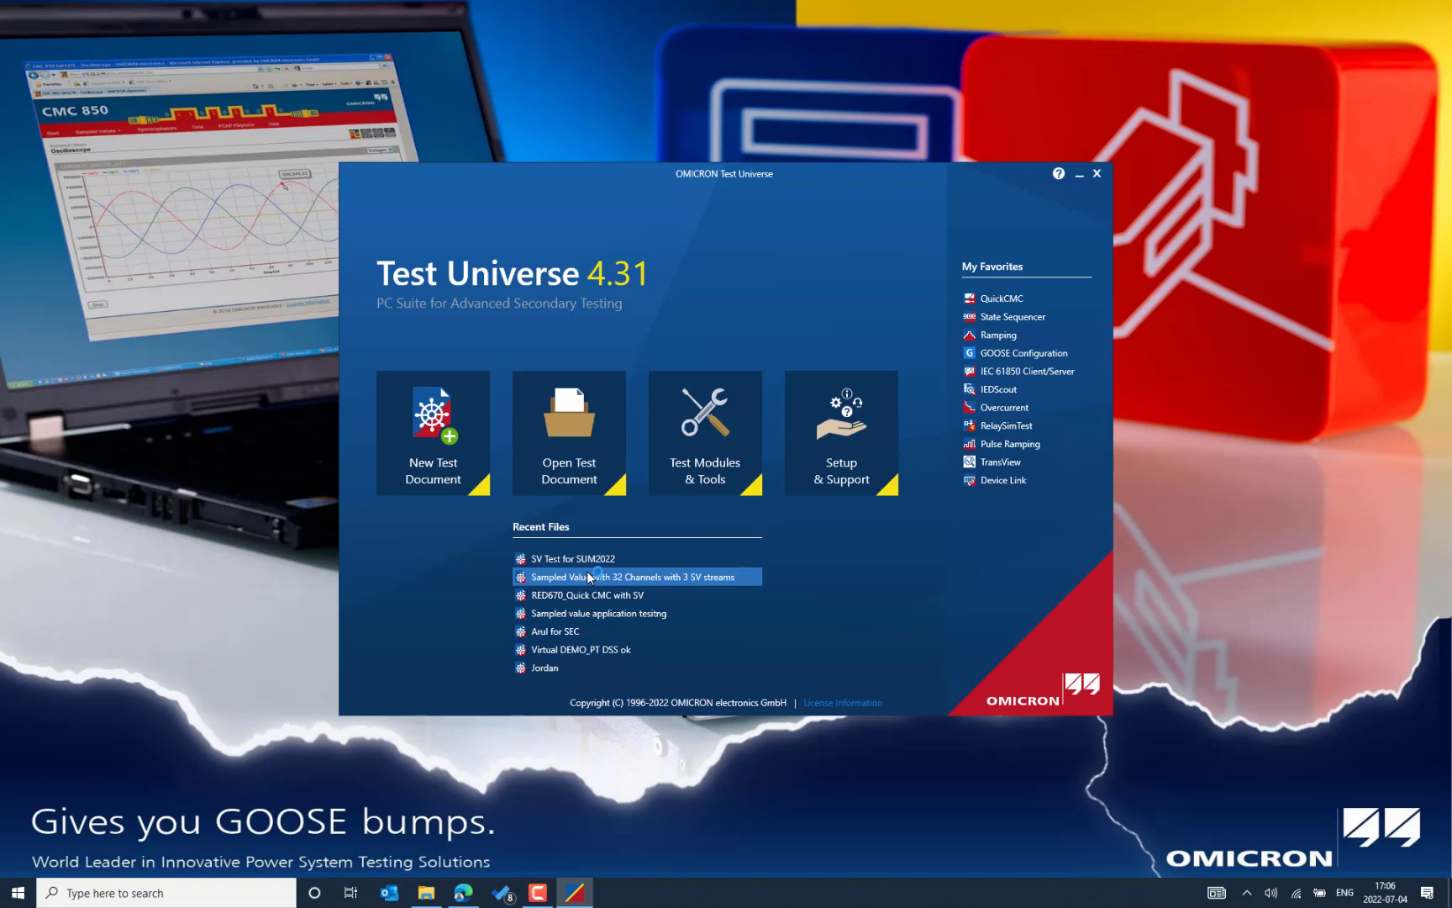
Step: Open the recent document 'Sampled Value with 32 Channels with 3 SV streams'
double_click(598, 576)
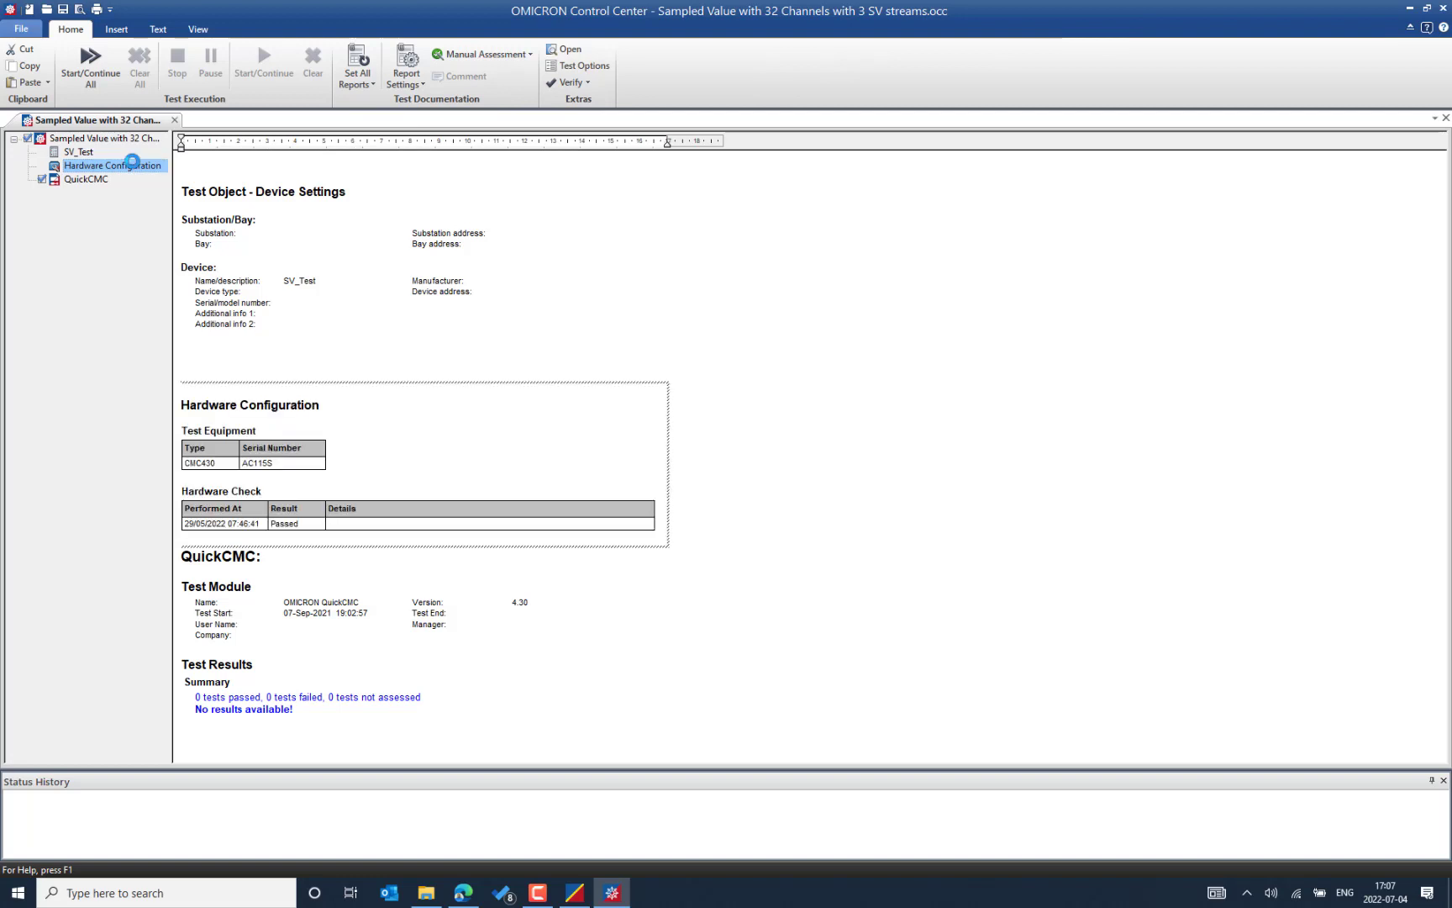
Step: Review the Sampled Values stream settings in Hardware Configuration, abandoning the SCL import
double_click(114, 165)
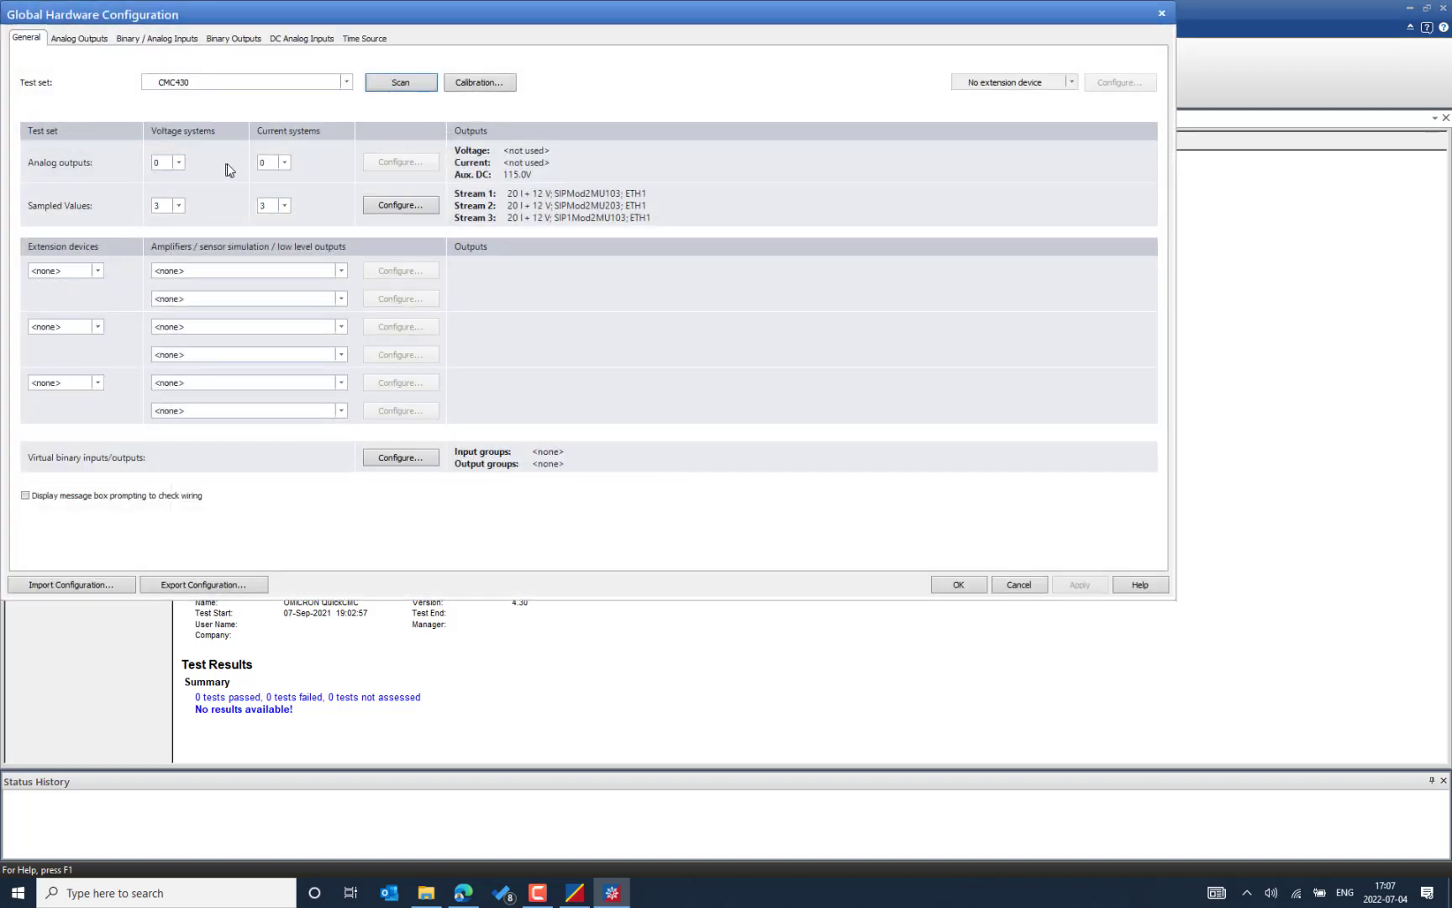
mouse_move(371, 205)
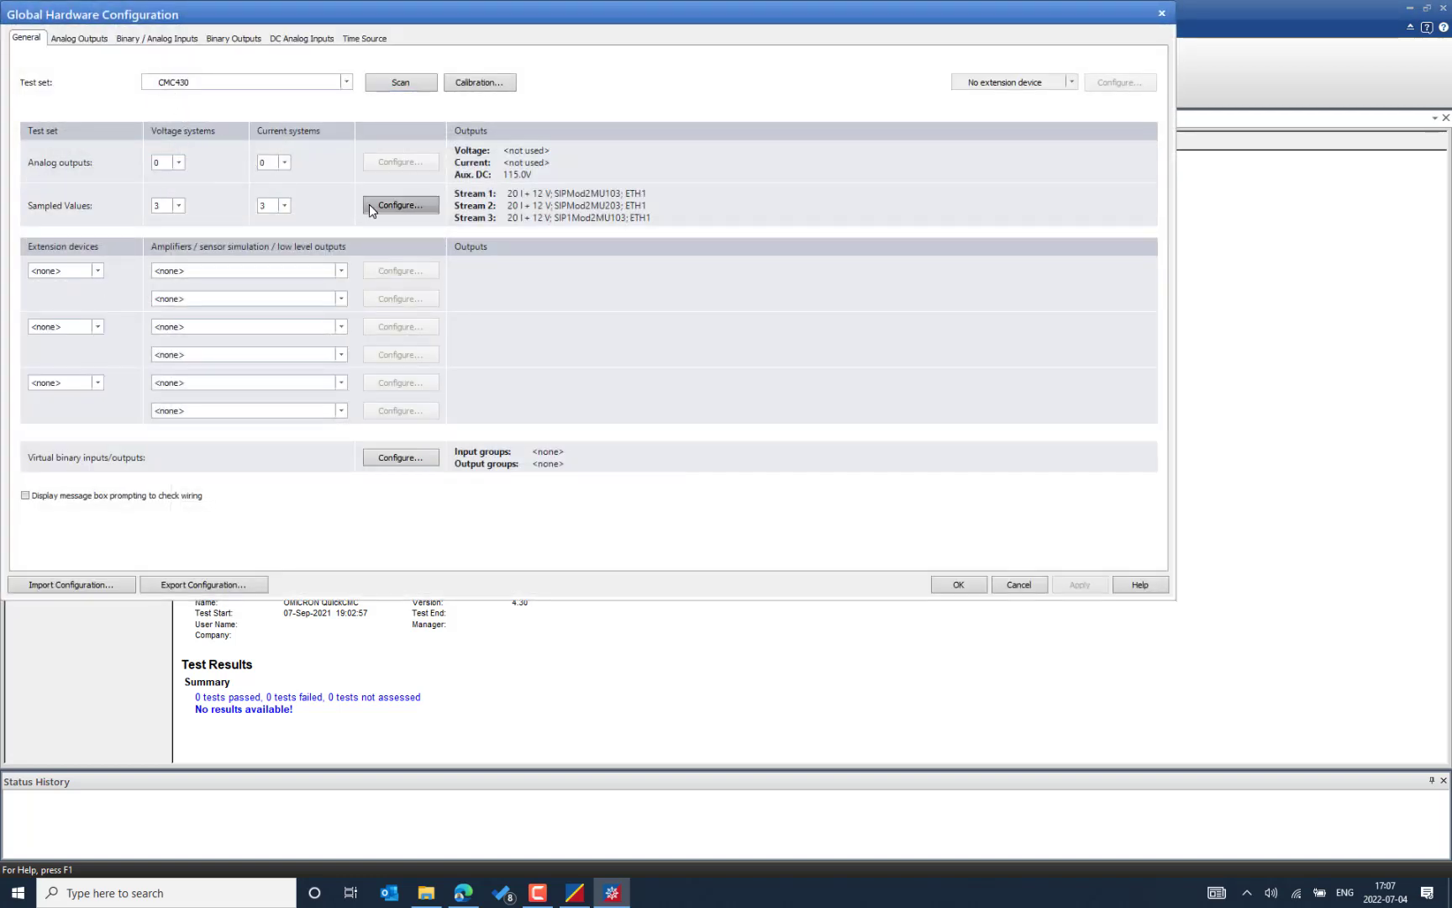
click(400, 205)
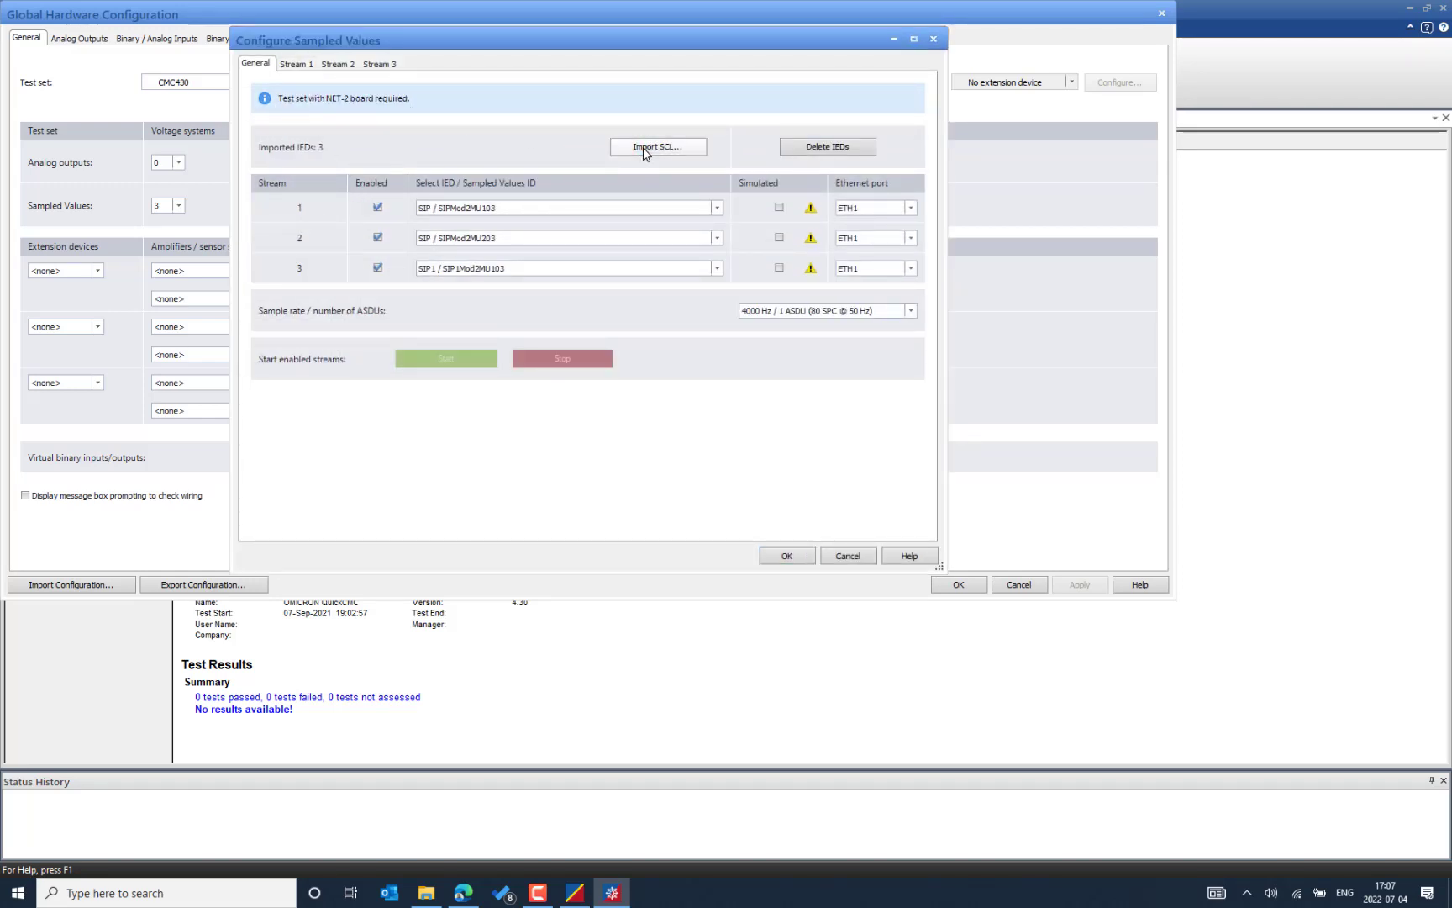
click(659, 147)
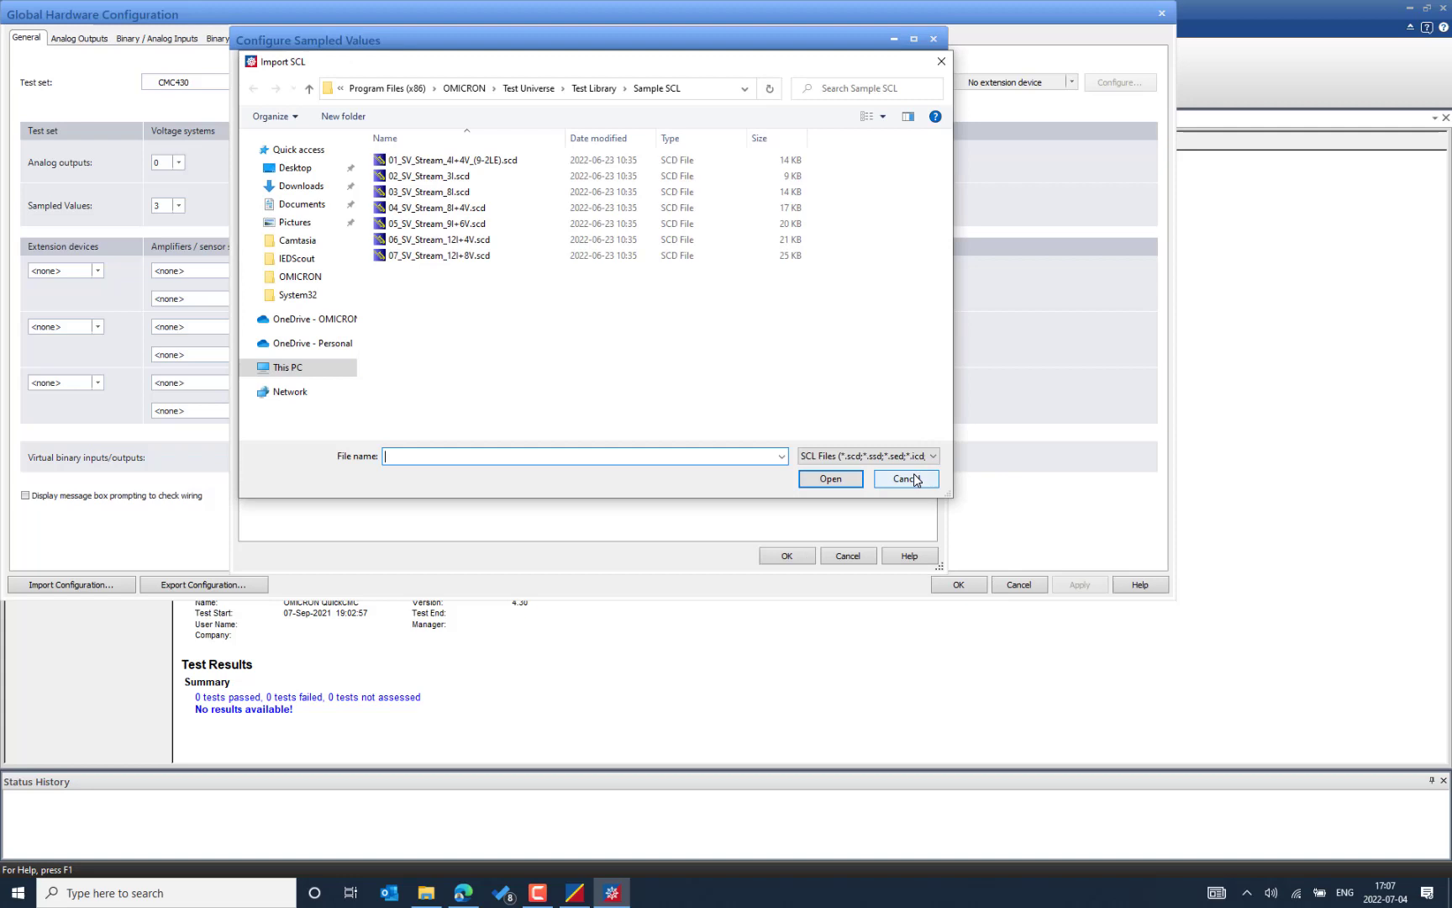
click(906, 477)
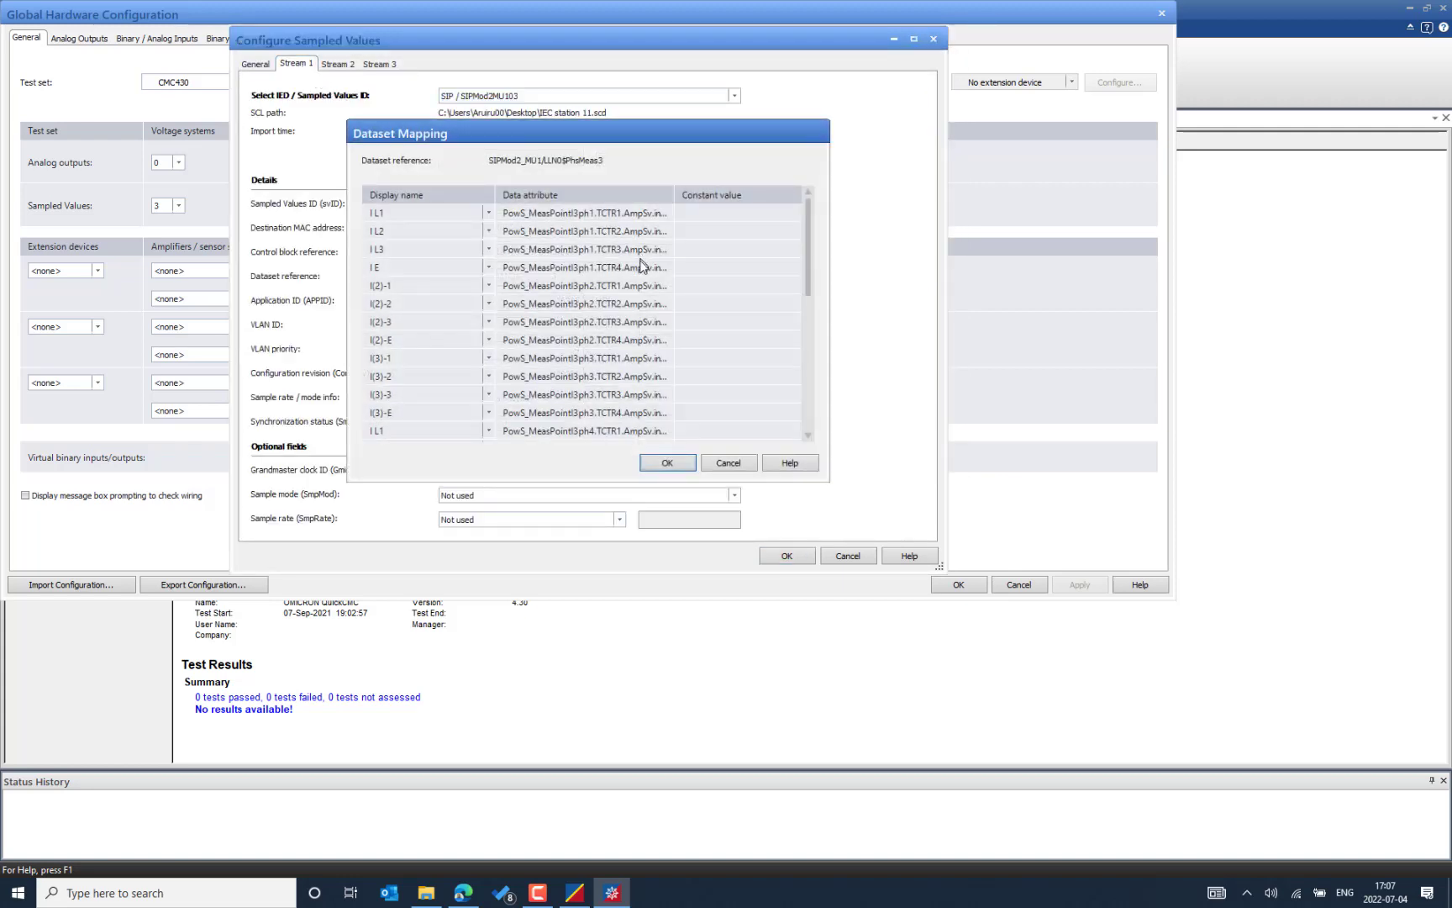
Step: Leave the stream settings and hardware configuration unchanged and close the document
click(667, 463)
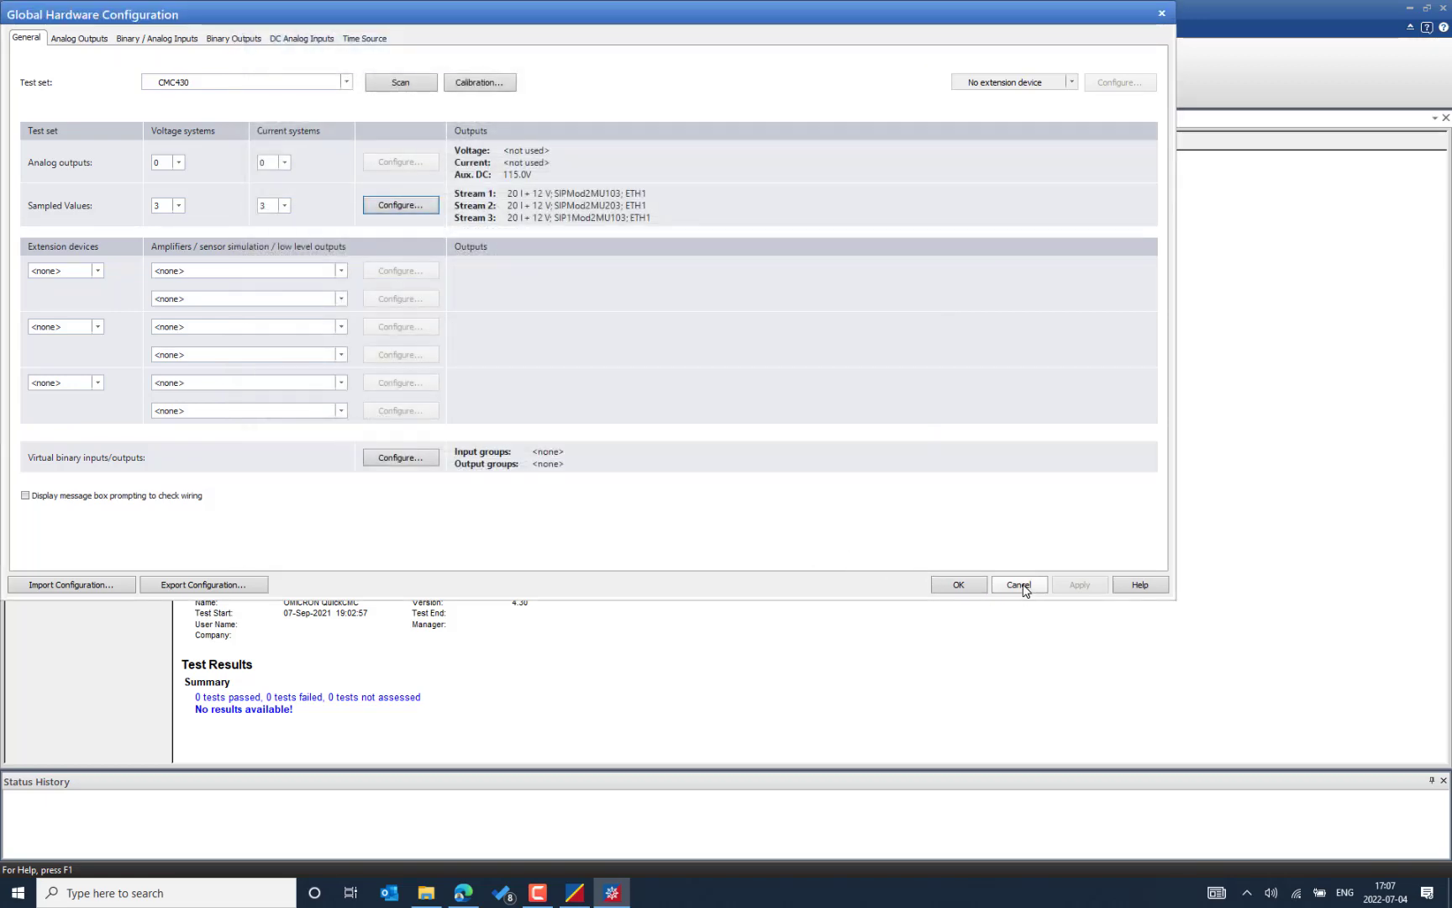
click(1019, 585)
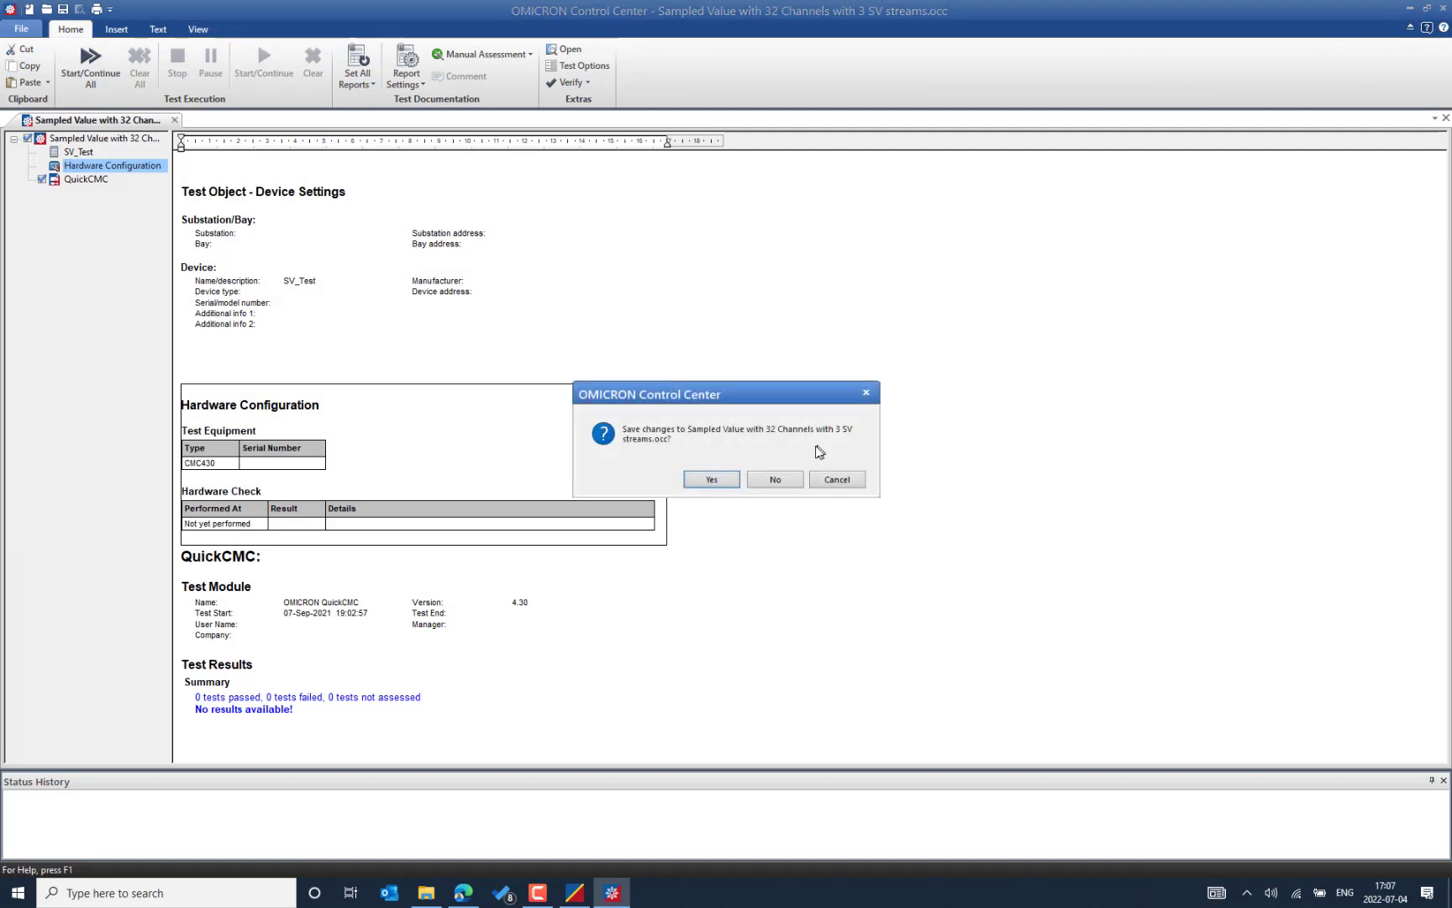
click(775, 479)
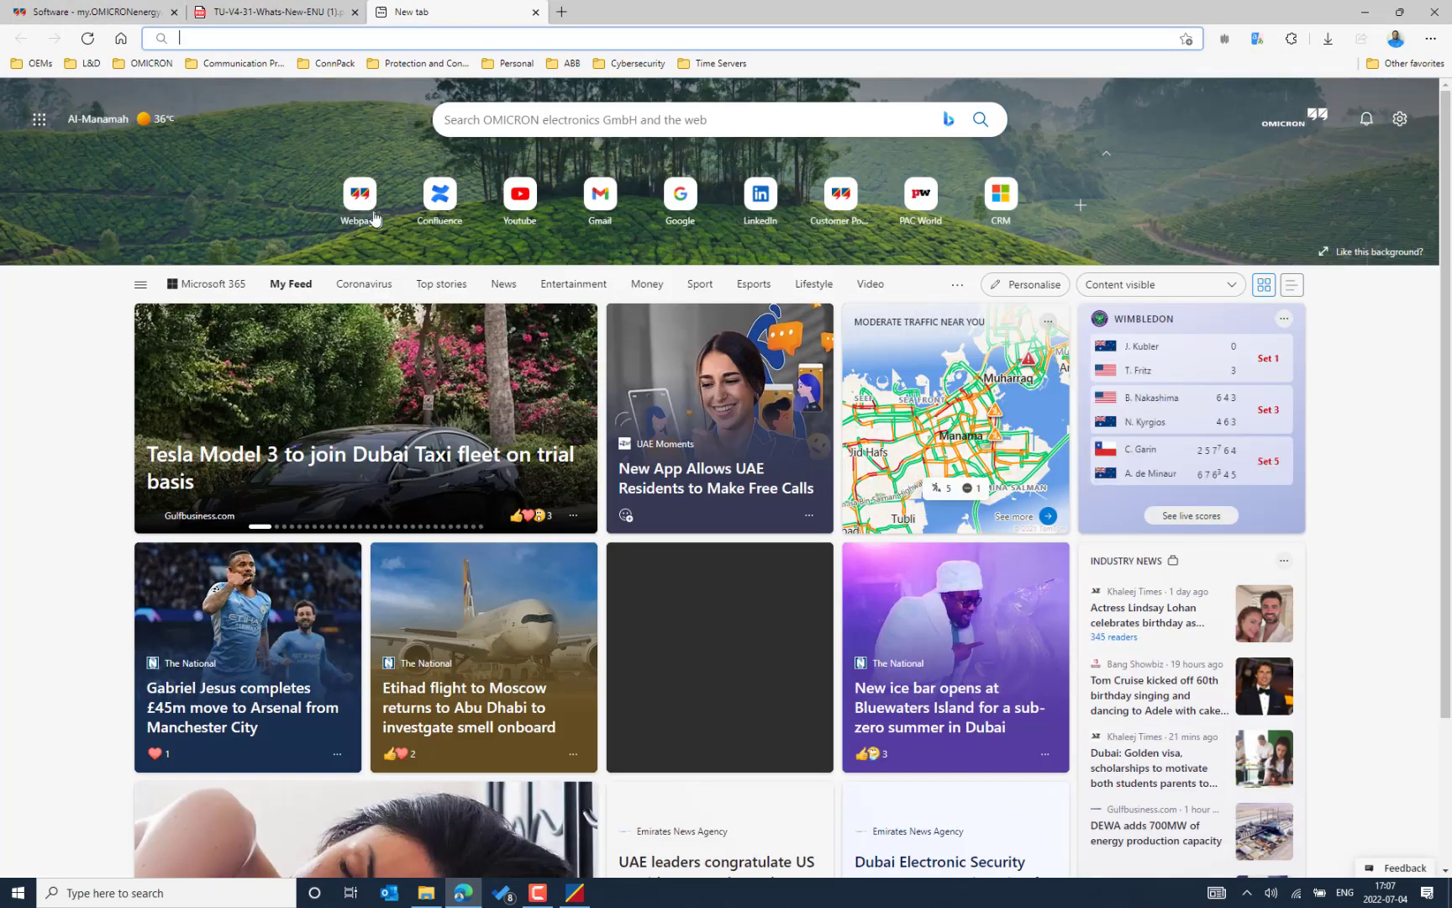
Step: Load the OMICRON company homepage from the new-tab shortcut tile
click(360, 193)
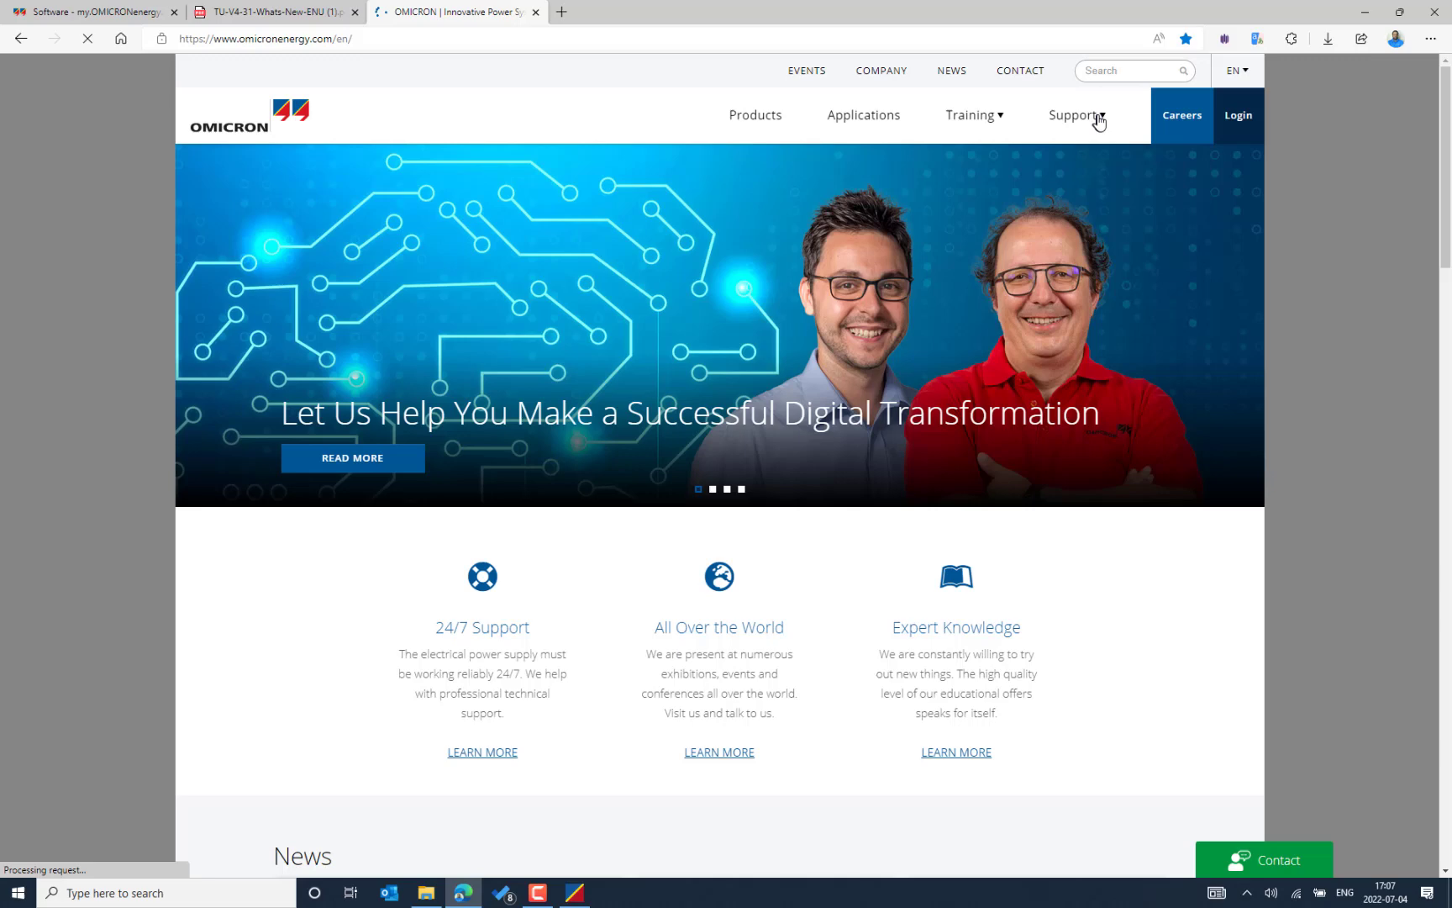
Step: Go to Technical Support under Support and view the regional support contacts
click(1072, 114)
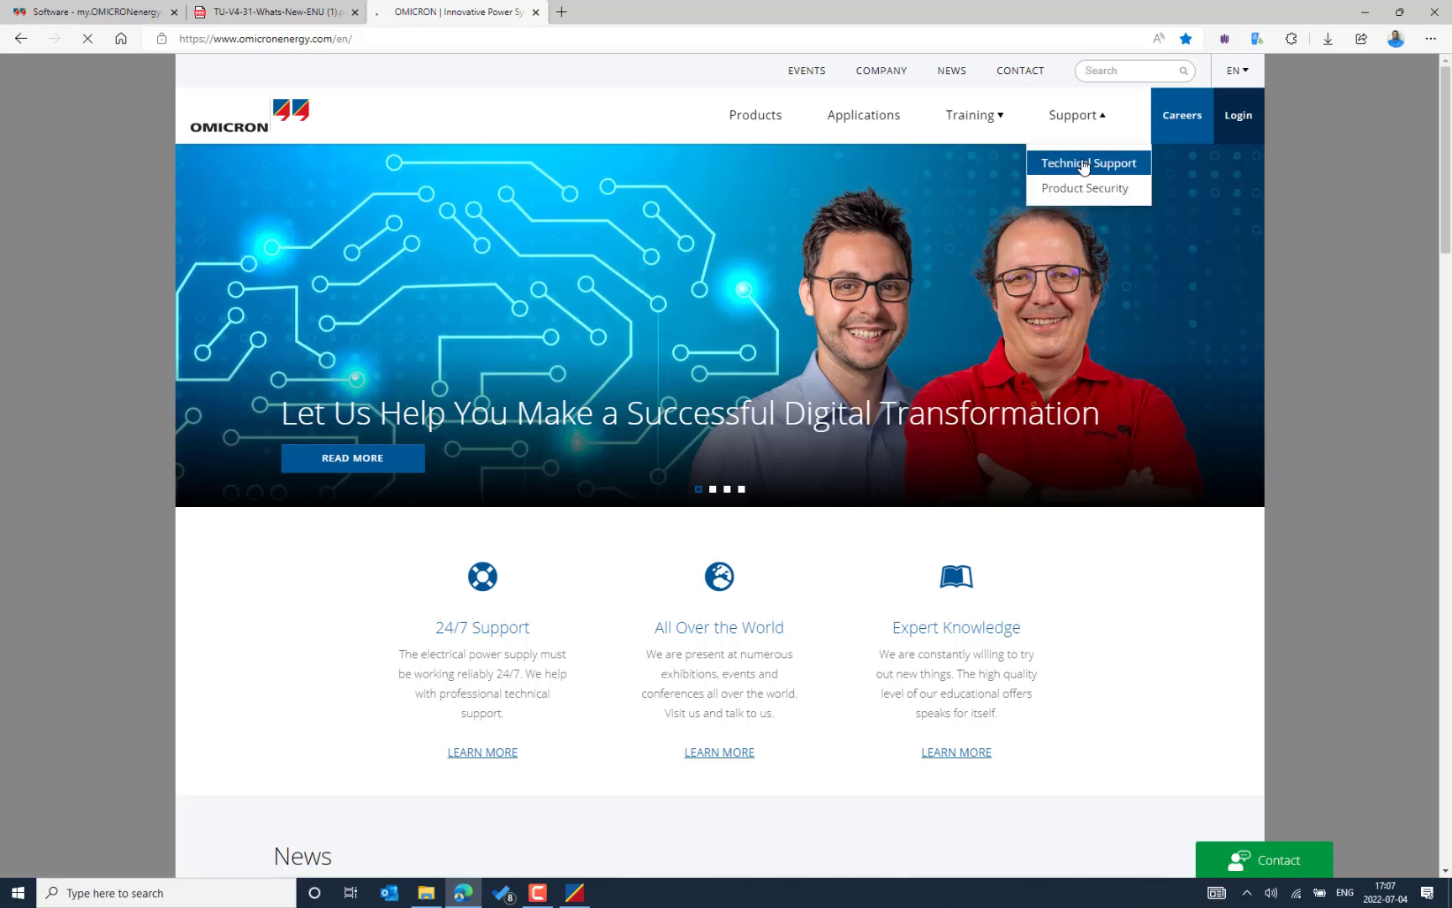
click(1089, 163)
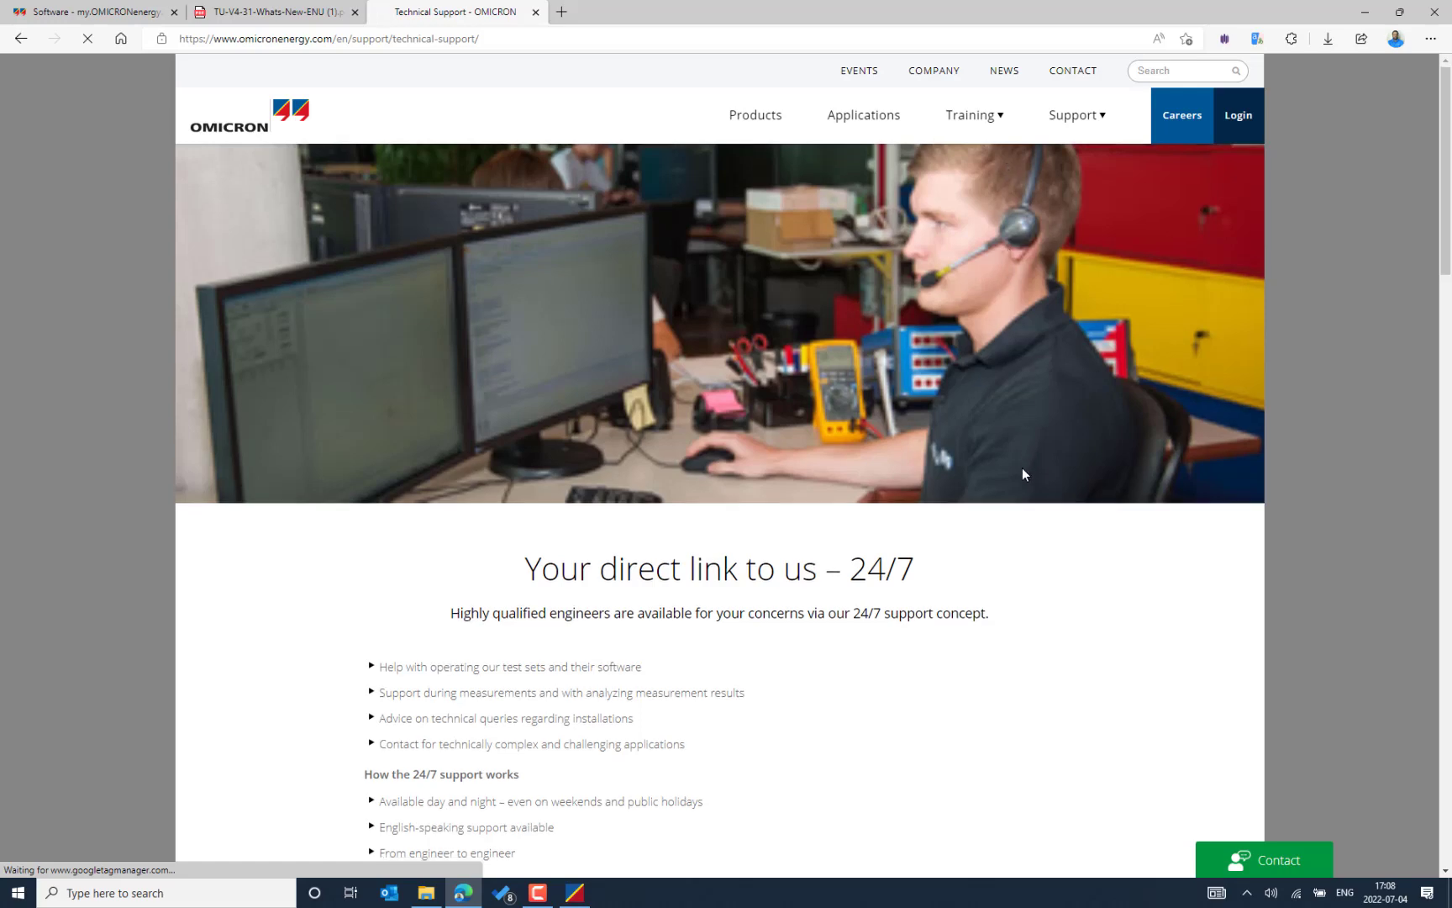
scroll(down, 3)
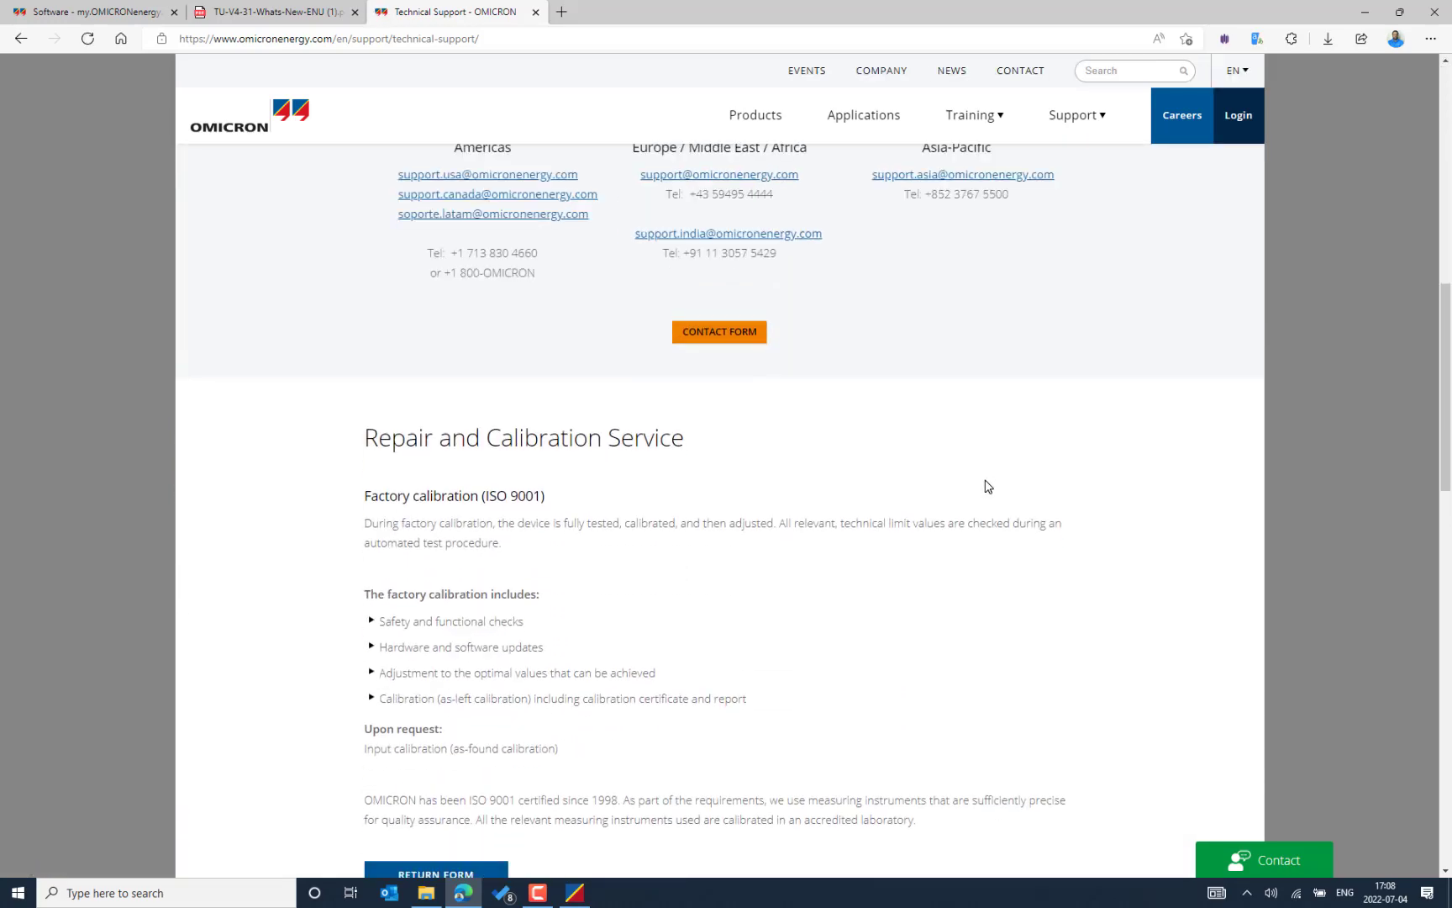
scroll(up, 3)
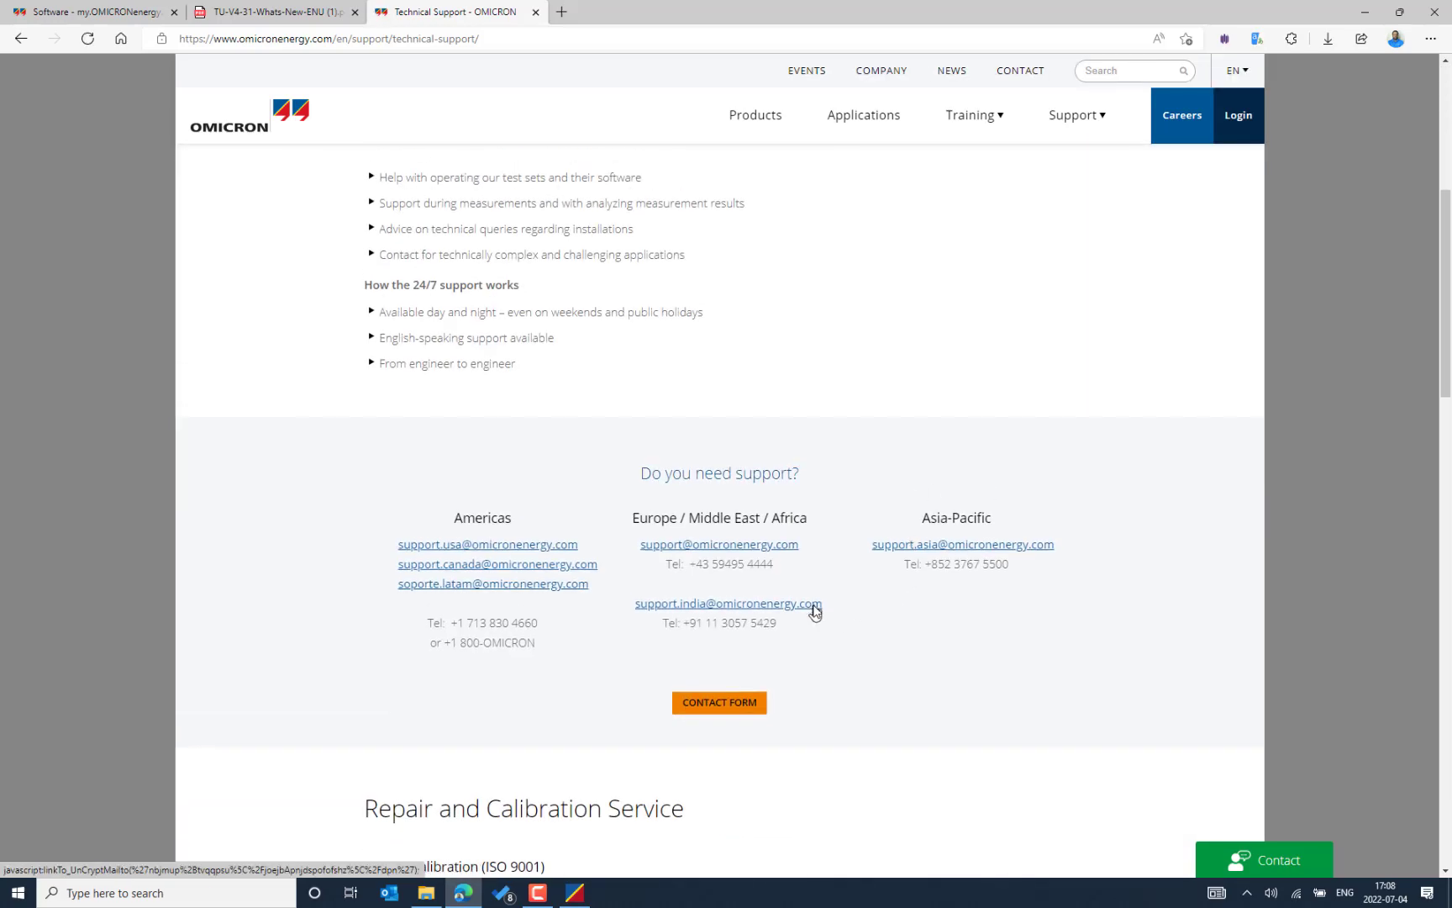
mouse_move(823, 442)
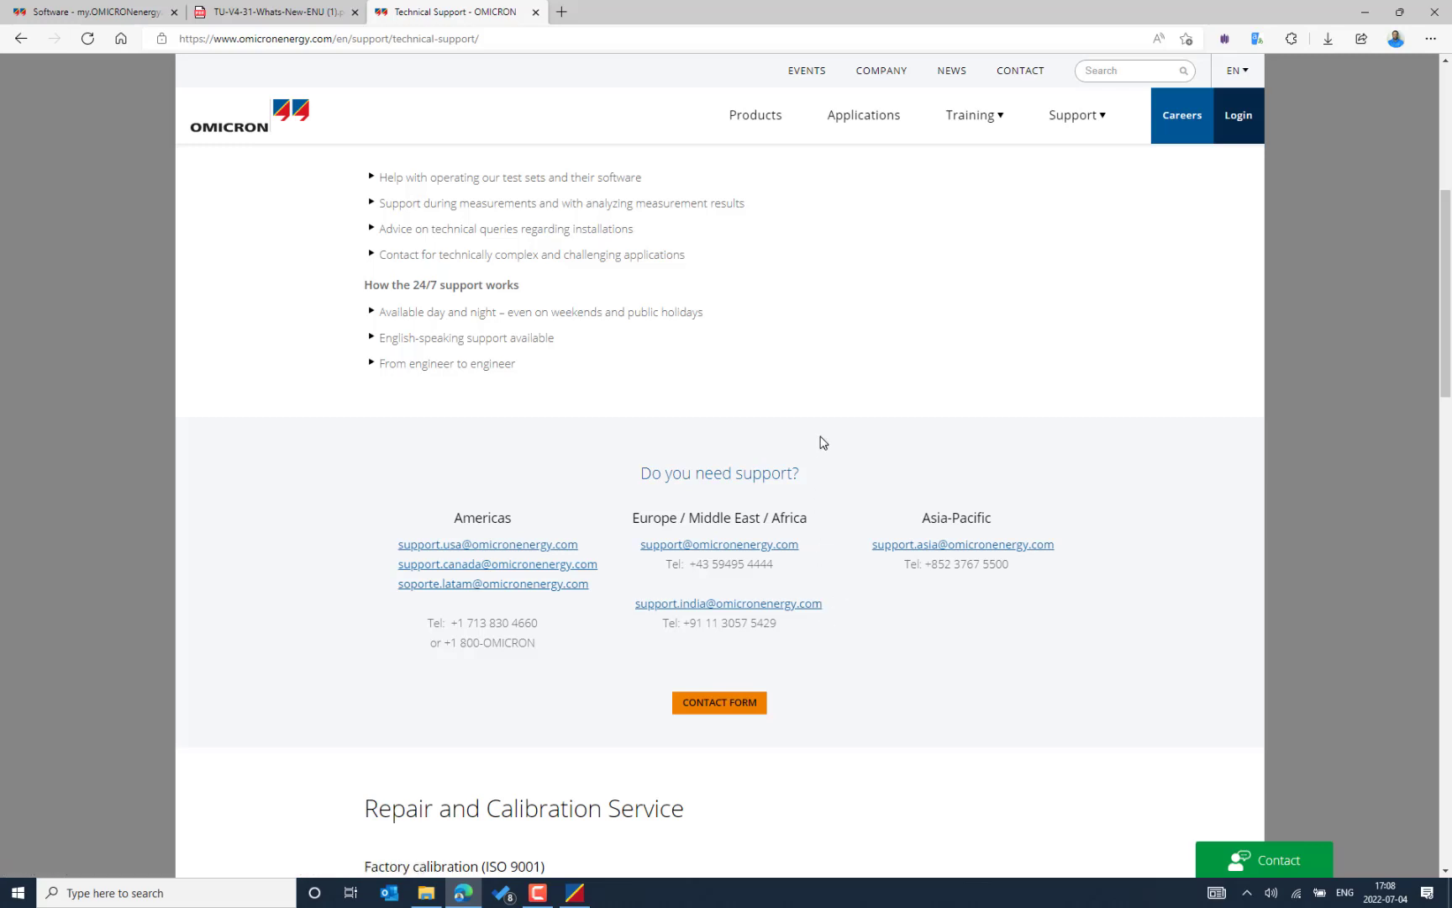